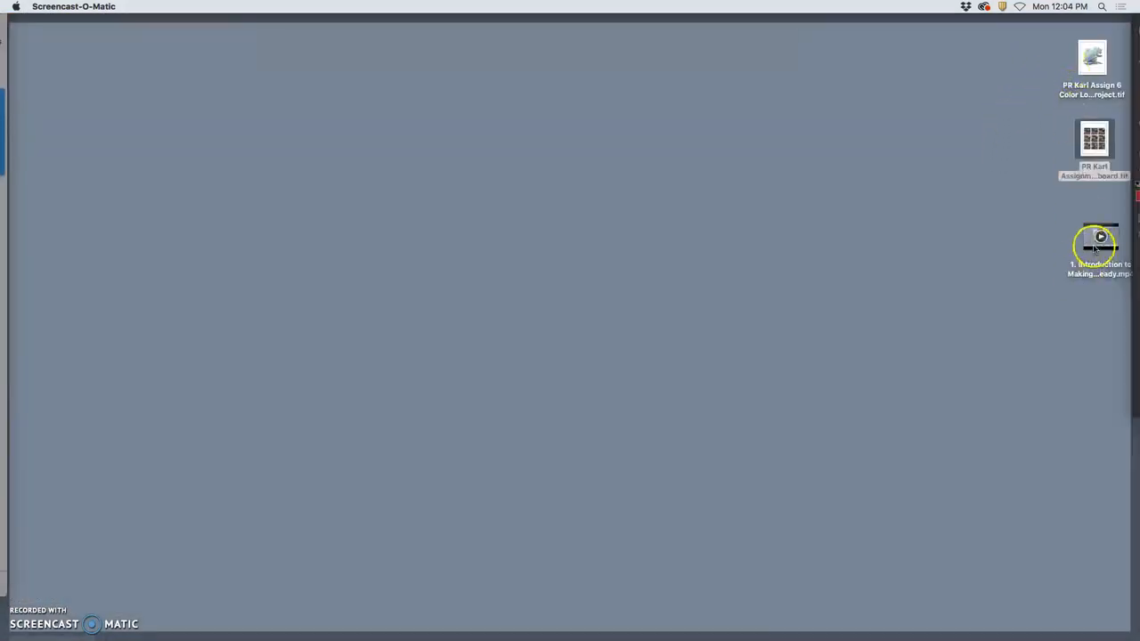
- Open the Assignment 6 color logo and Assignment 5 final storyboard TIFFs from the desktop
double_click(1094, 236)
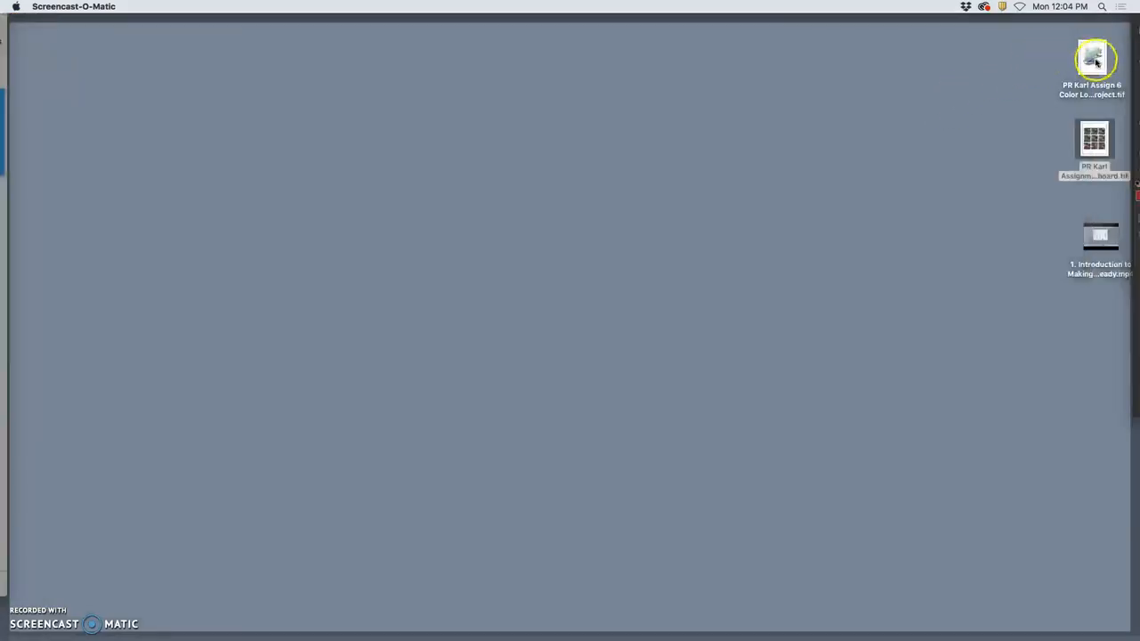
double_click(1094, 60)
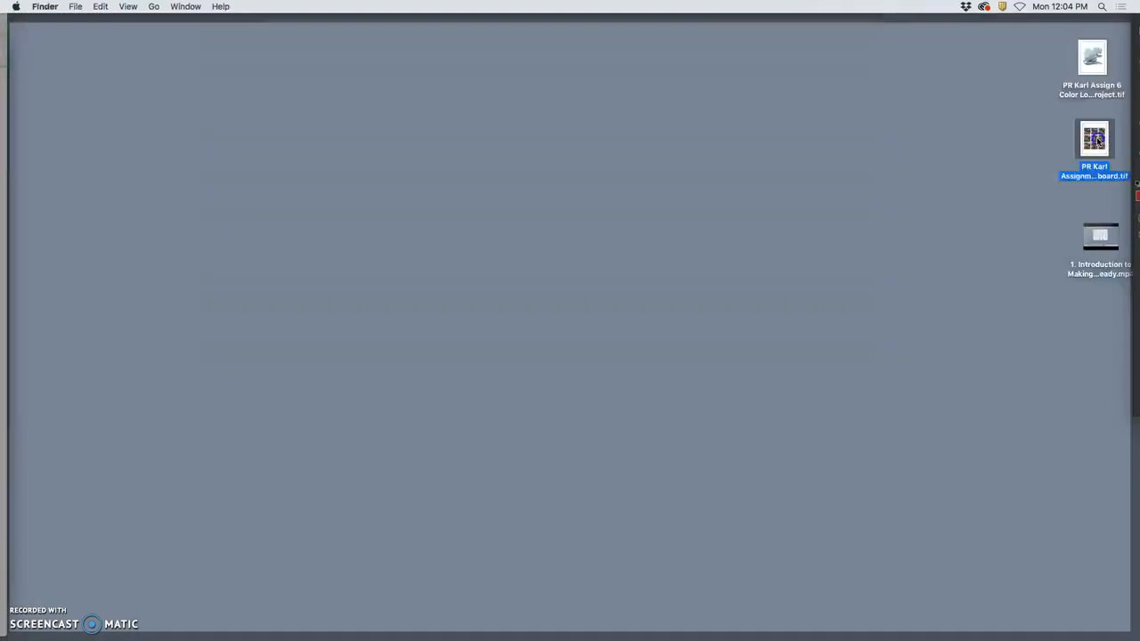
double_click(1094, 139)
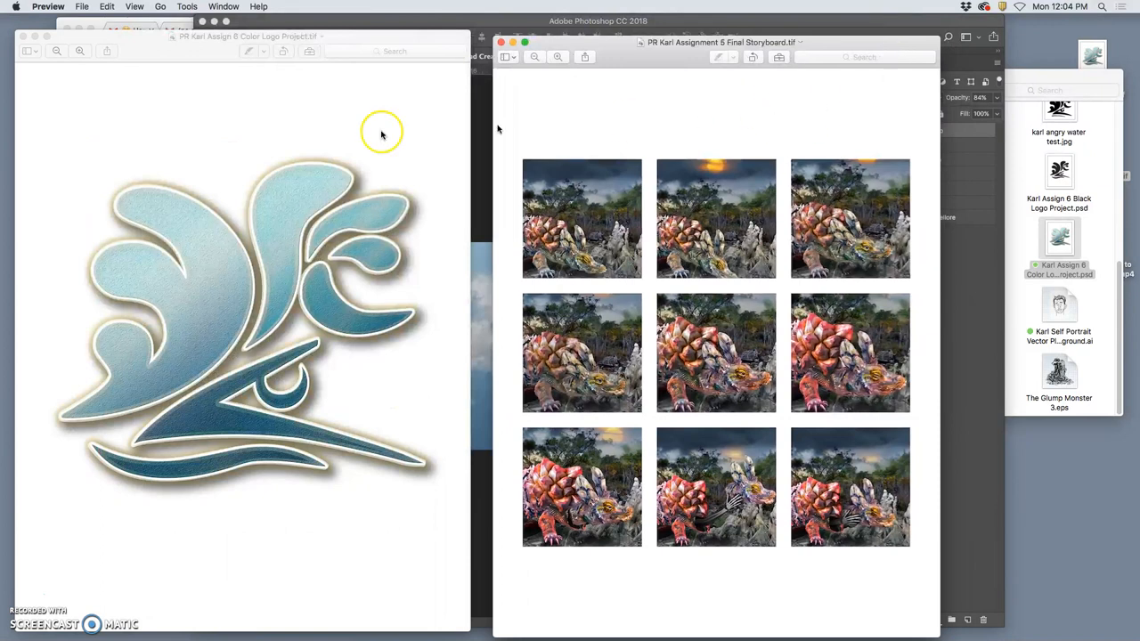
mouse_move(25, 36)
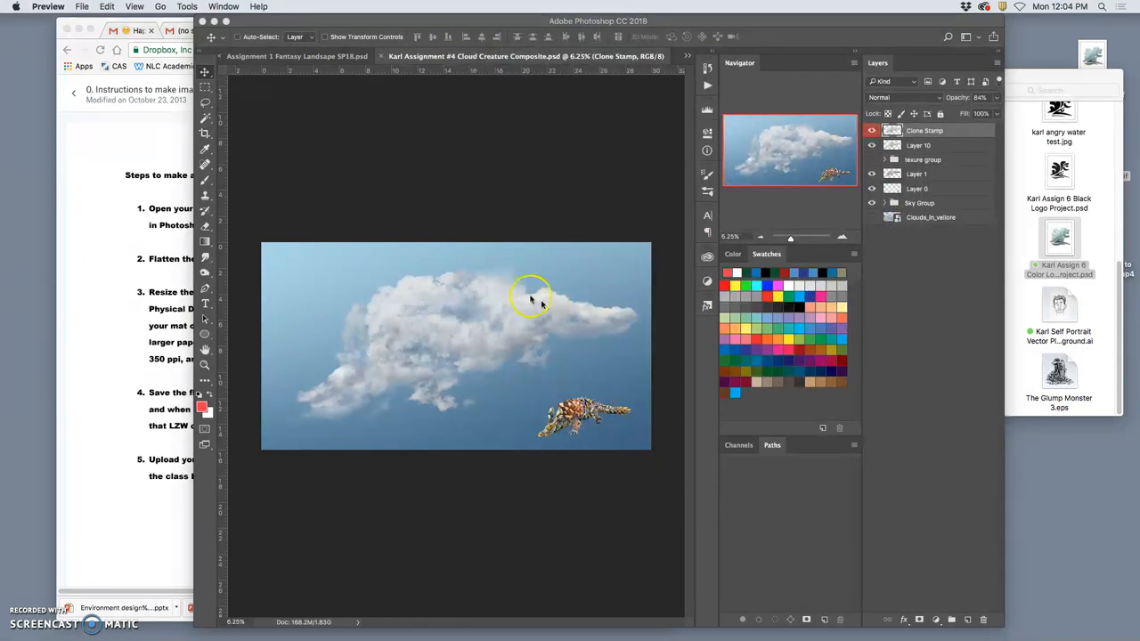
mouse_move(509, 352)
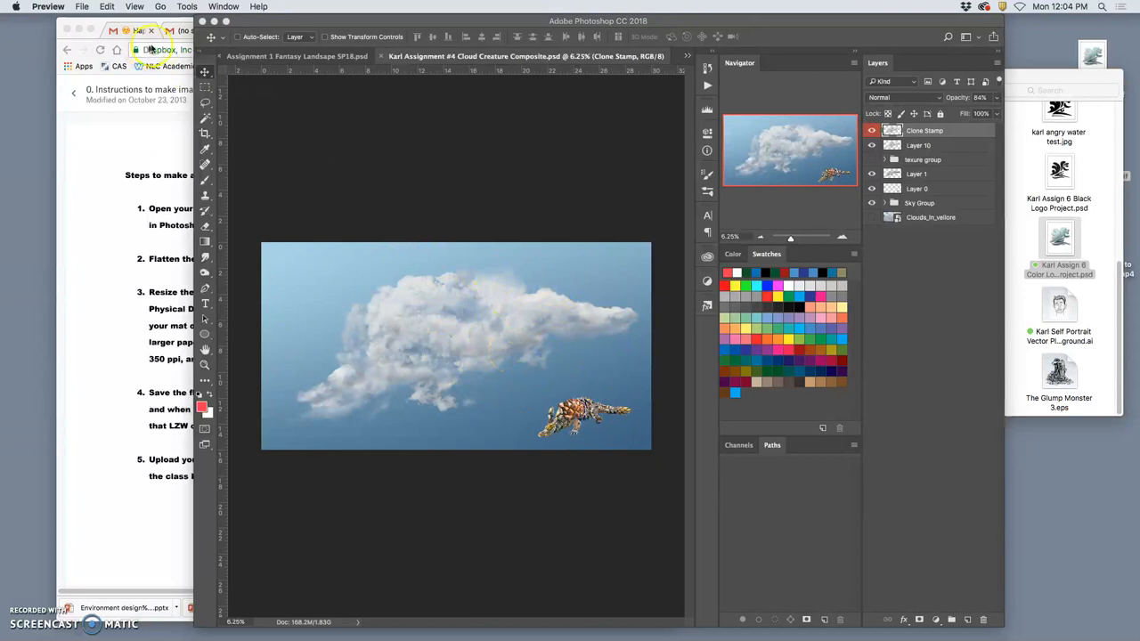
- Flatten the Cloud Creature Composite with Layer > Flatten Image, discarding hidden layers
click(195, 7)
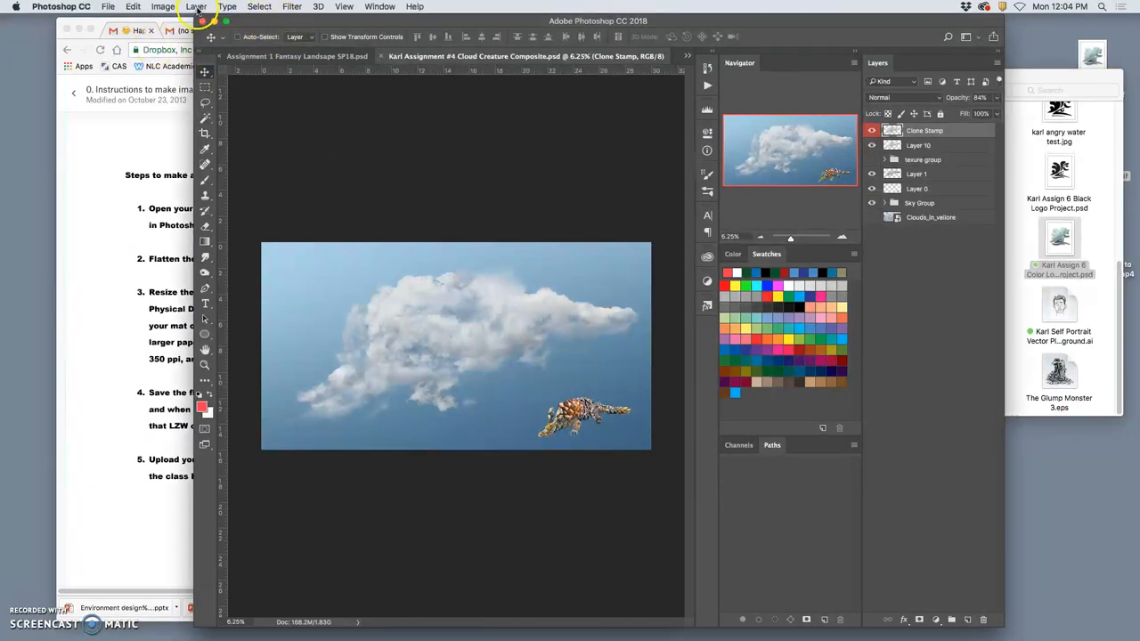
click(195, 6)
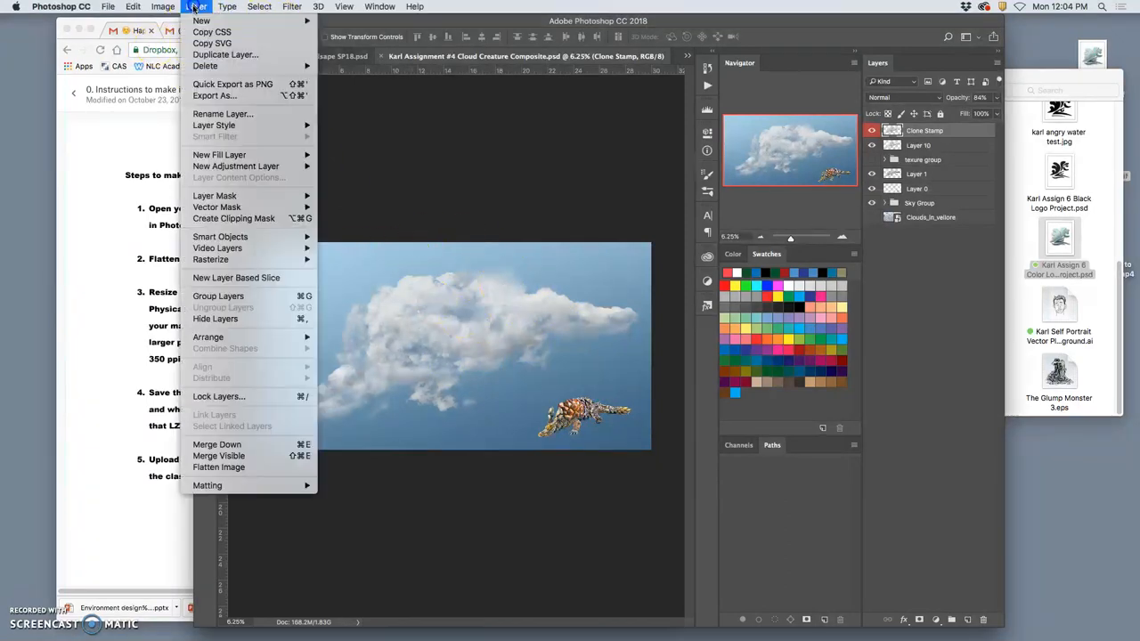
mouse_move(218, 467)
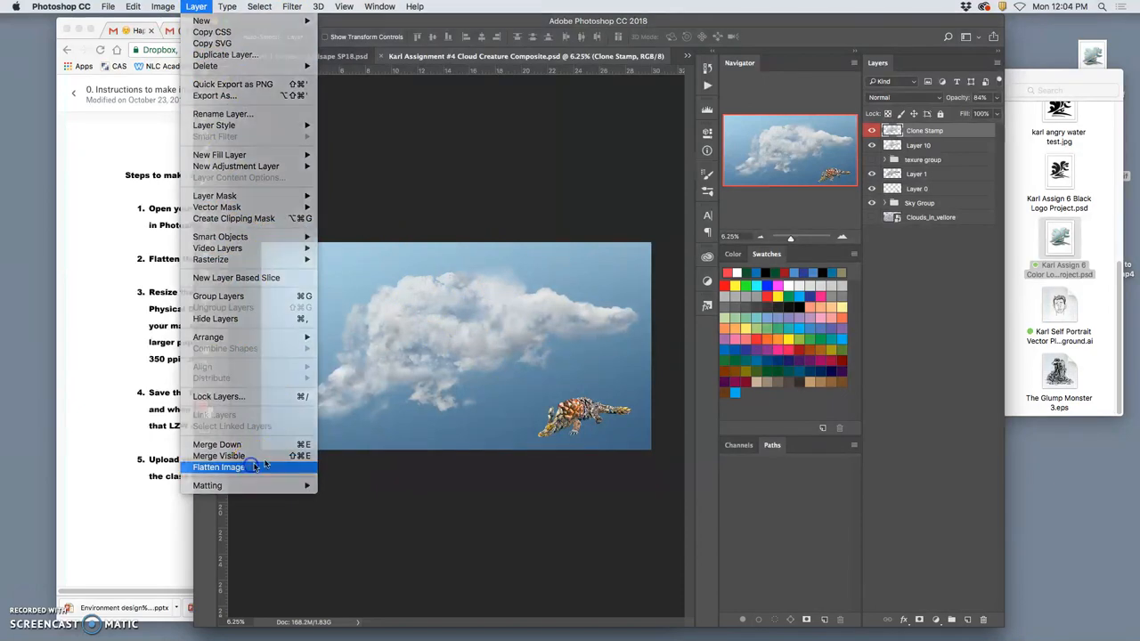
click(218, 466)
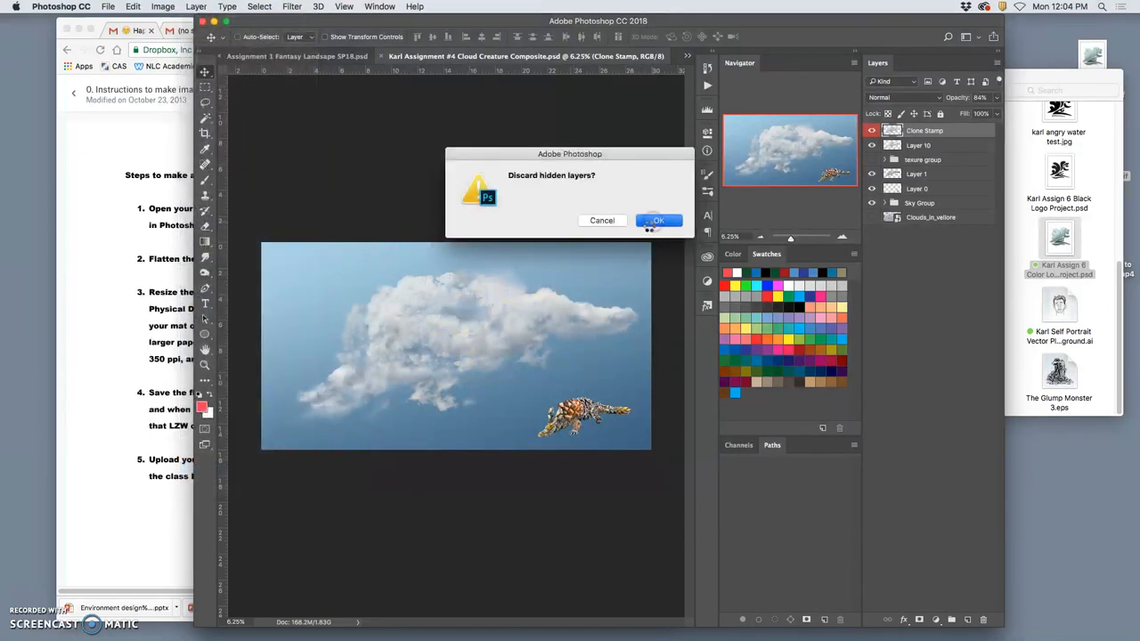
click(658, 220)
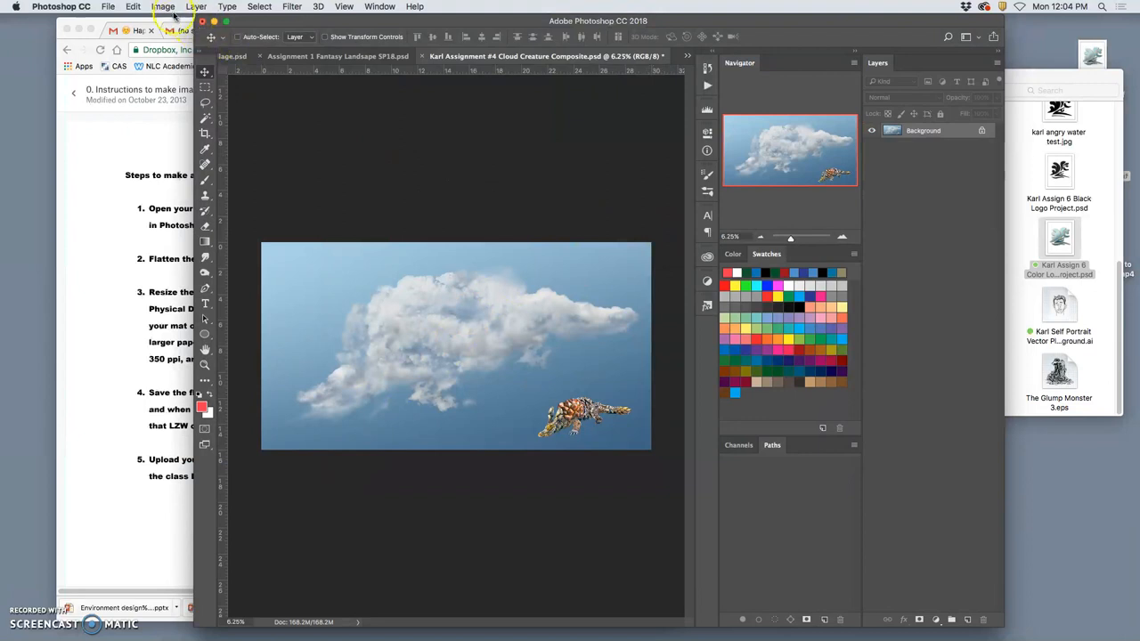
- Set the print width to 14 inches without resampling, then recheck Image Size
click(163, 6)
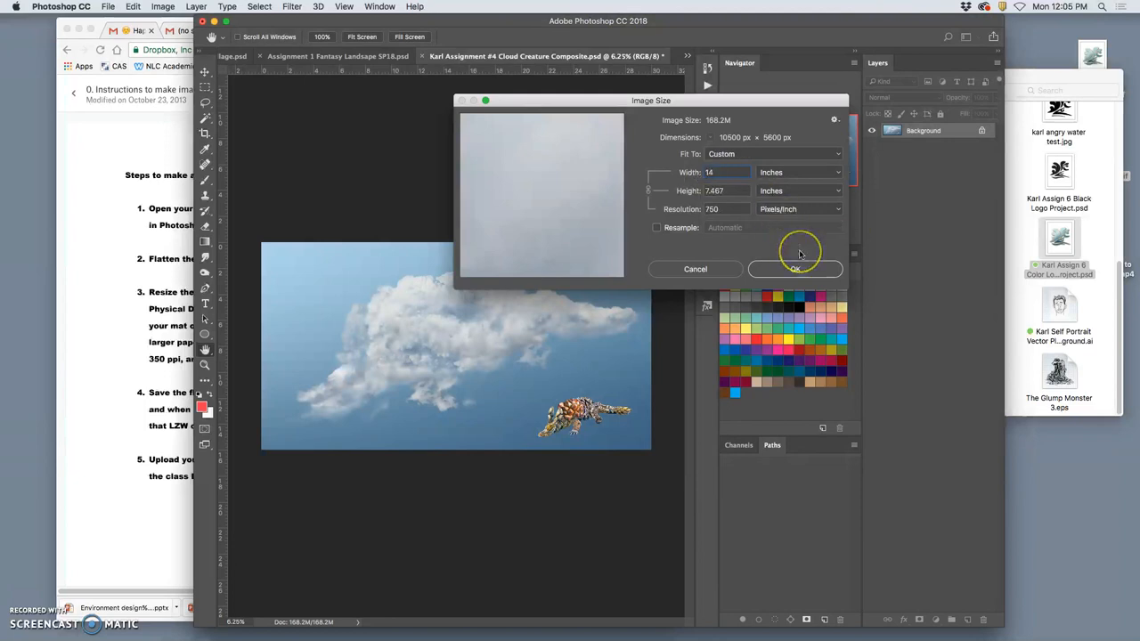
mouse_move(717, 183)
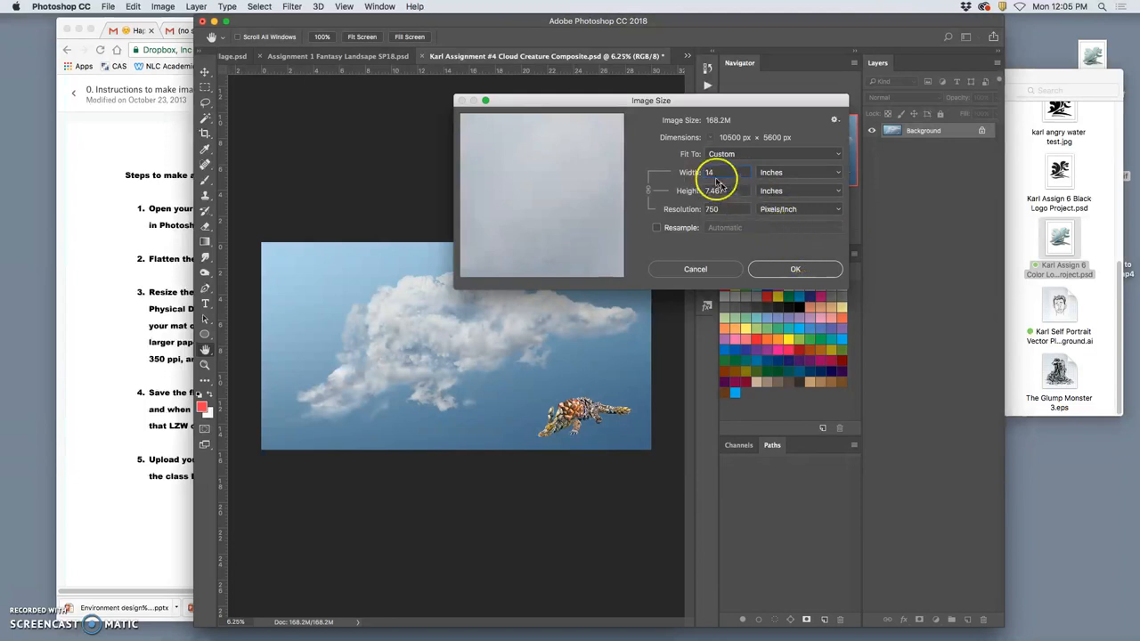
mouse_move(788, 271)
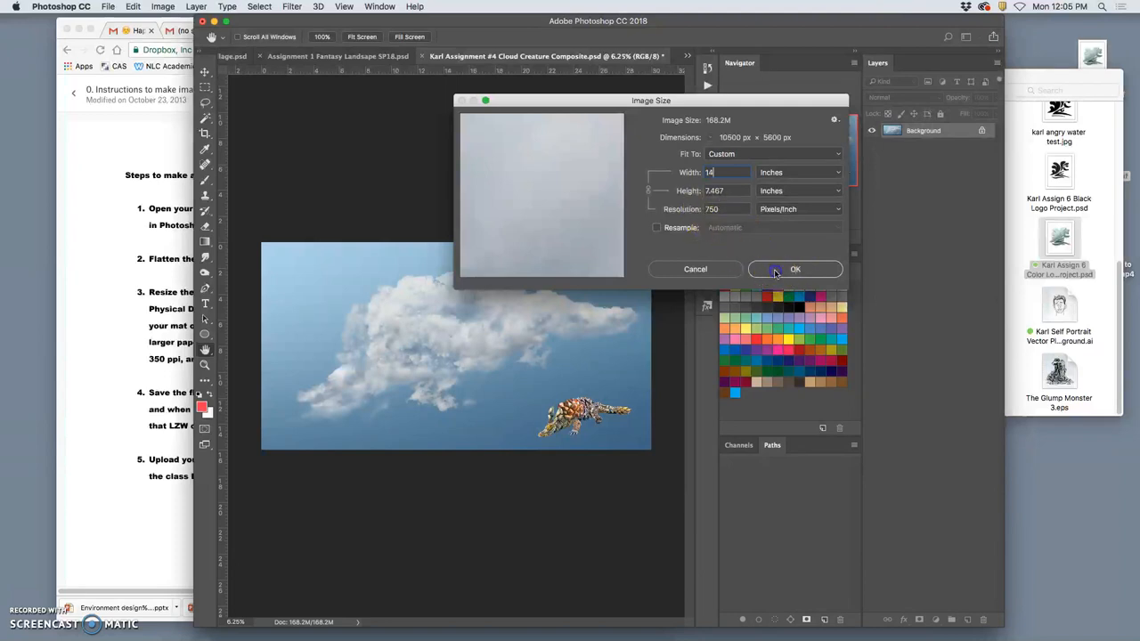
click(795, 269)
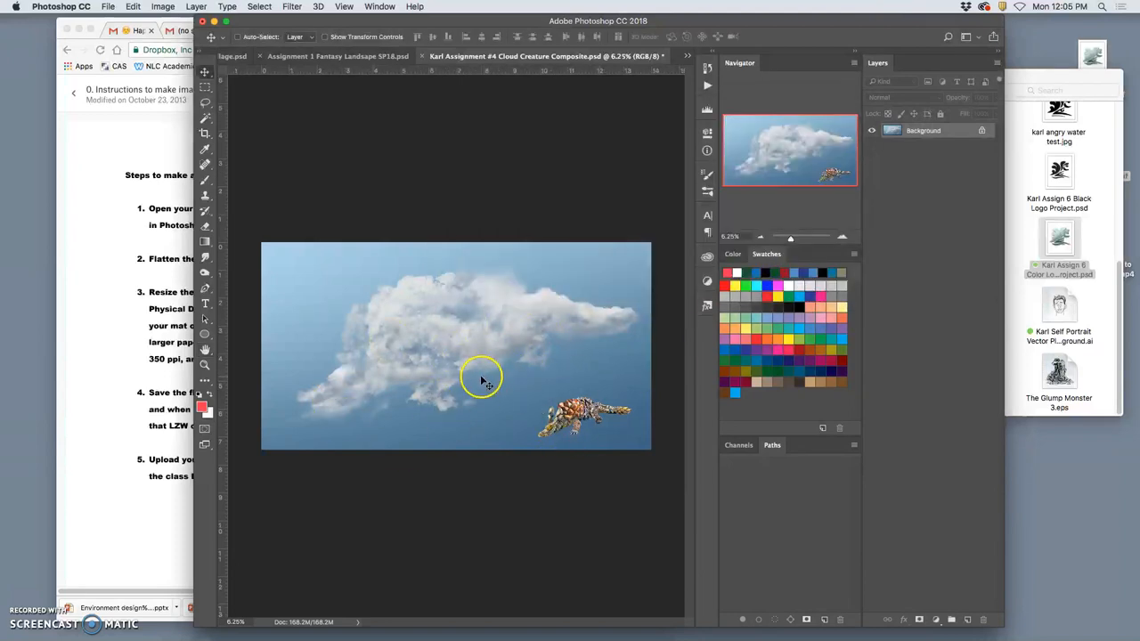
mouse_move(637, 296)
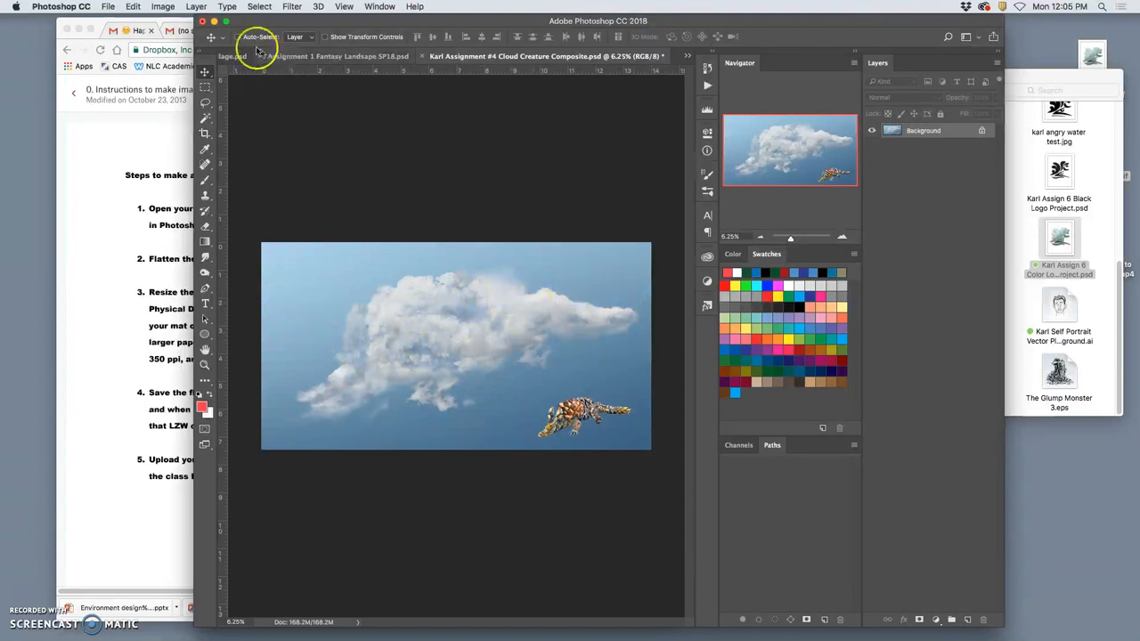
click(163, 7)
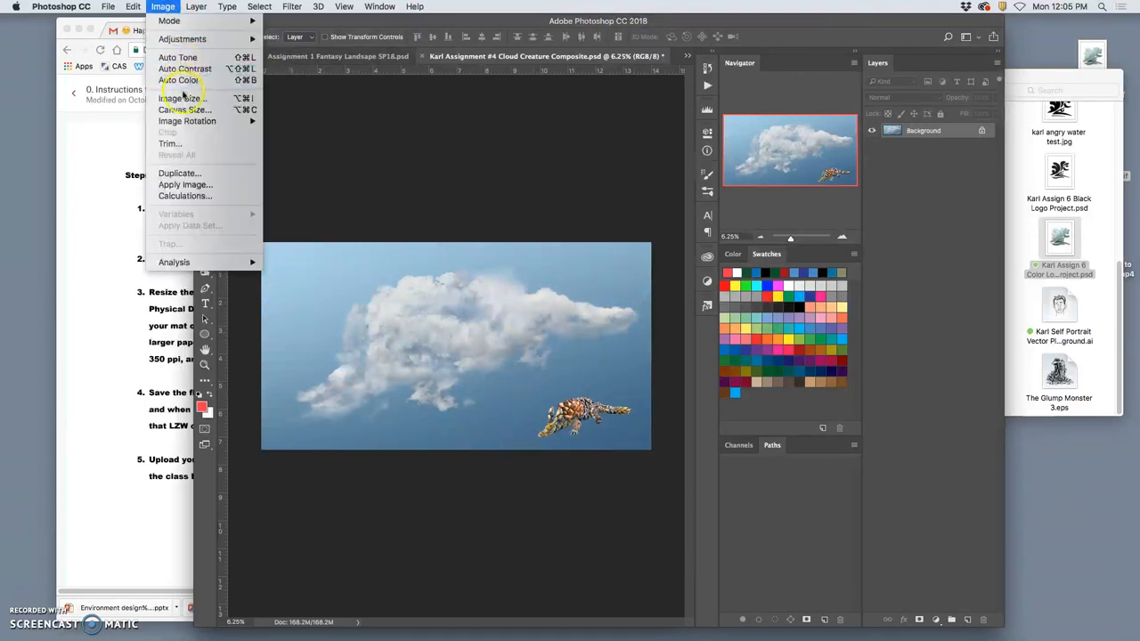
click(179, 97)
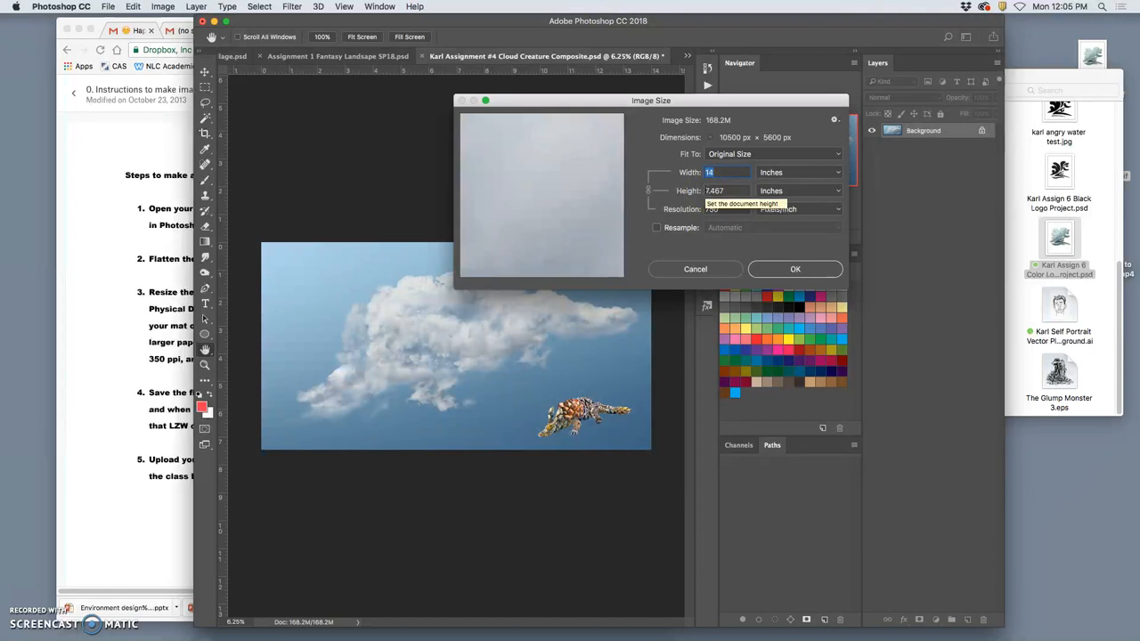
click(695, 269)
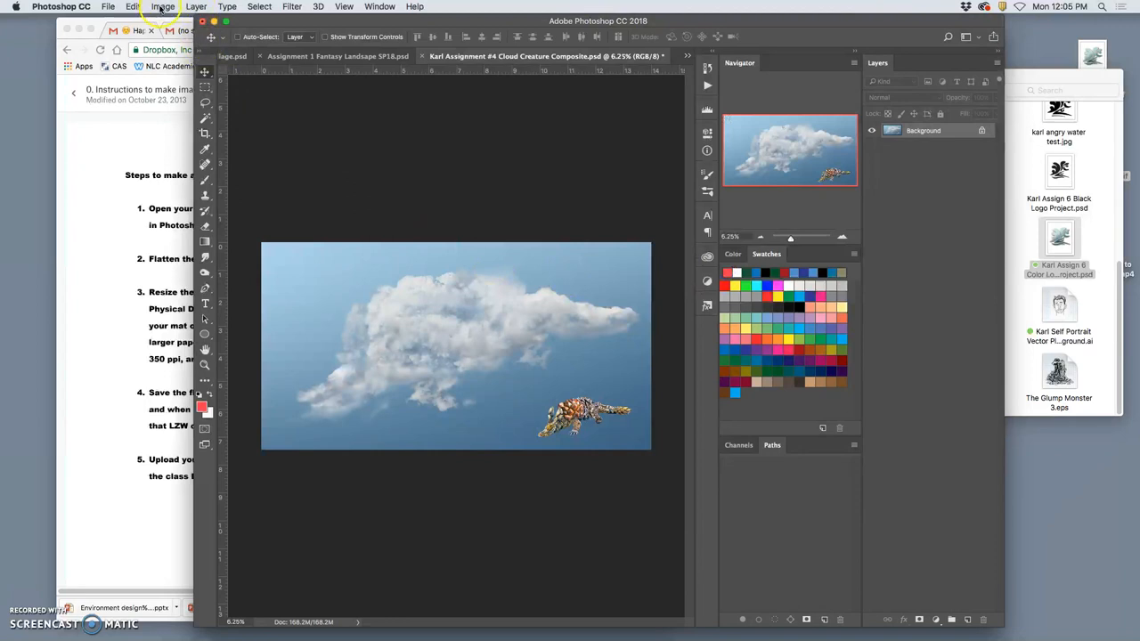
- Extend the canvas height to 11 inches with a white extension colour
click(163, 6)
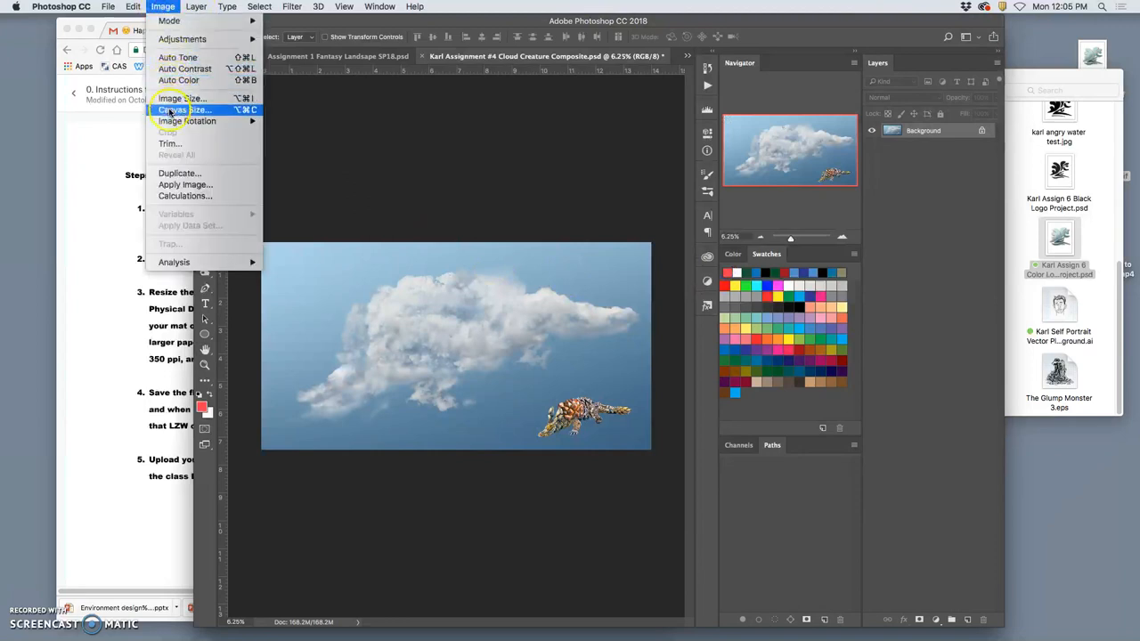
click(183, 110)
text(11)
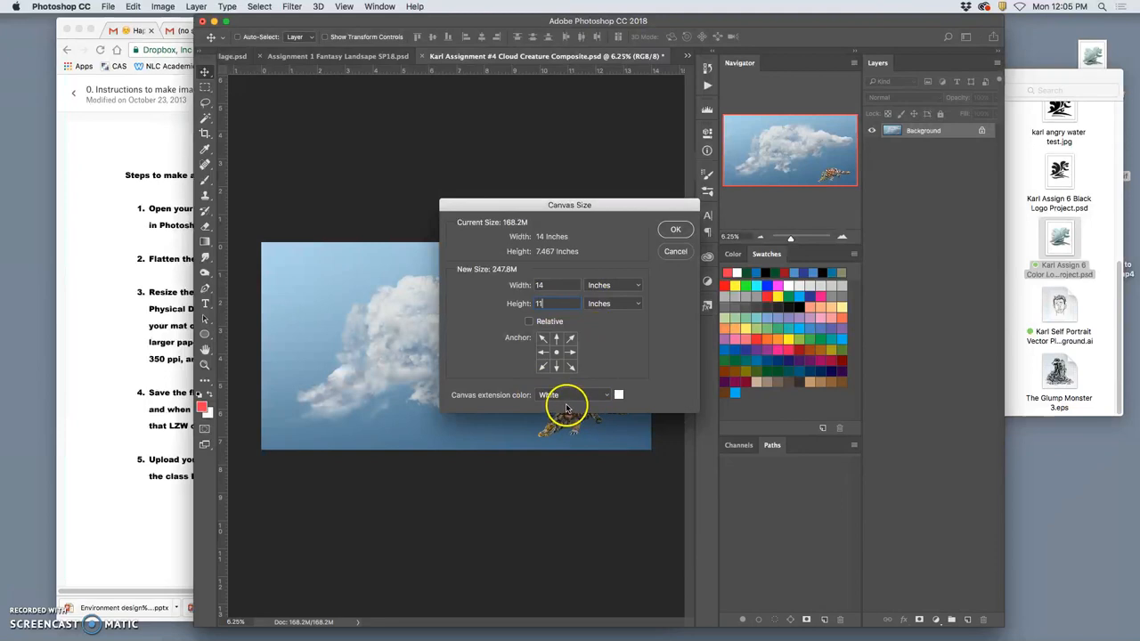
click(676, 229)
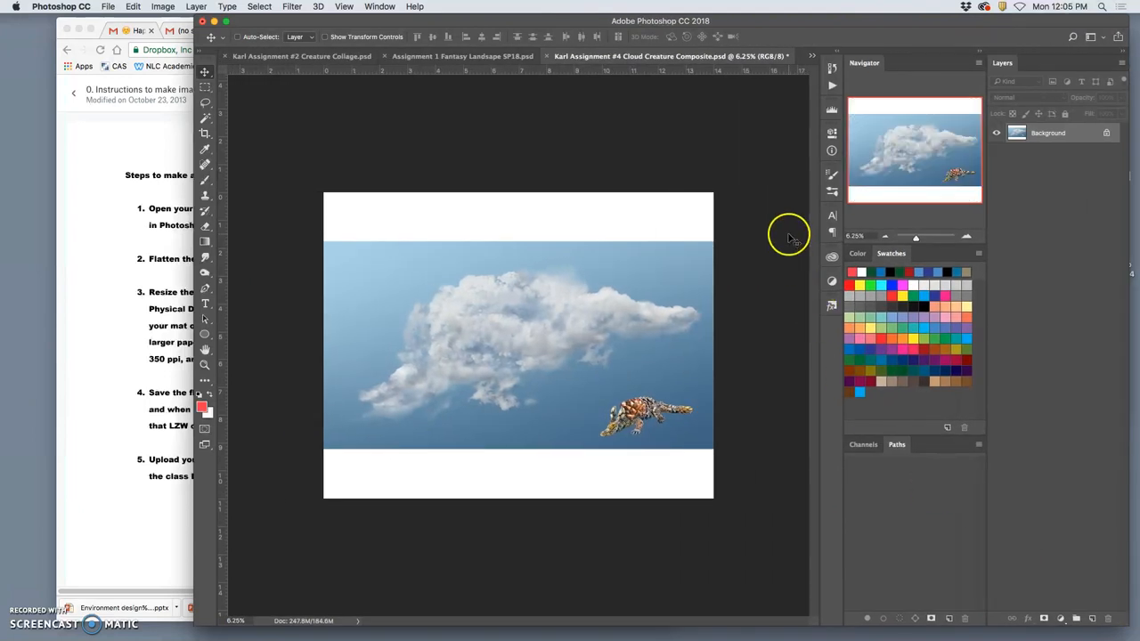
mouse_move(281, 135)
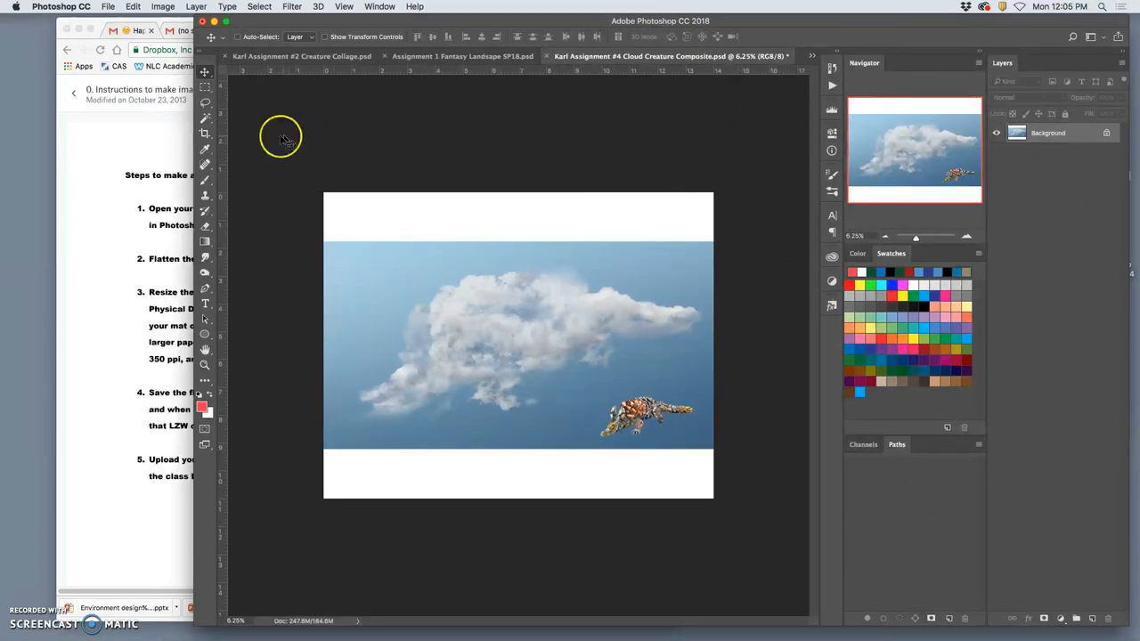
mouse_move(724, 316)
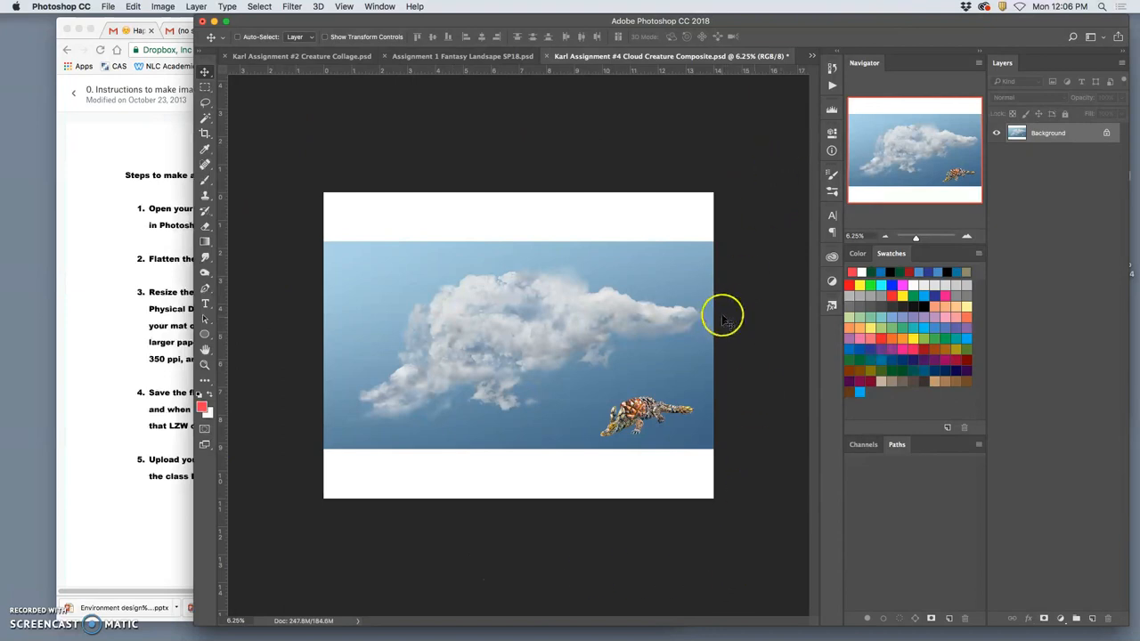
mouse_move(375, 209)
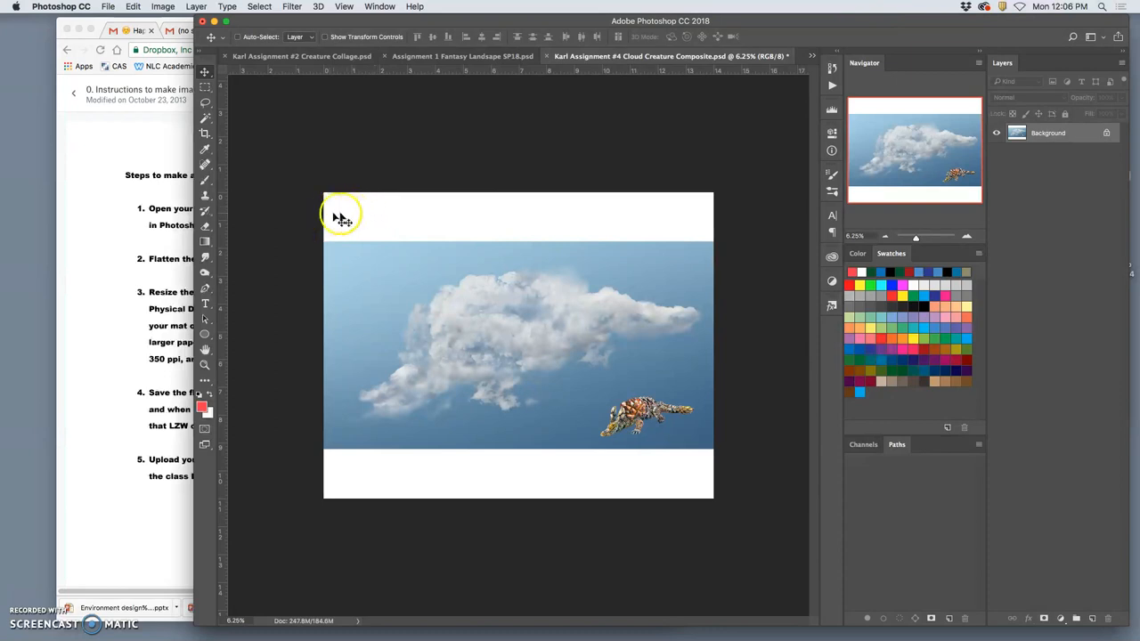
mouse_move(780, 396)
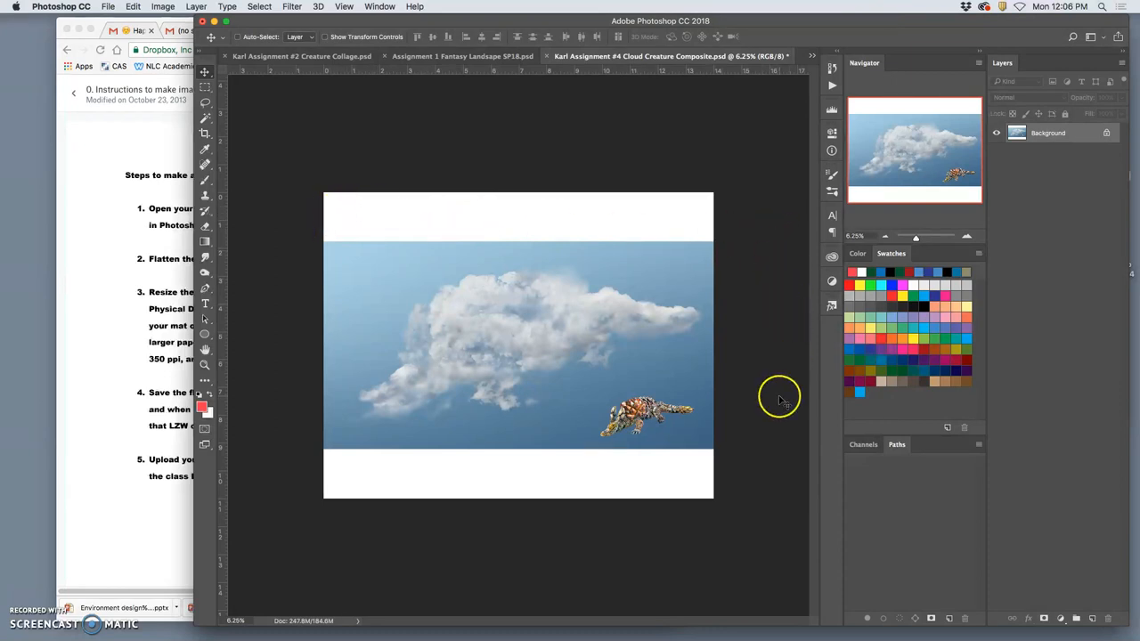
mouse_move(278, 469)
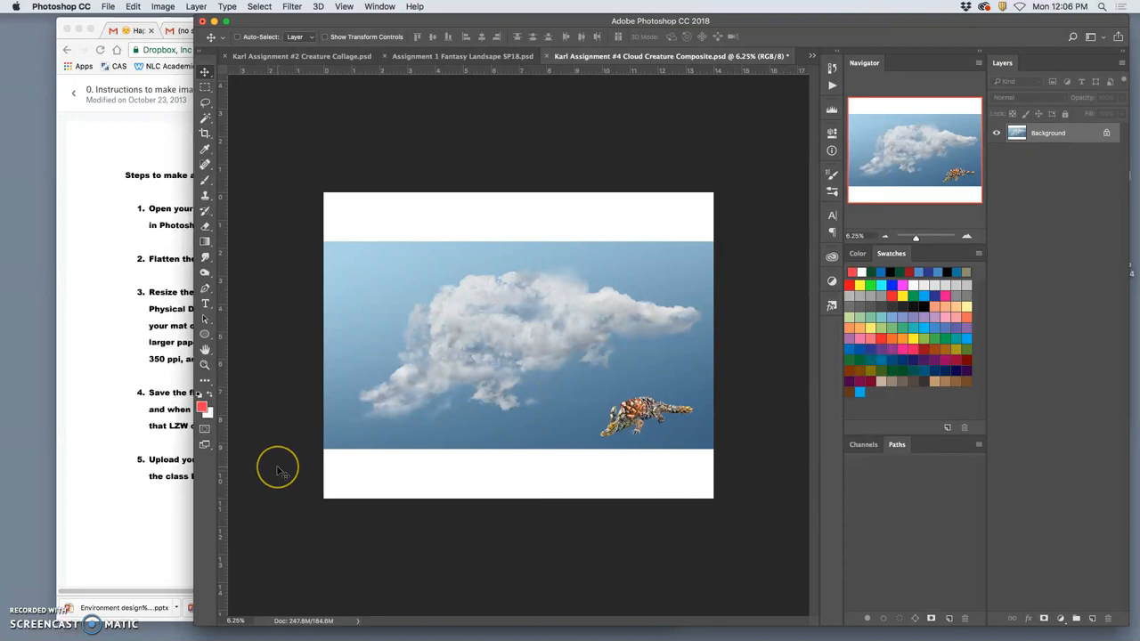
mouse_move(280, 473)
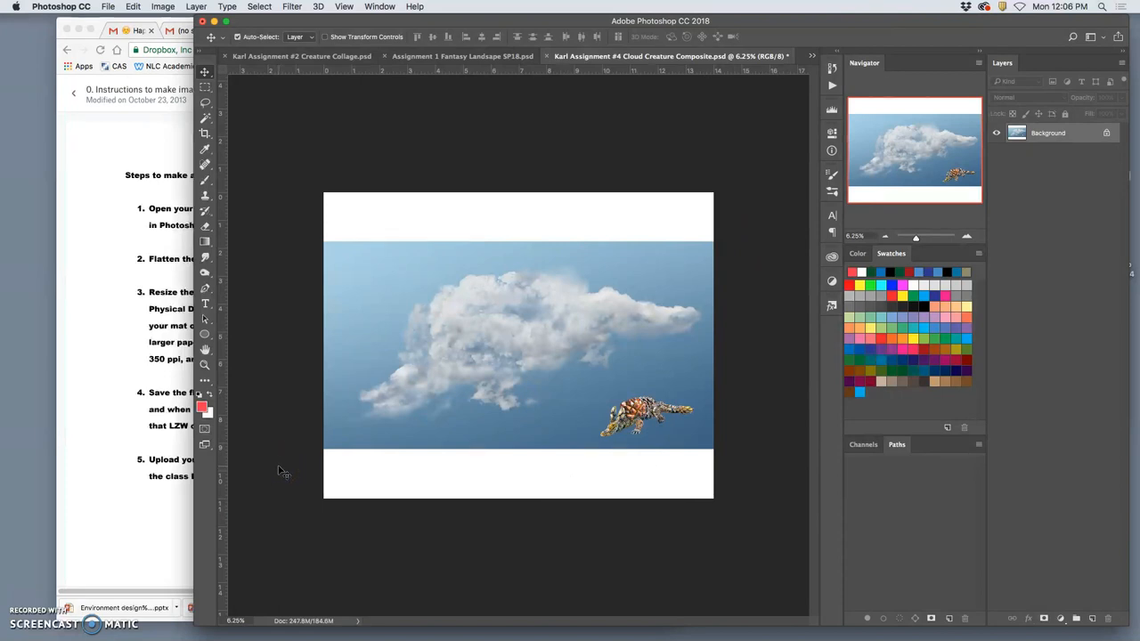
- Edit the width in Image Size and apply it, leaving the cloud image without white bands
click(163, 6)
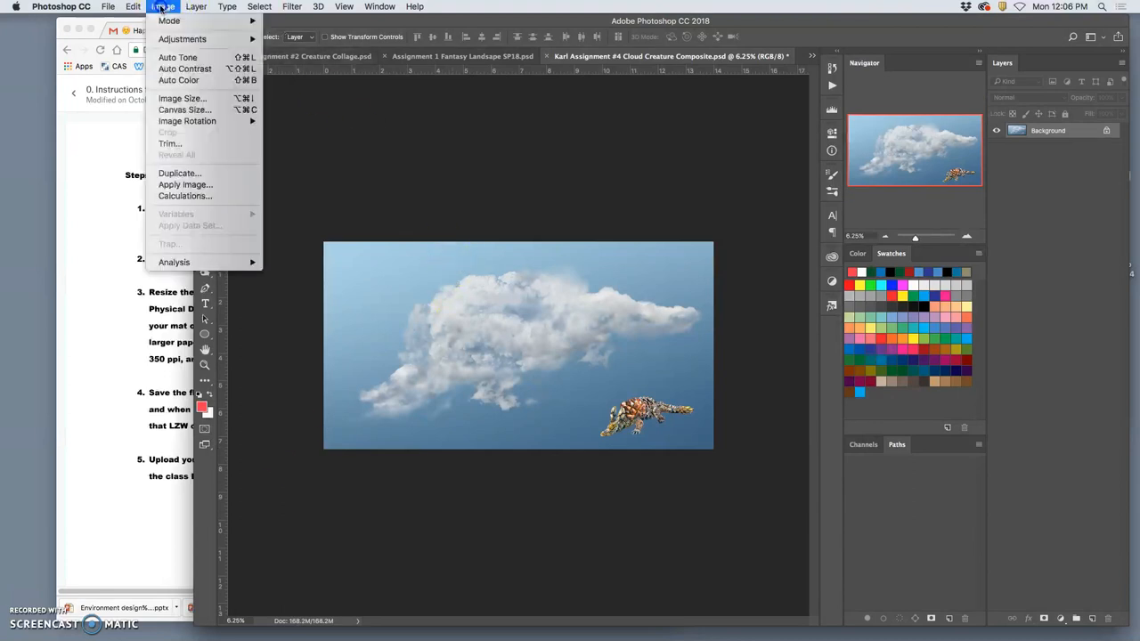
click(182, 98)
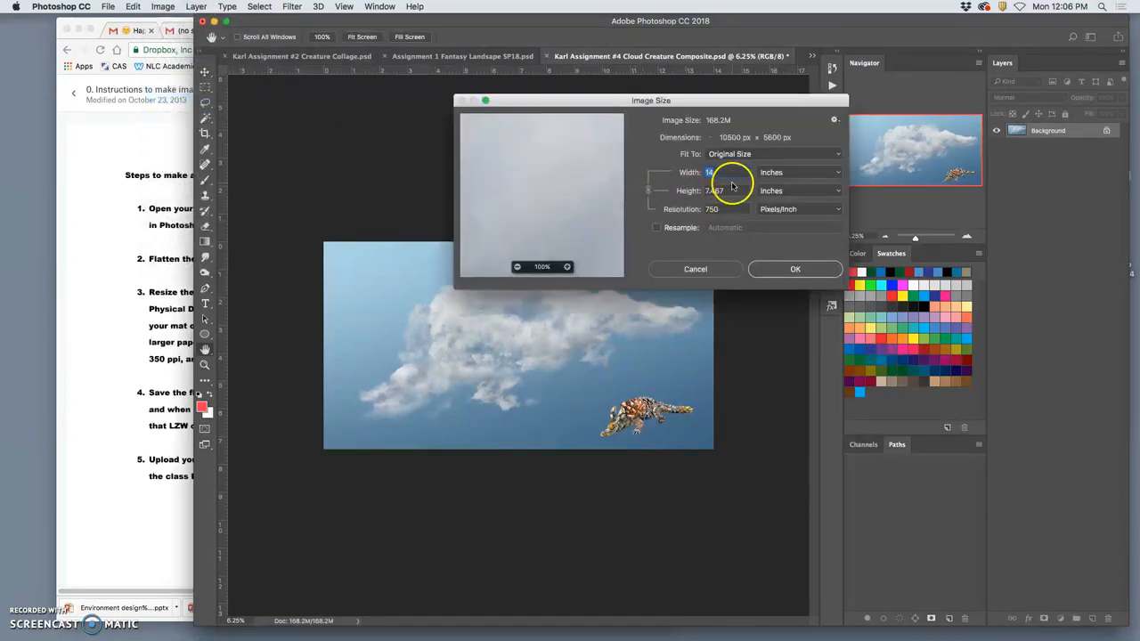
click(710, 171)
text(12)
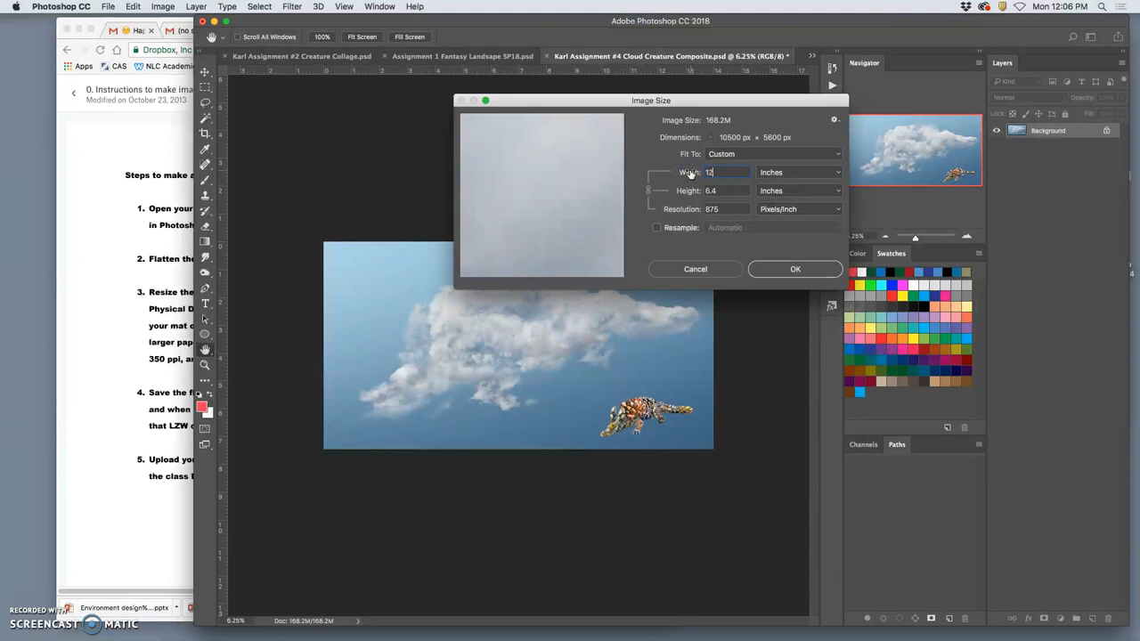
click(795, 269)
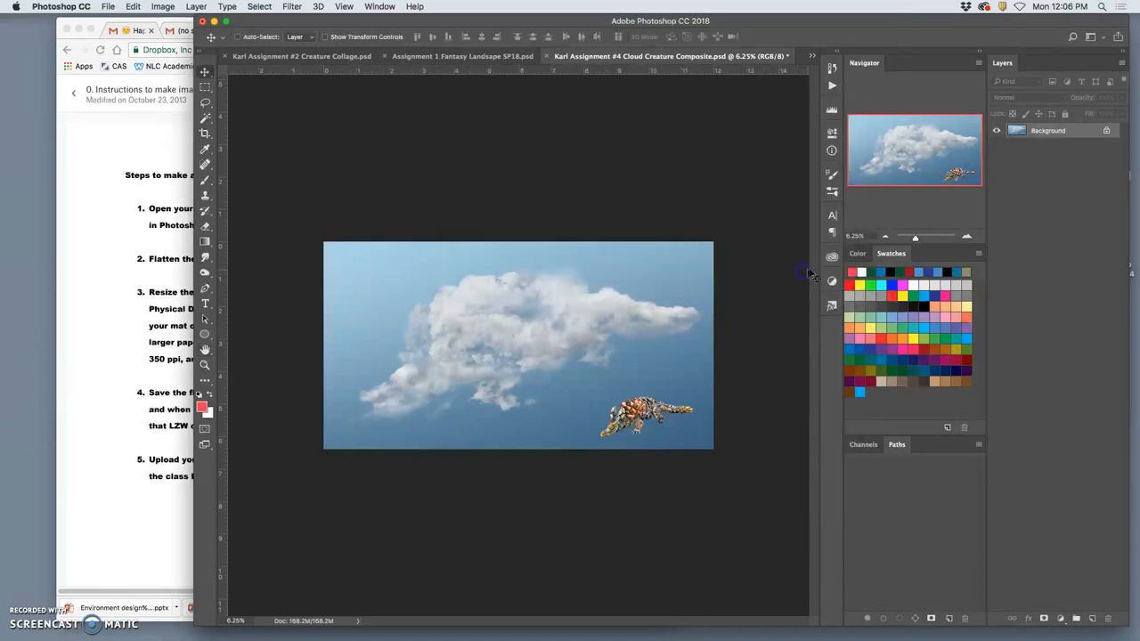
- Enlarge the canvas to 14 × 11 inches with a white border
click(163, 6)
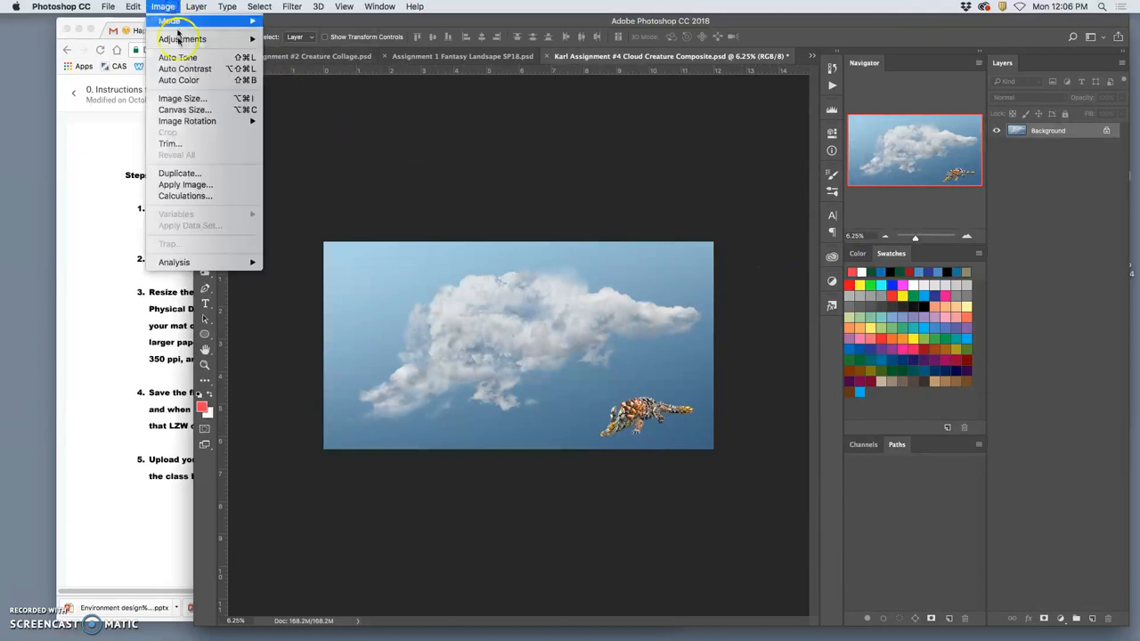
click(185, 109)
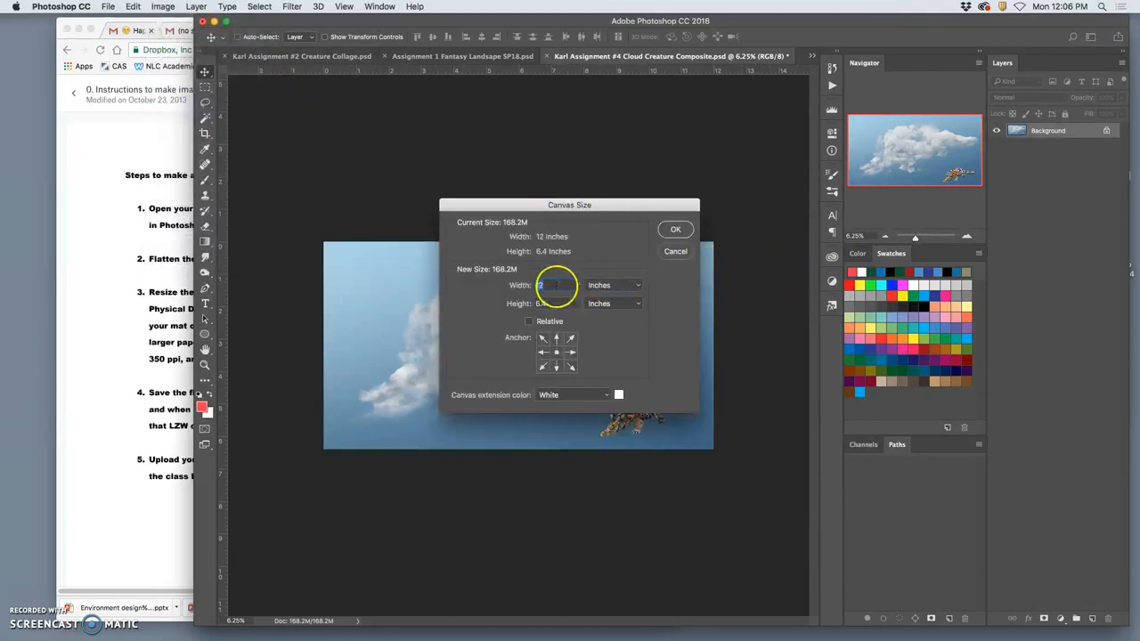
text(14)
click(558, 303)
text(11)
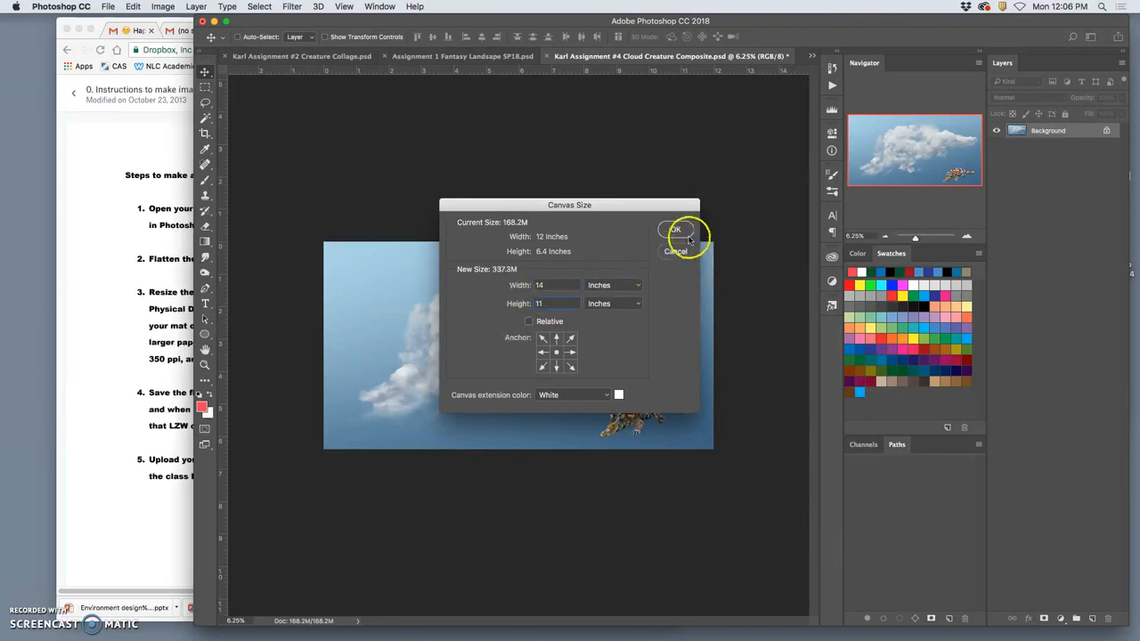
click(676, 230)
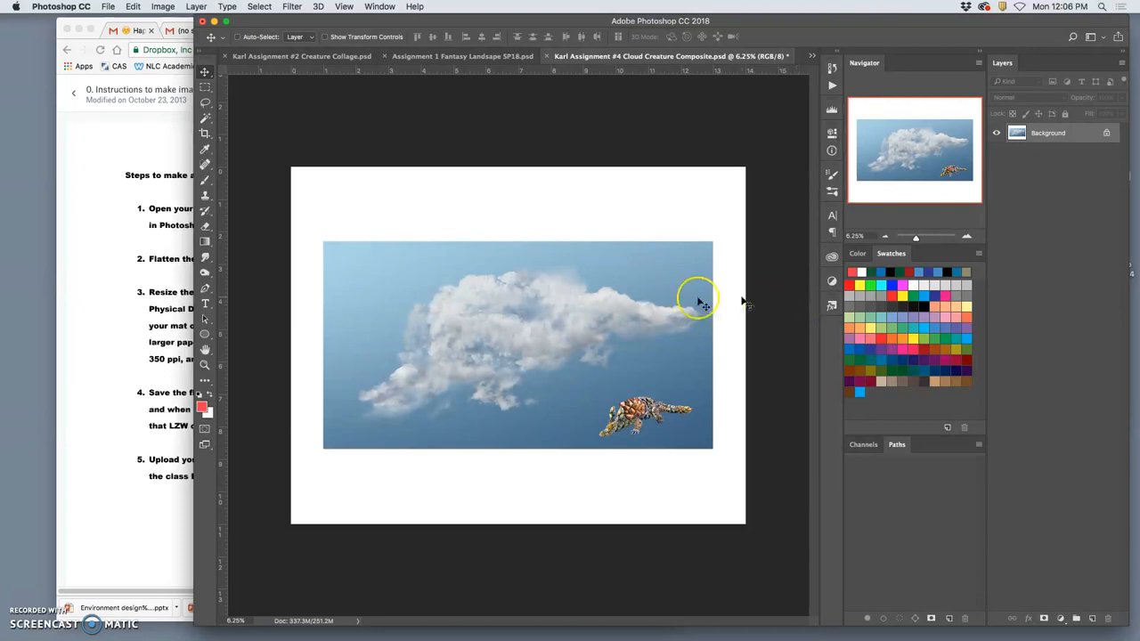
mouse_move(646, 341)
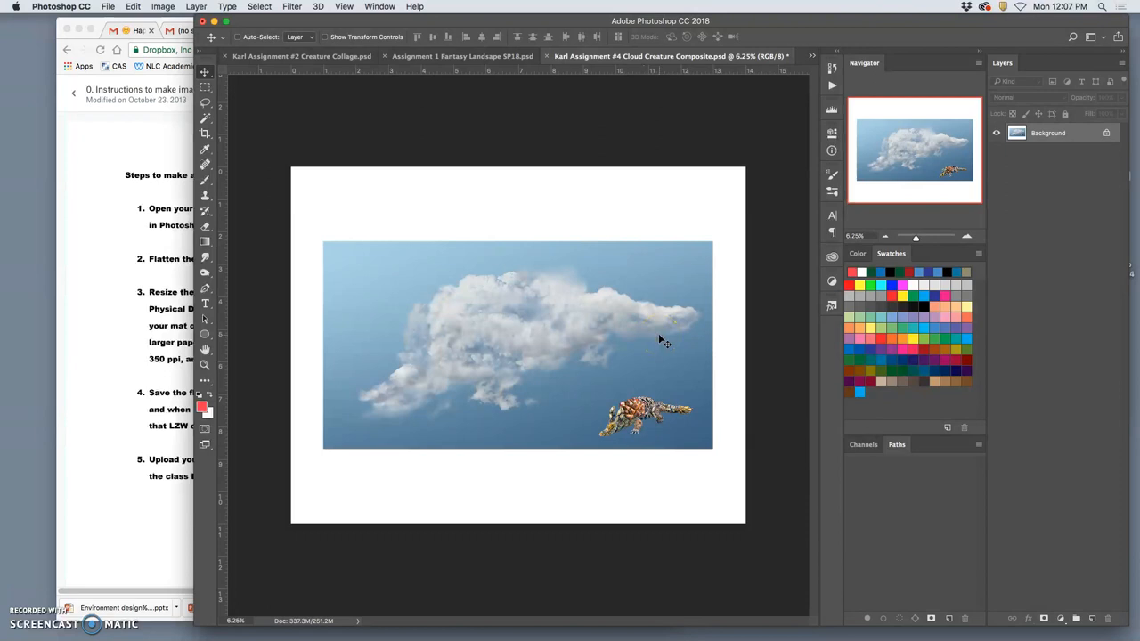
mouse_move(535, 173)
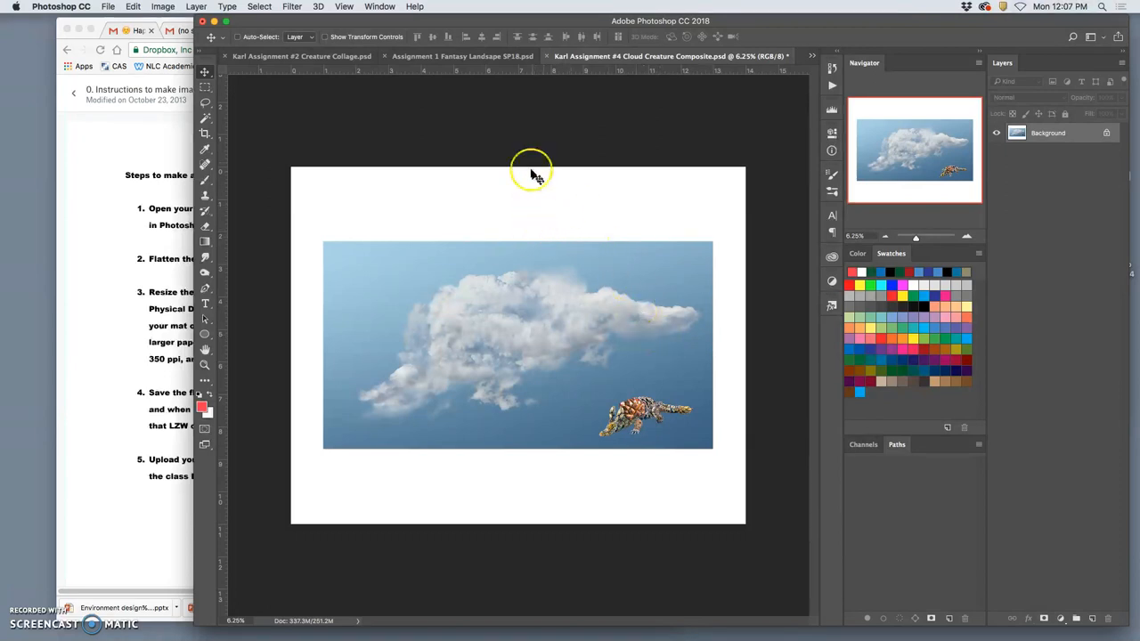
mouse_move(534, 196)
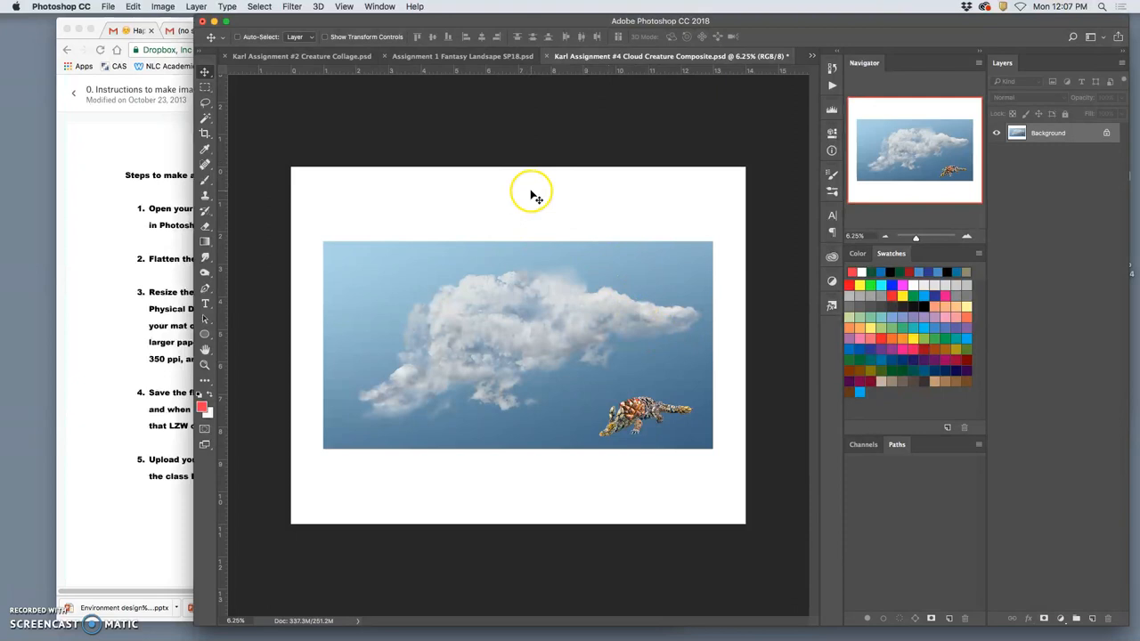
mouse_move(419, 252)
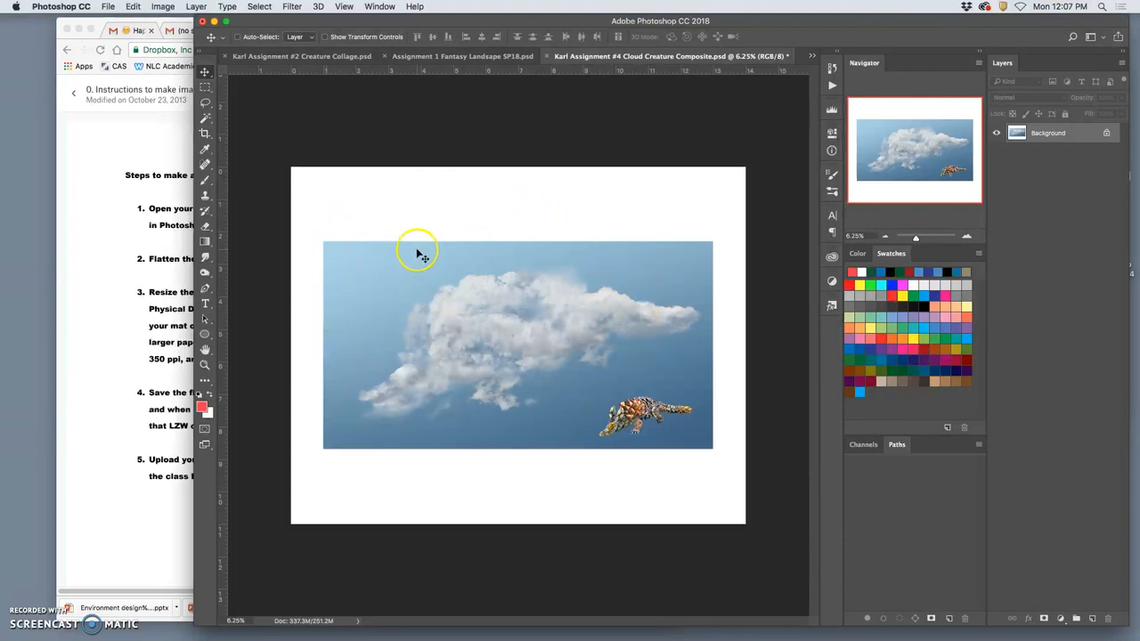
- Check the current Image Size settings and cancel without changes
click(163, 7)
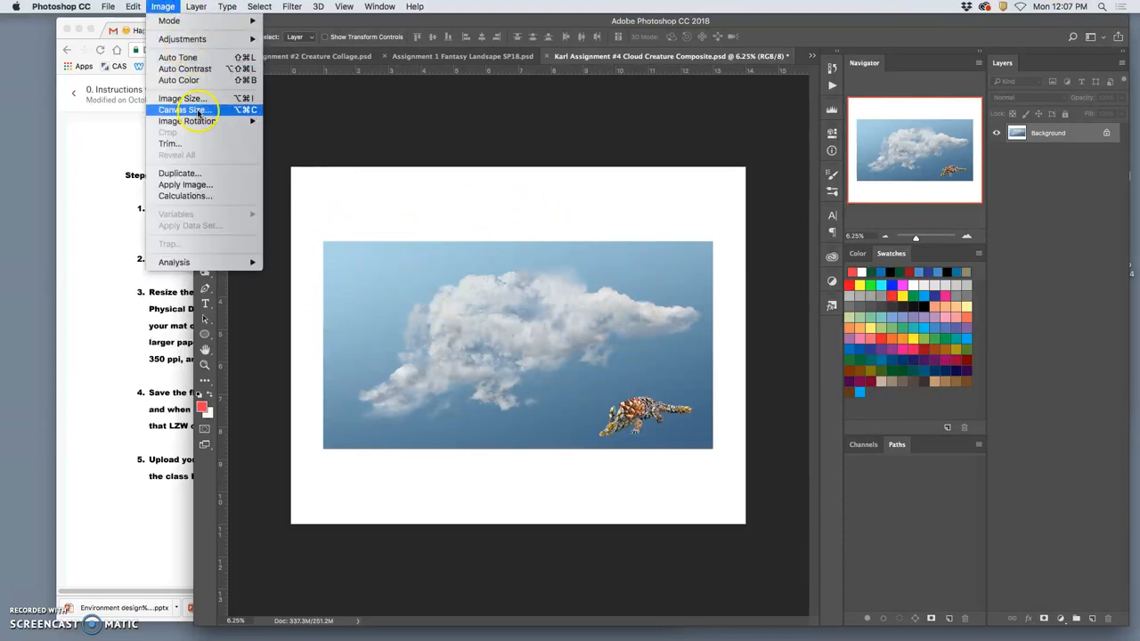
click(183, 110)
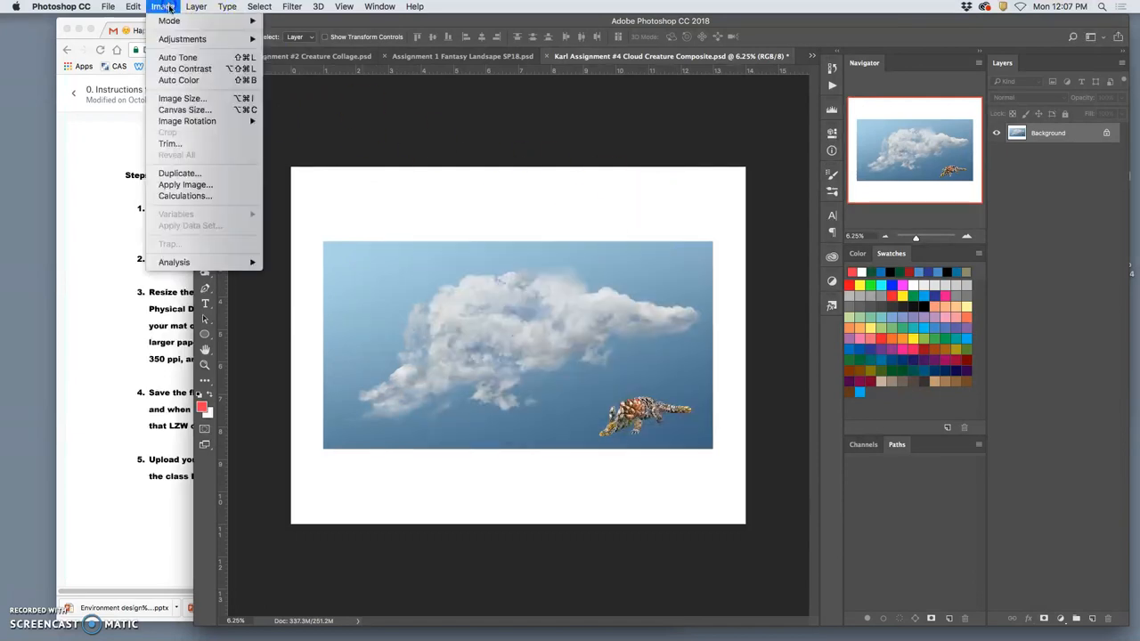
click(181, 98)
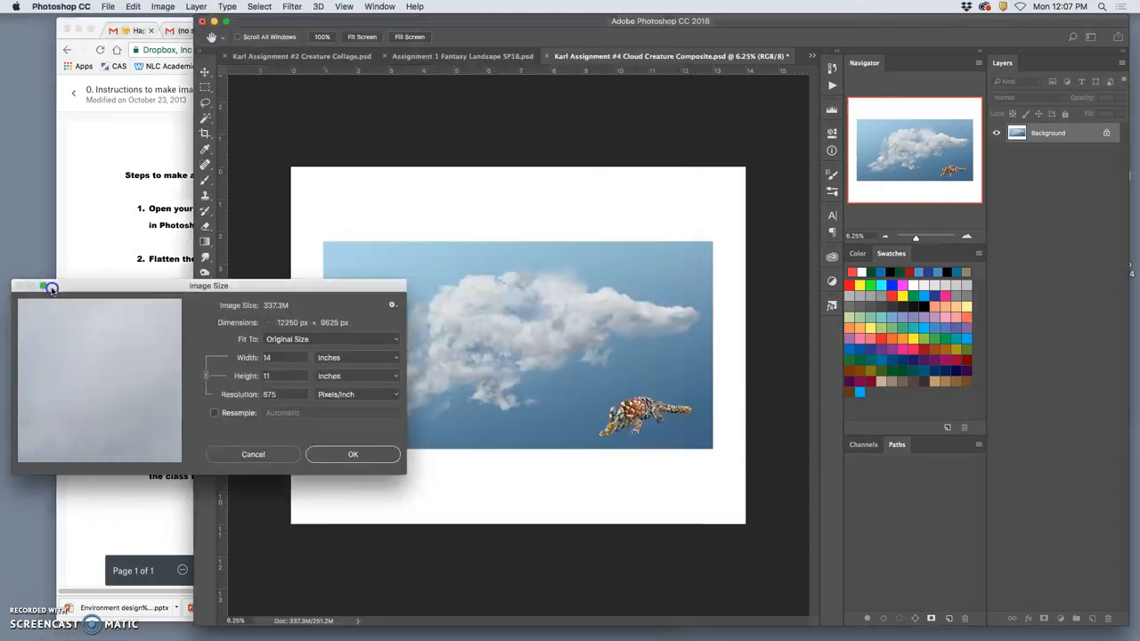
drag(208, 285, 712, 120)
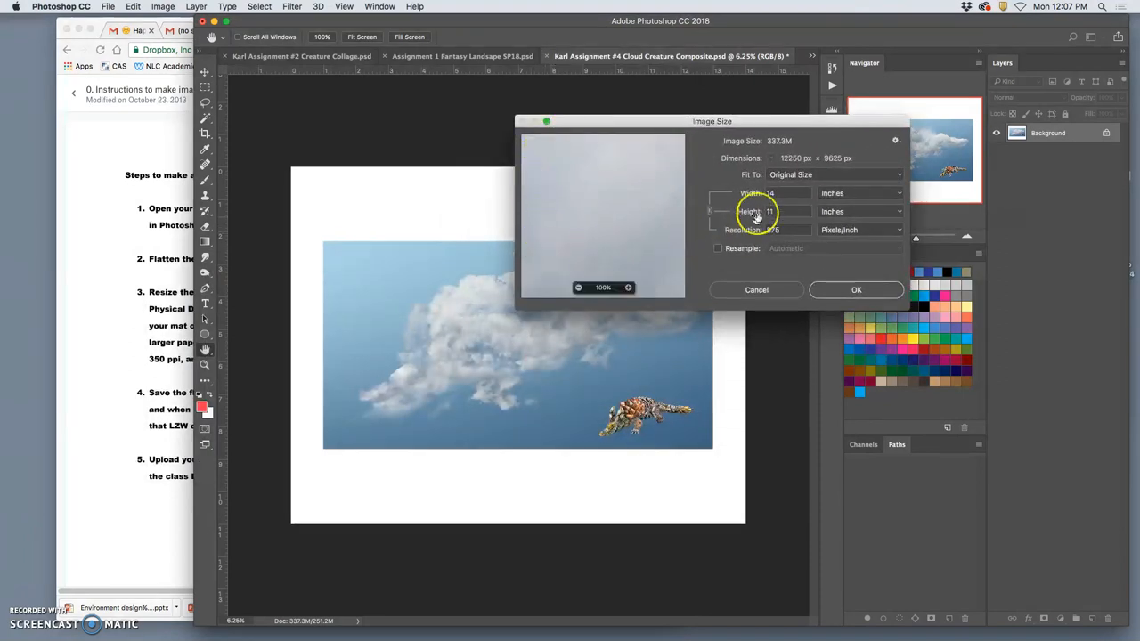
click(779, 194)
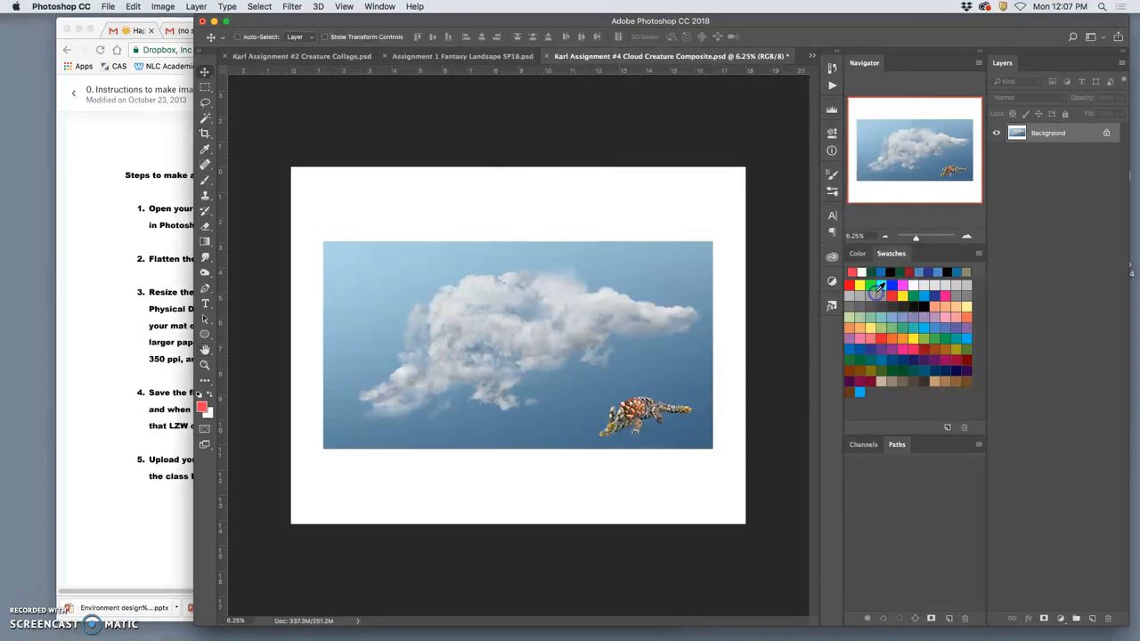
- Resize the canvas to 18 × 12 inches, accepting the clipping warning
click(163, 6)
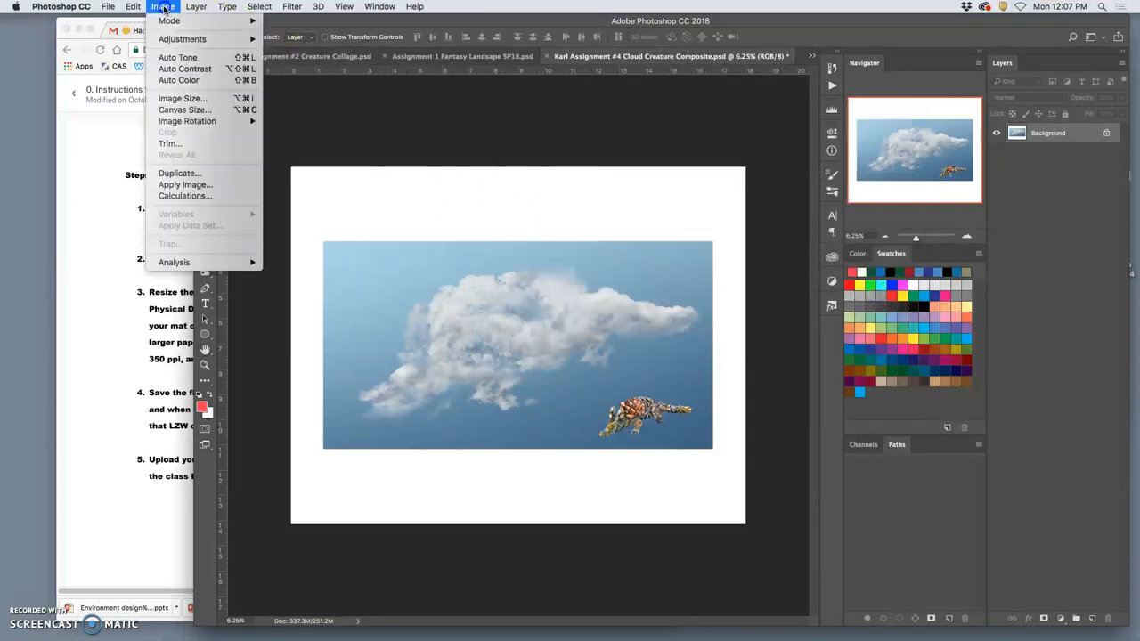
click(184, 109)
text(12)
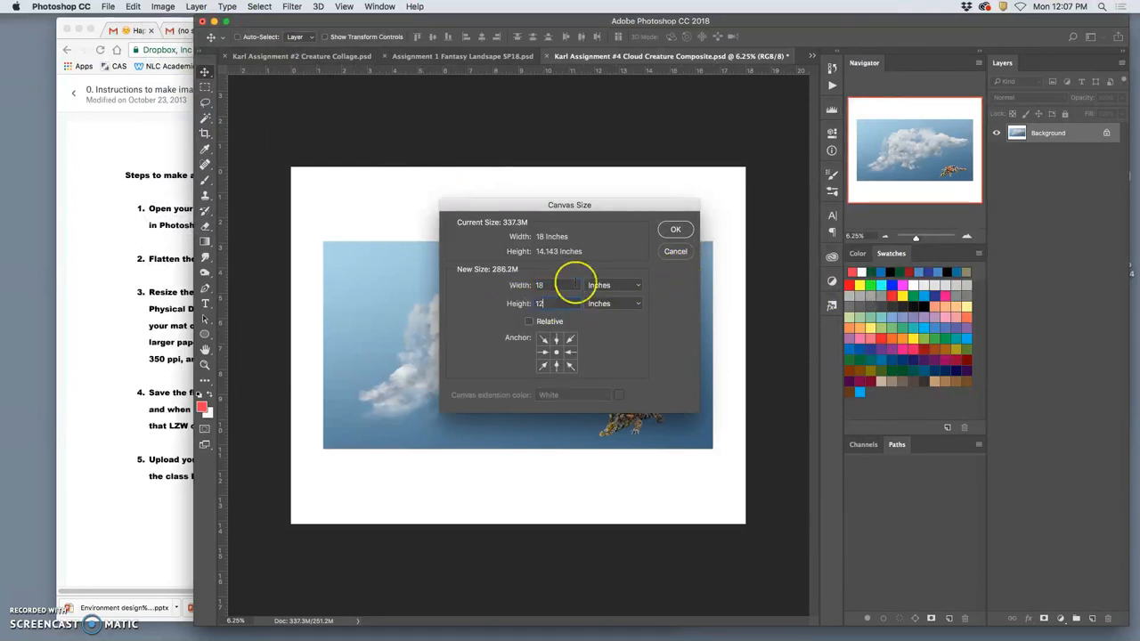
click(675, 229)
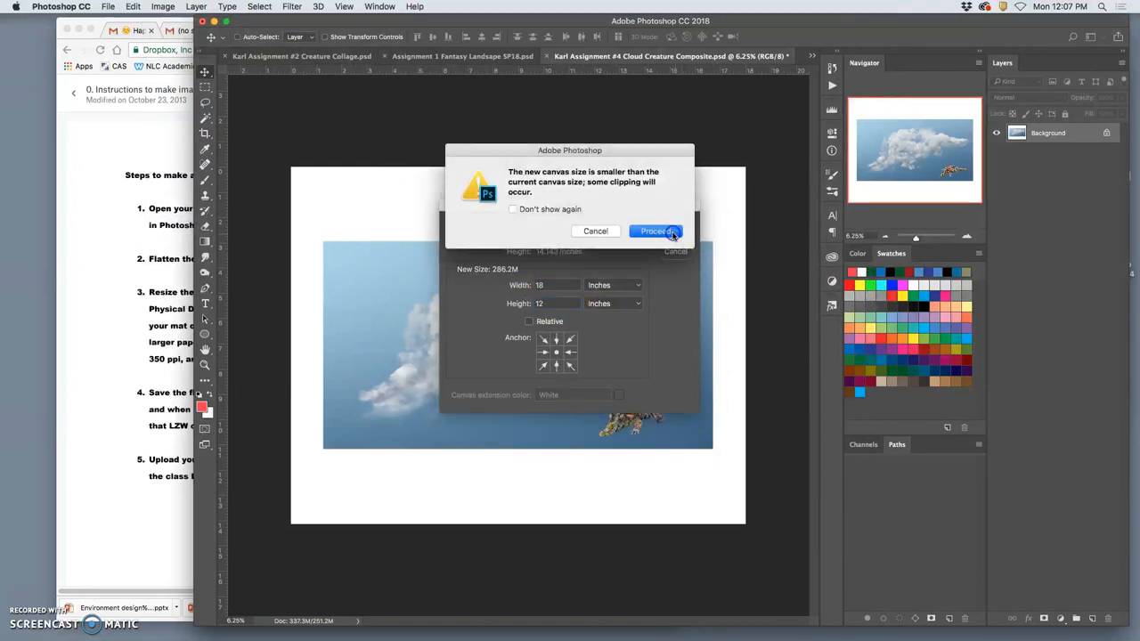
click(655, 232)
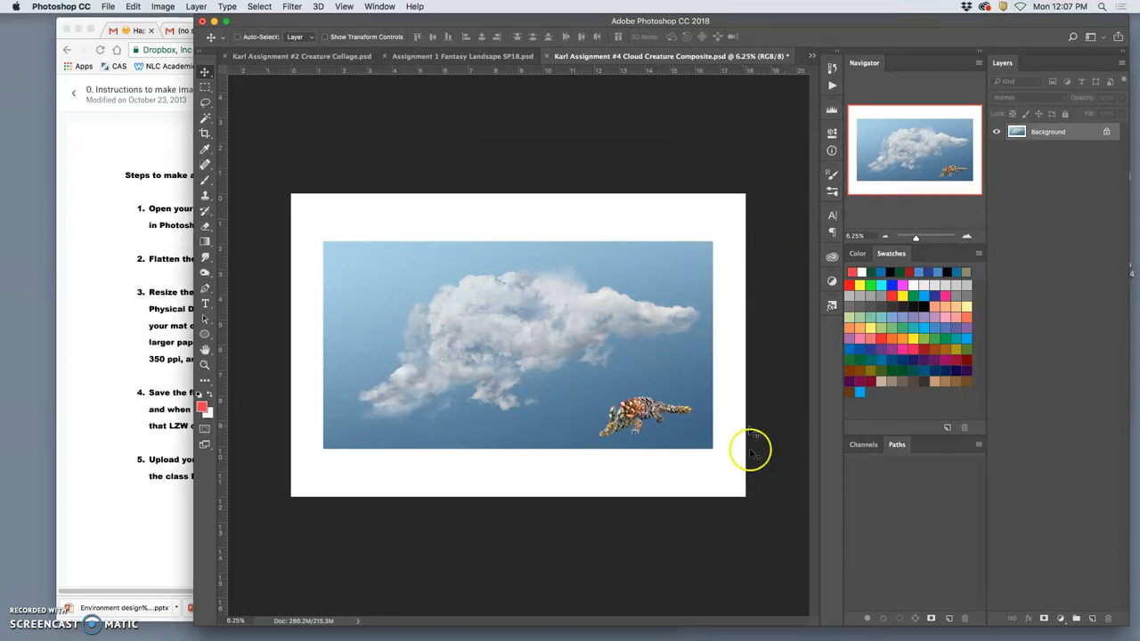
mouse_move(735, 511)
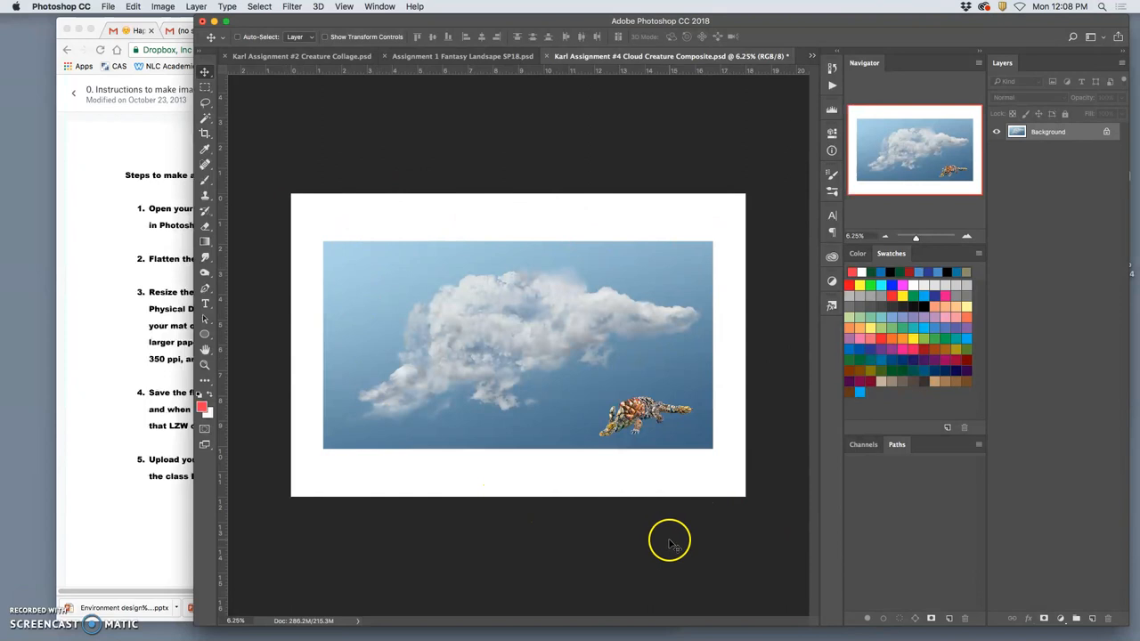
mouse_move(693, 509)
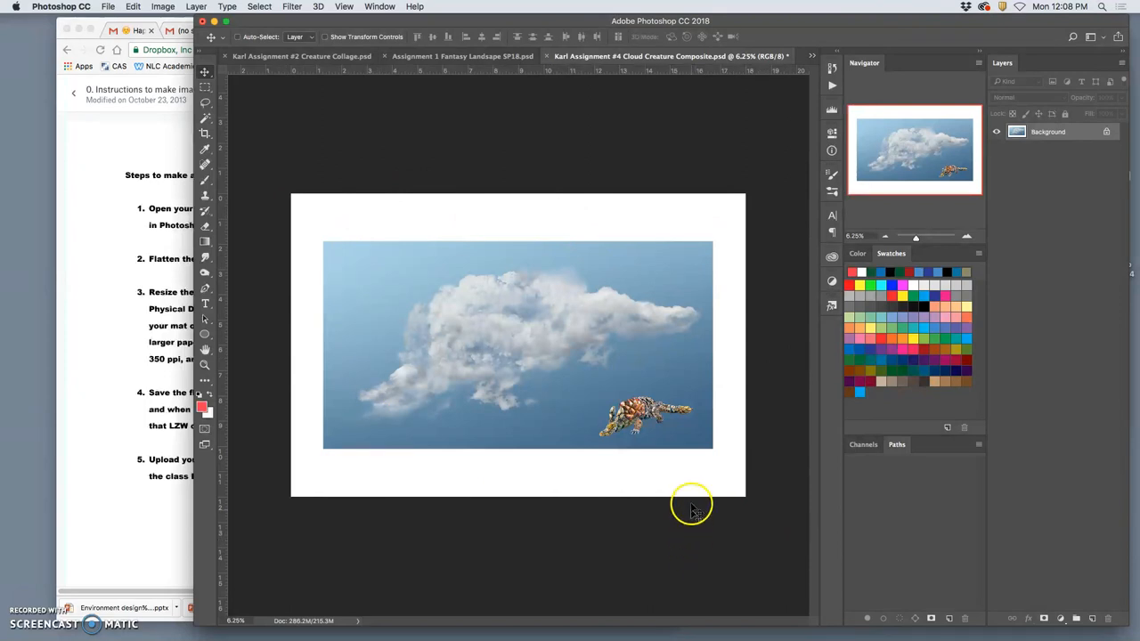
mouse_move(207, 134)
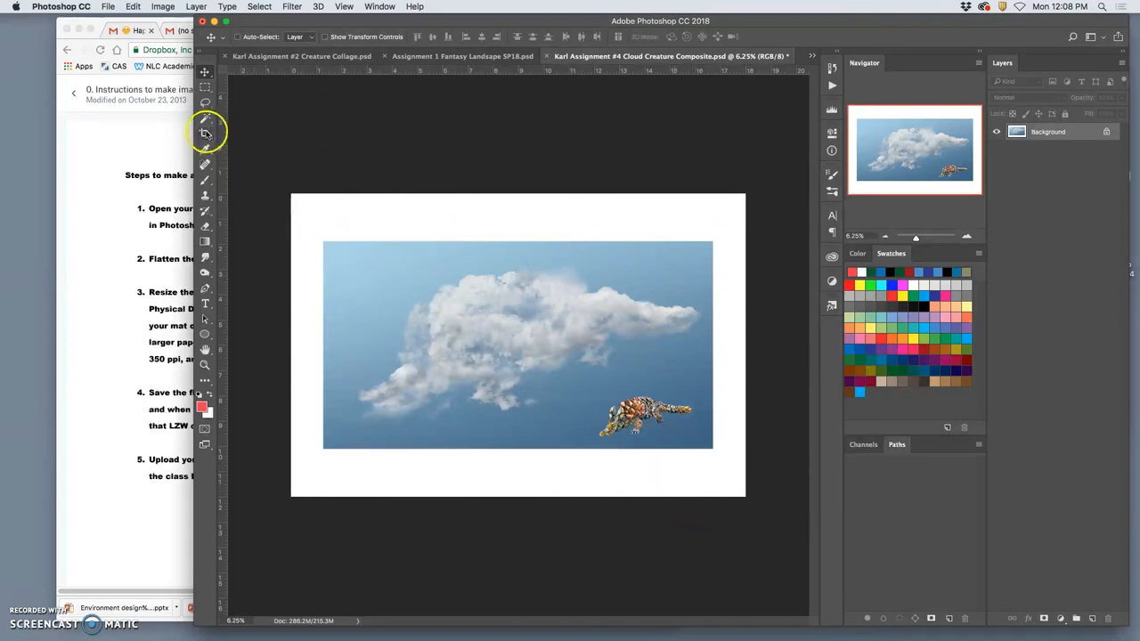
- Crop from the top-left corner to the picture's edge, narrowing the white border
click(204, 133)
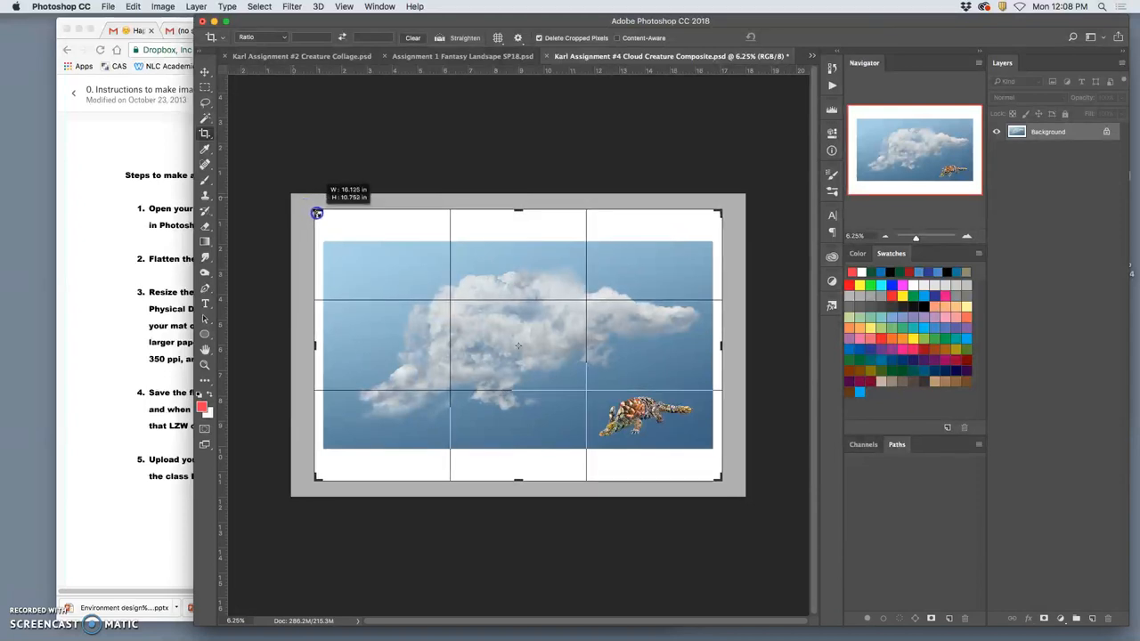
drag(318, 213, 325, 219)
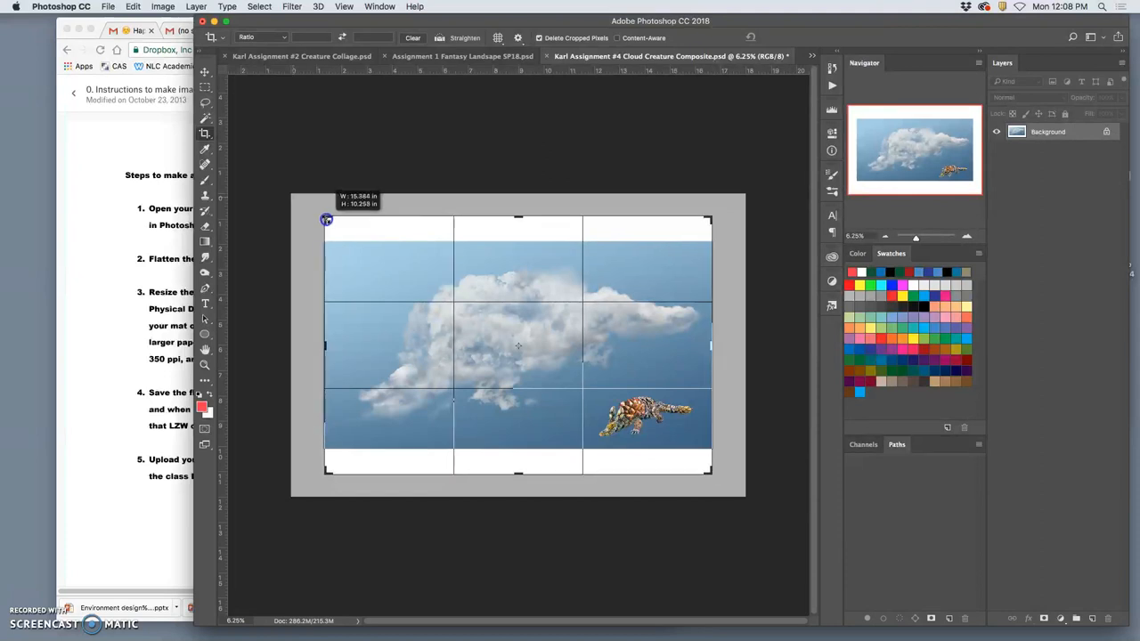
drag(326, 220, 345, 230)
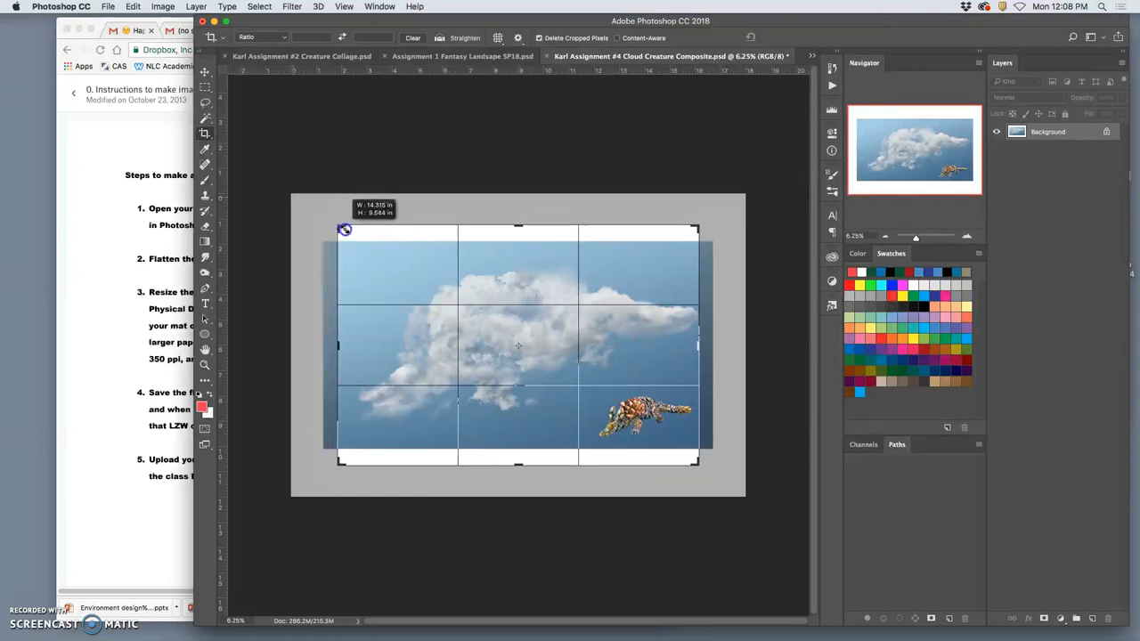
drag(344, 230, 365, 243)
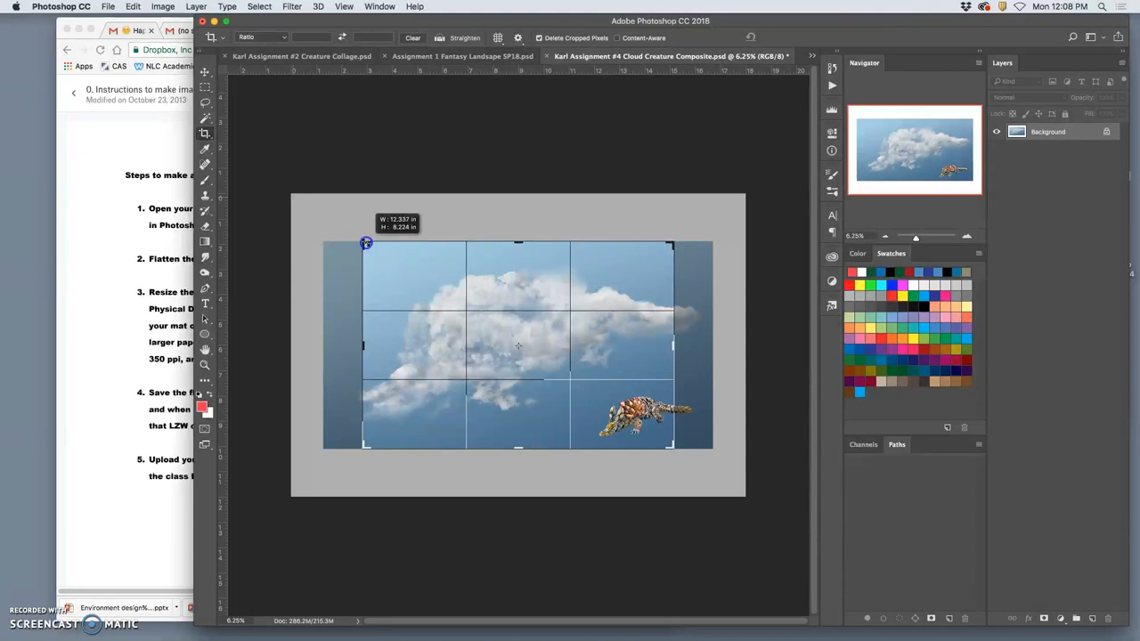
drag(365, 243, 310, 223)
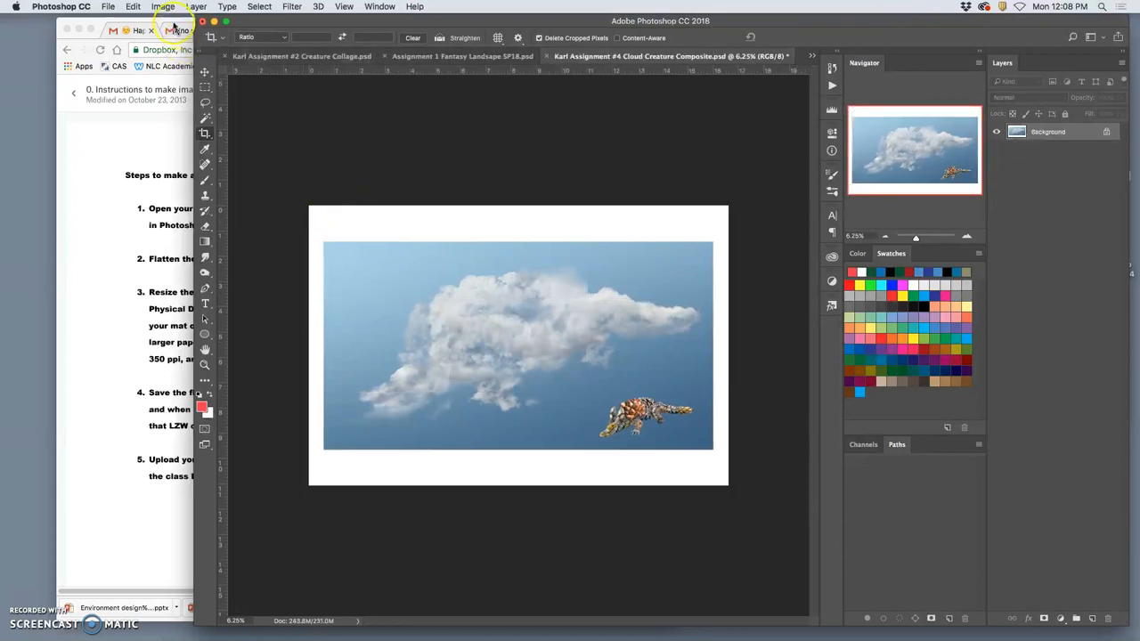
- Set the print width to 18 inches (about 12 in tall, 628 ppi) without resampling
click(163, 6)
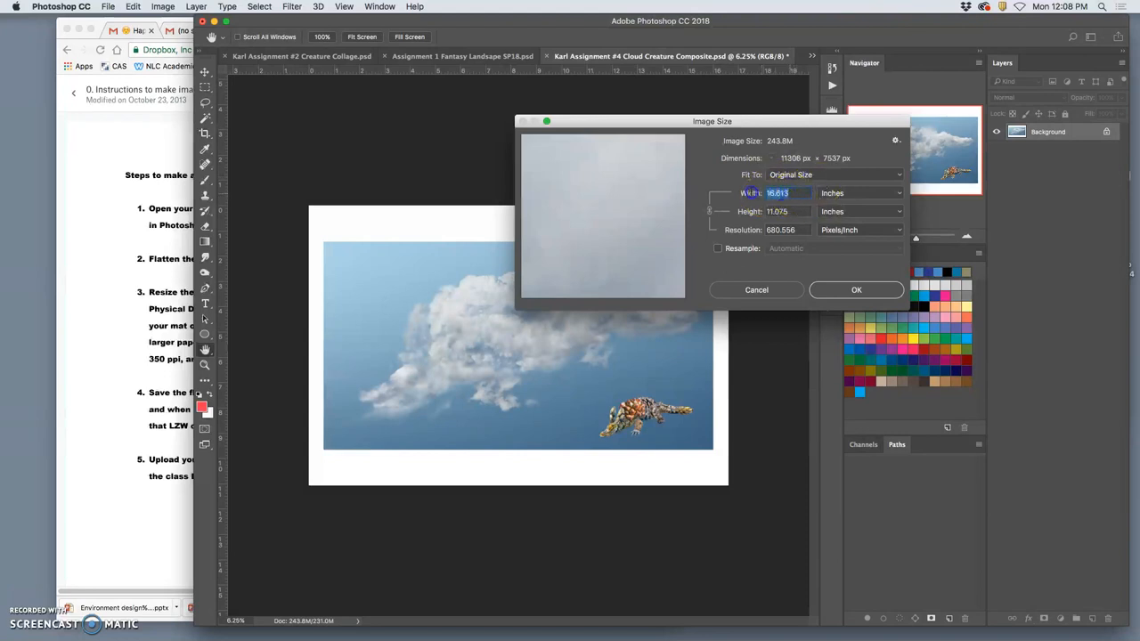
text(18)
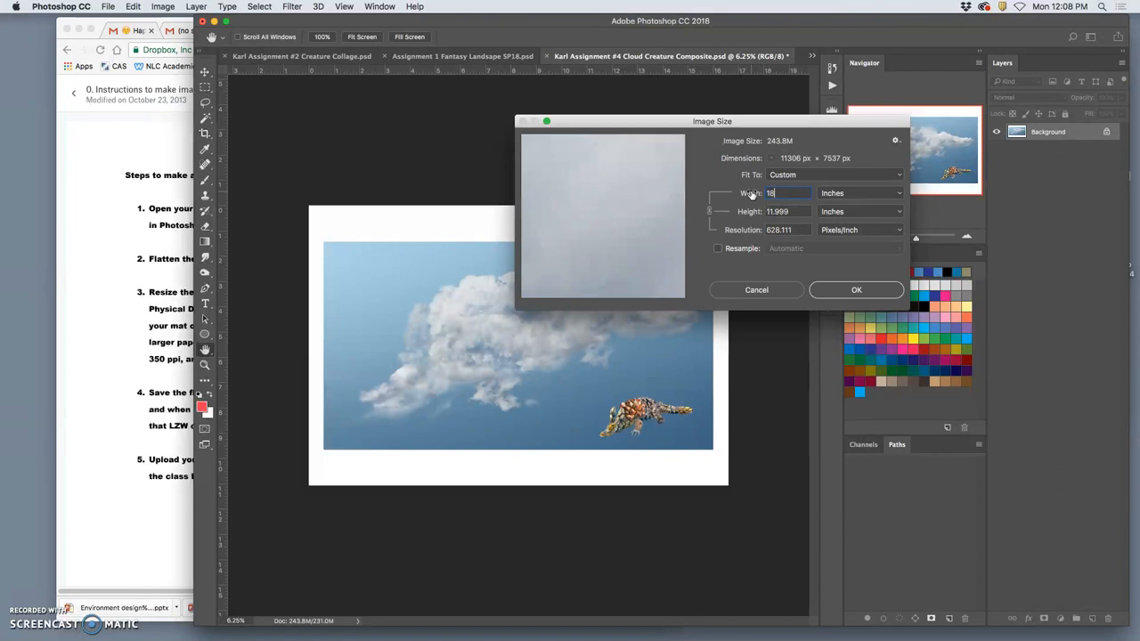
mouse_move(709, 249)
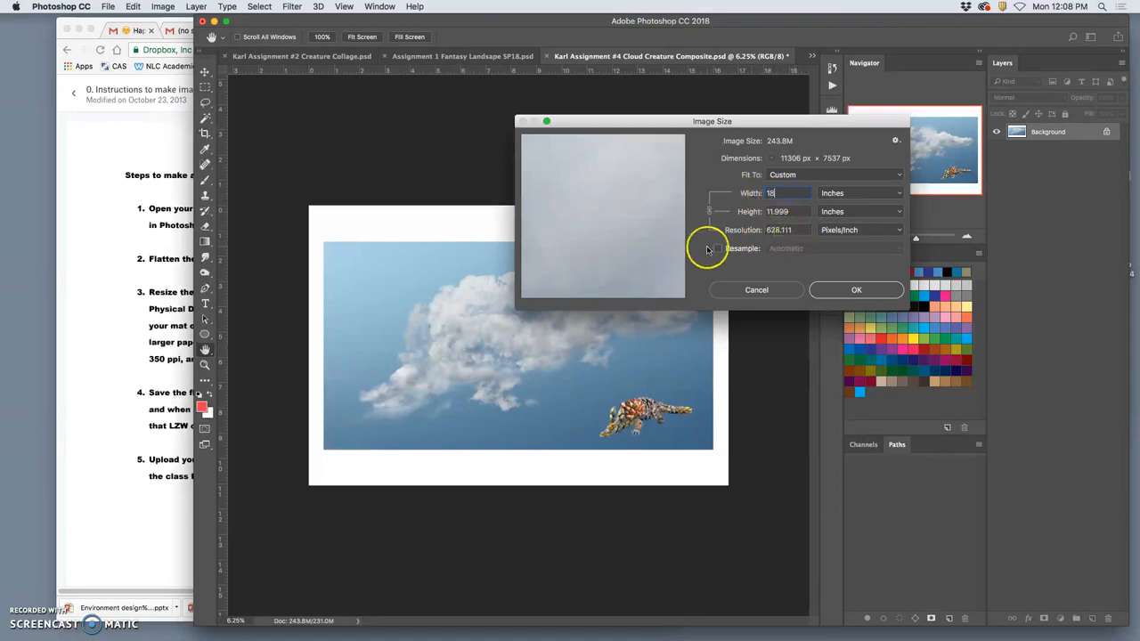
click(718, 248)
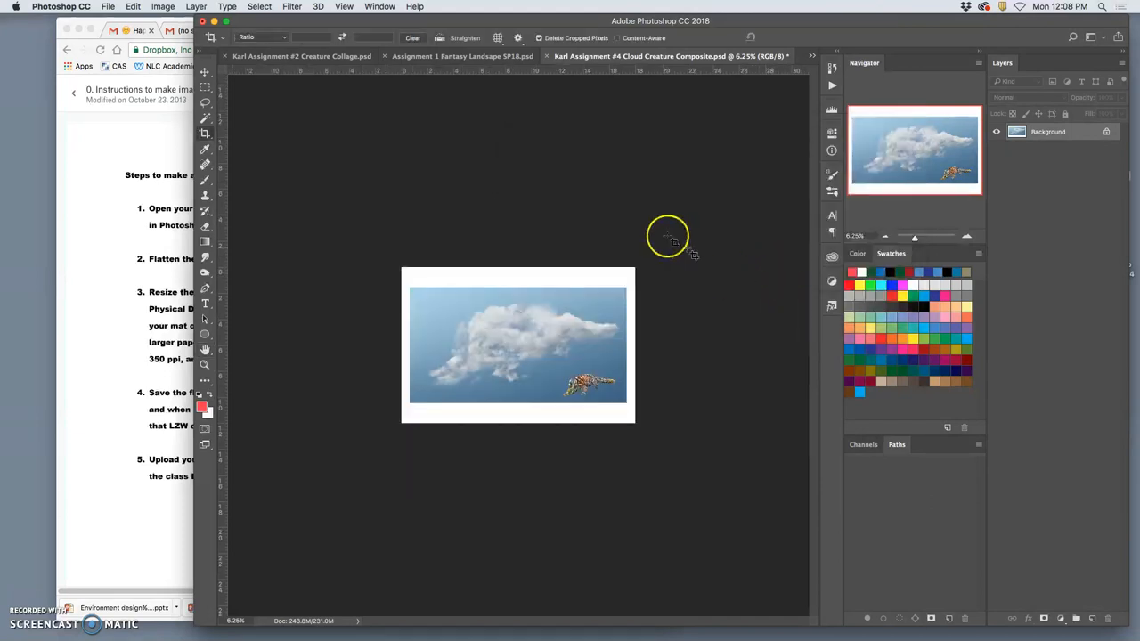
- Save a PR-prefixed, LZW-compressed TIFF copy of the composite to the Desktop
click(108, 6)
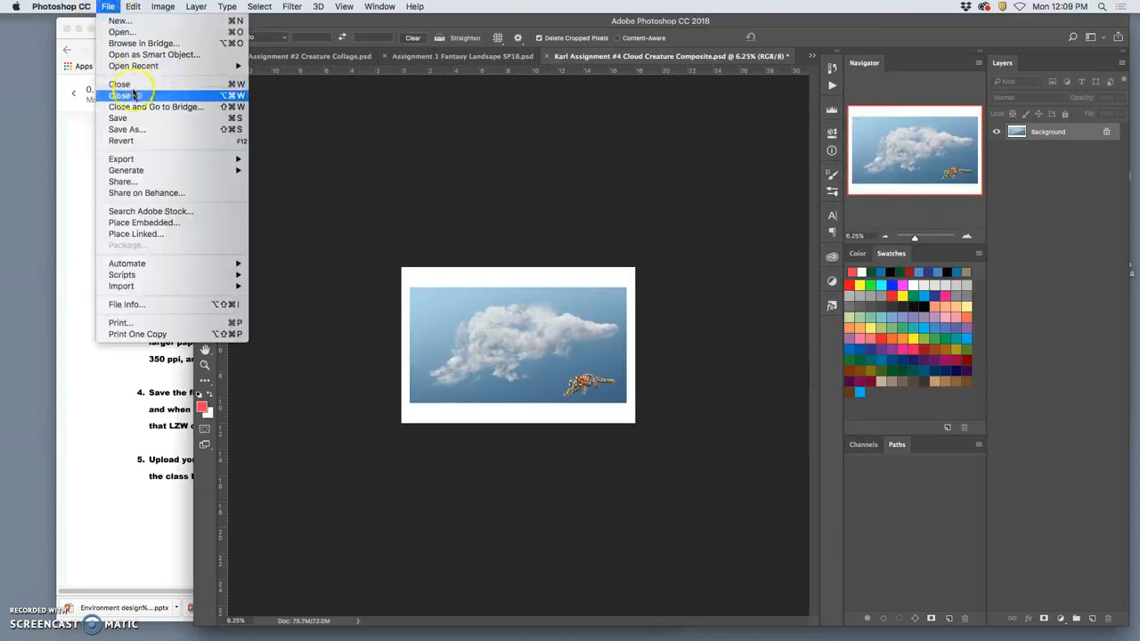
click(127, 129)
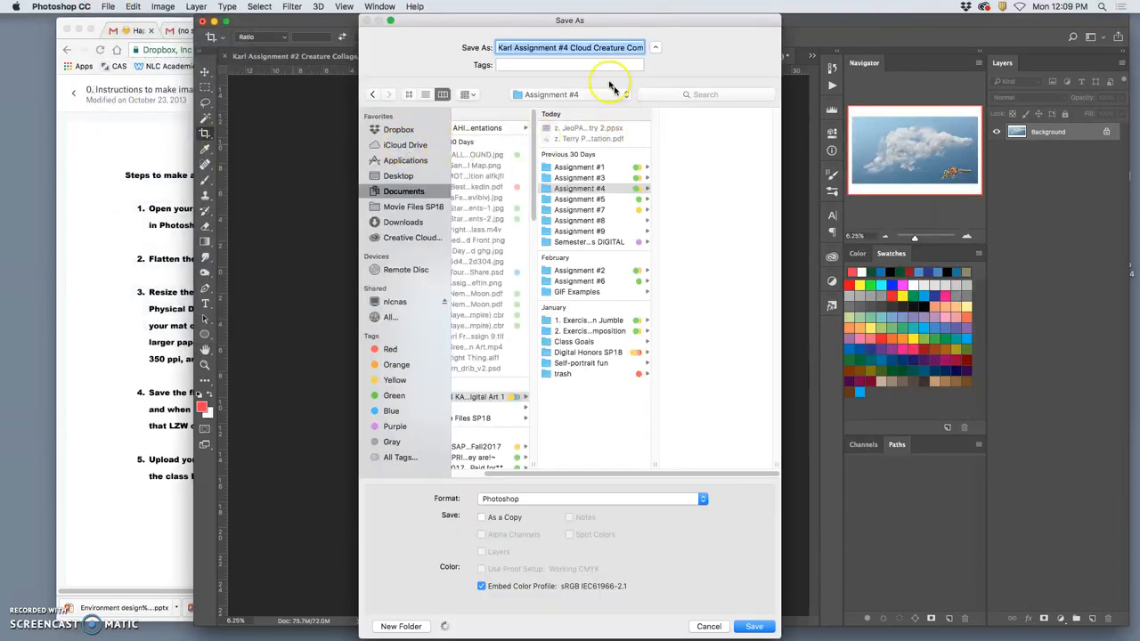
click(399, 176)
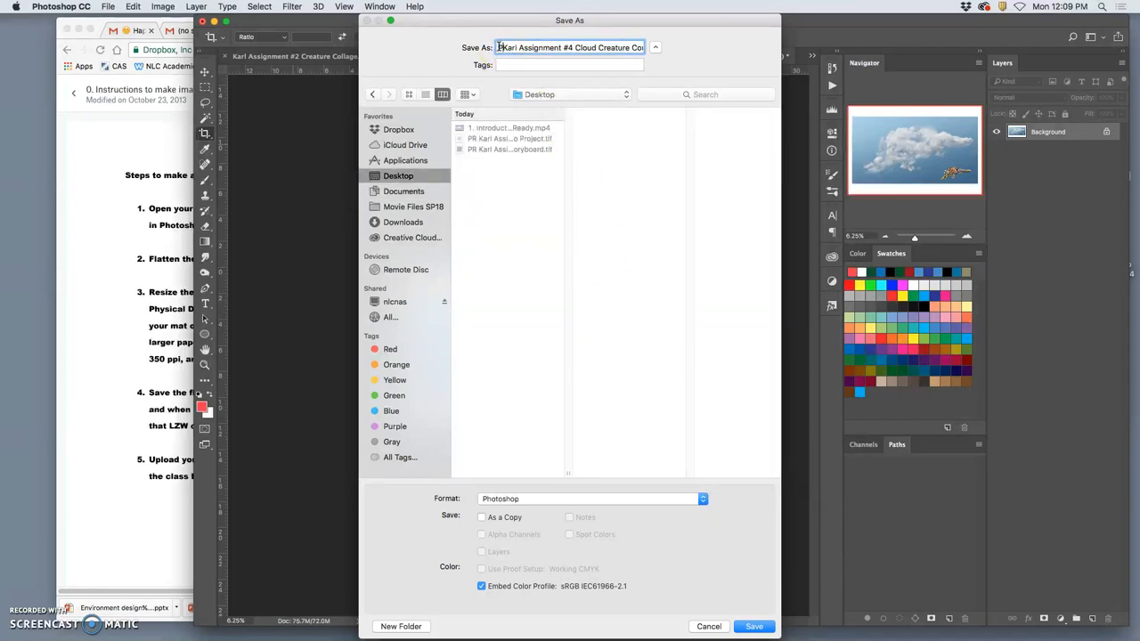
text(PR)
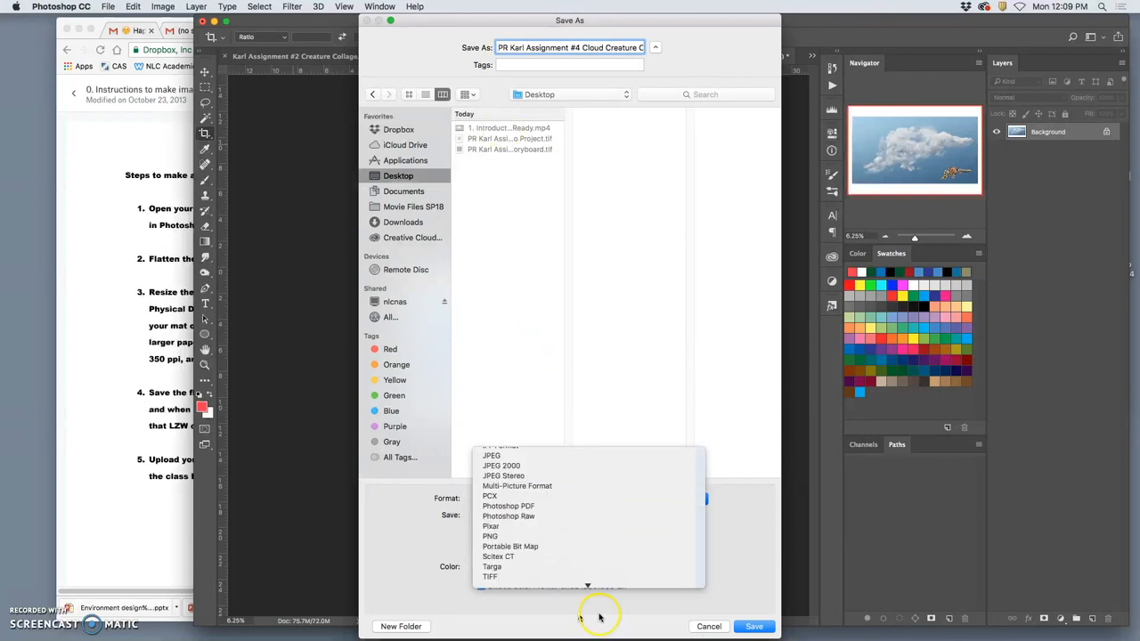
click(754, 626)
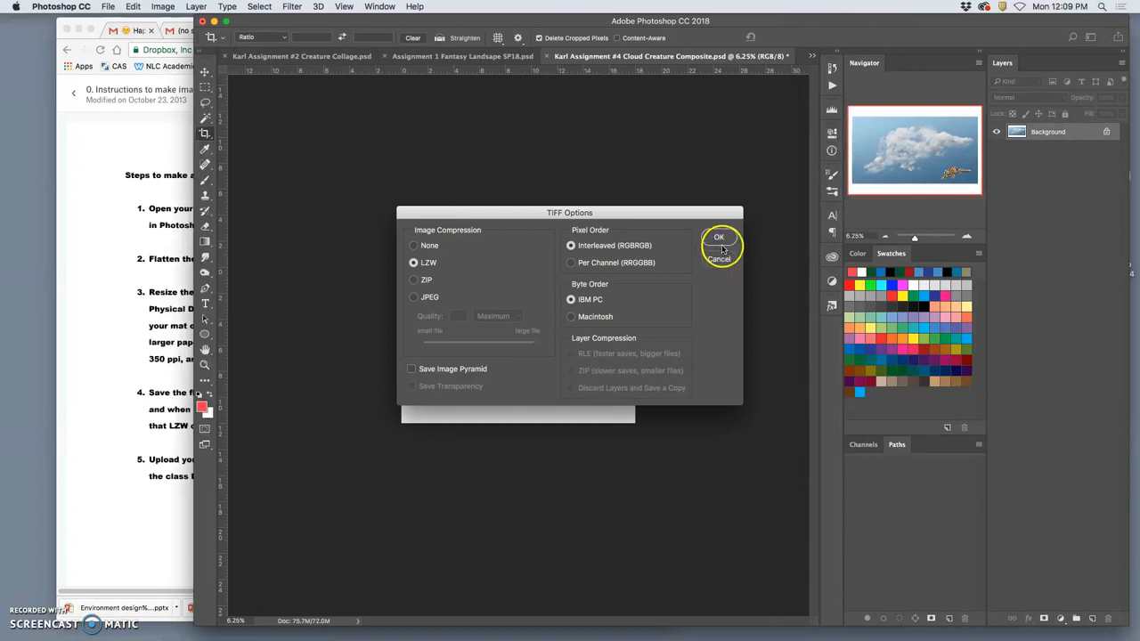
click(719, 237)
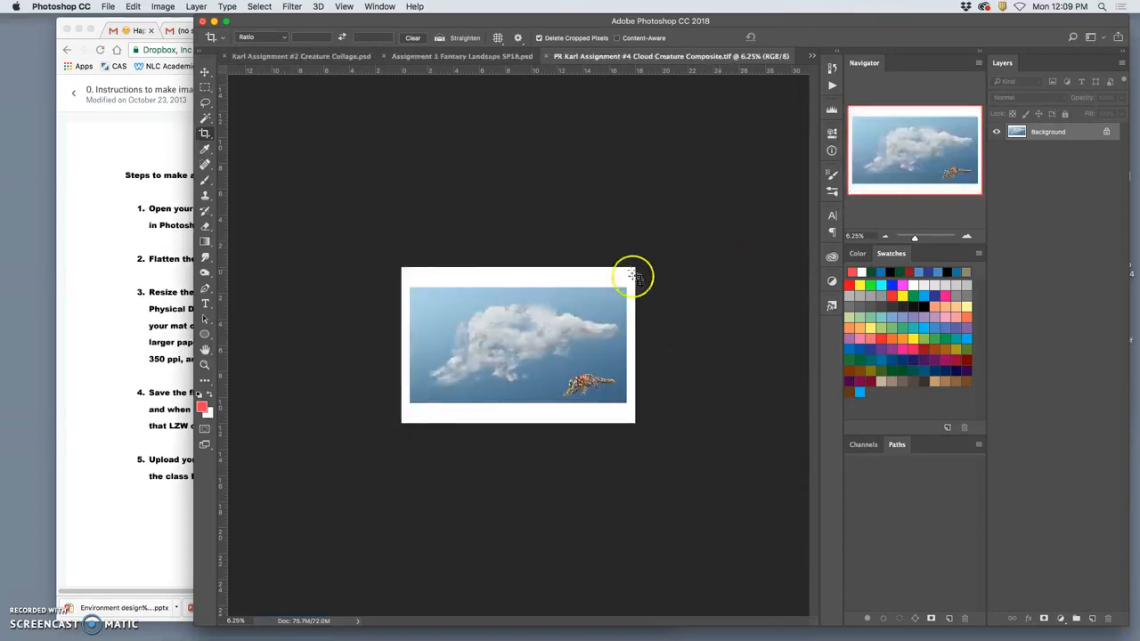
mouse_move(472, 309)
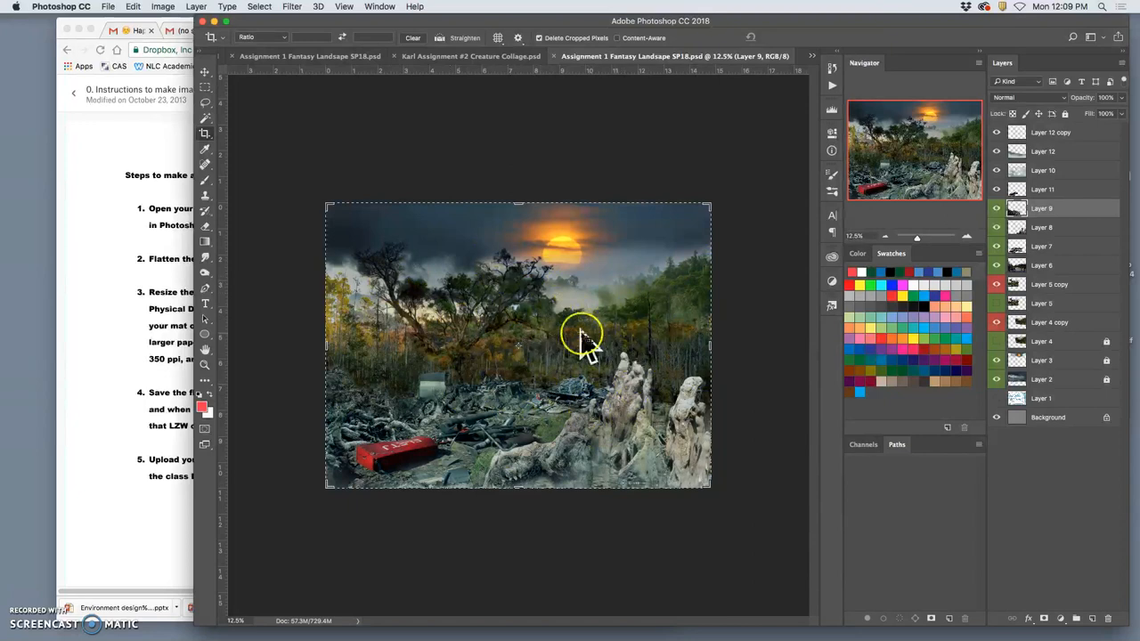
- Flatten the Fantasy Landscape into one Background layer, discarding hidden layers
click(163, 6)
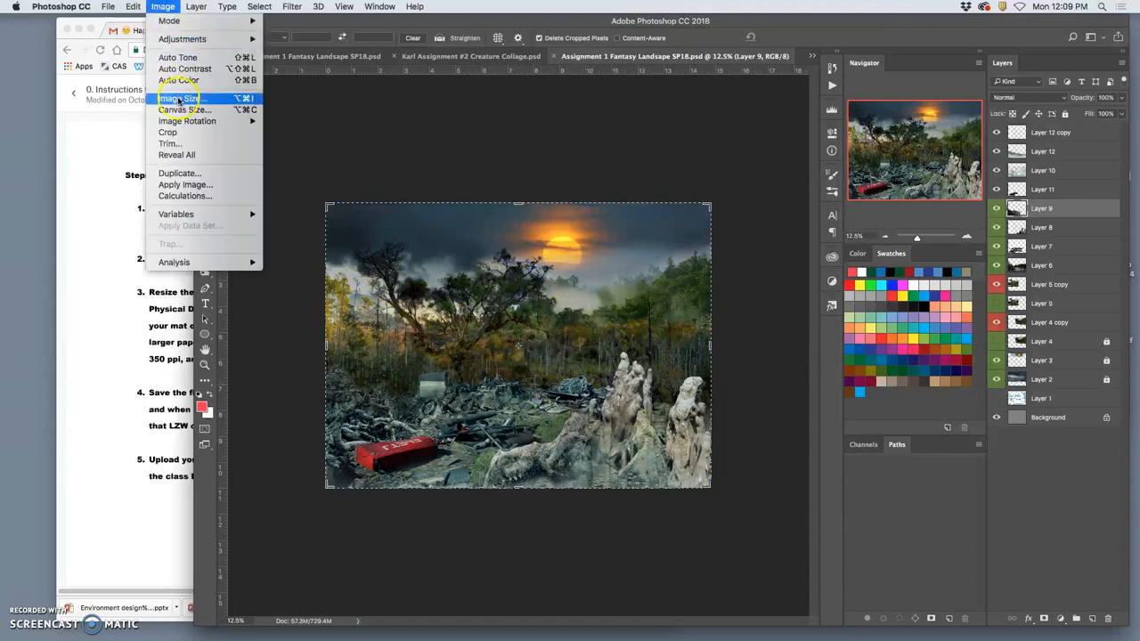
click(196, 6)
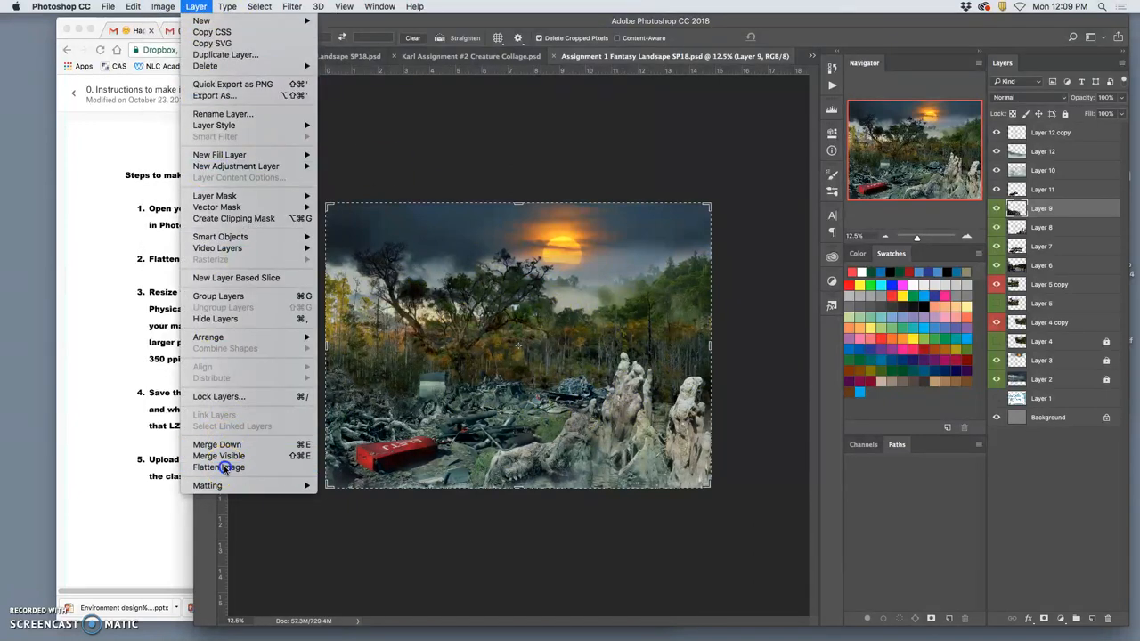
click(223, 467)
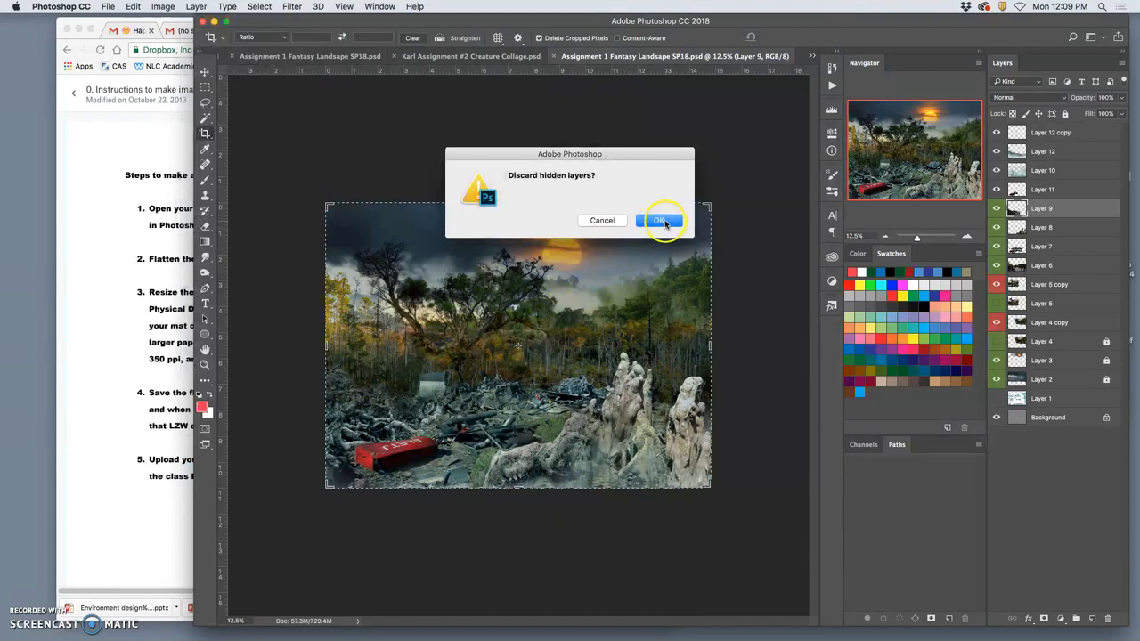
click(659, 220)
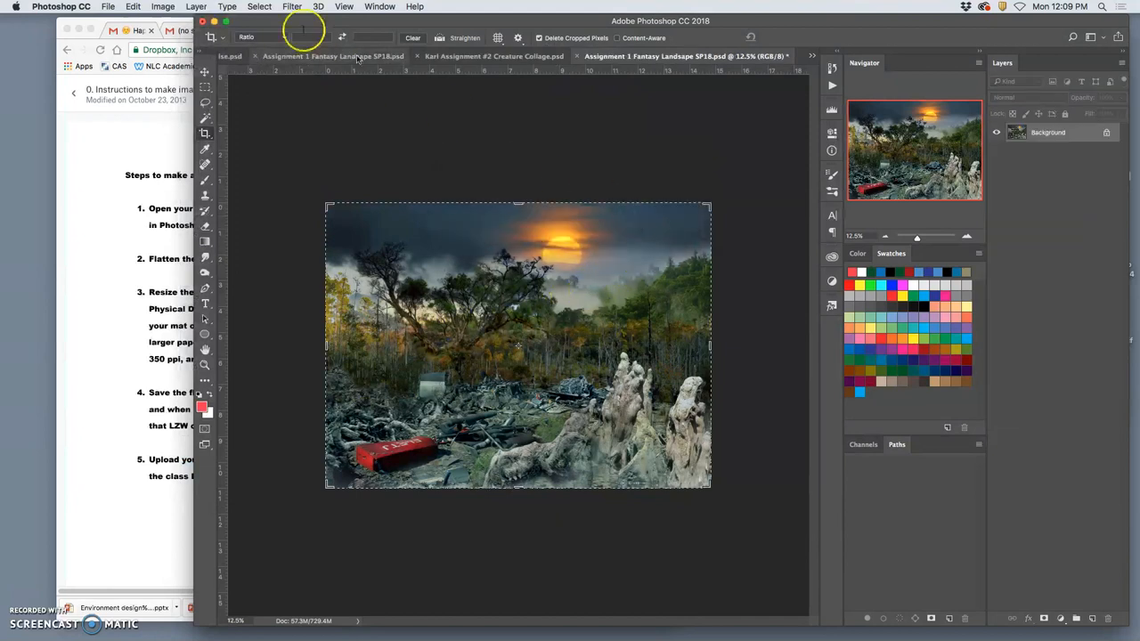
- Check Image Size with Resample off (14.837 × 11.011 in, 350 ppi), then cancel without changes
click(162, 6)
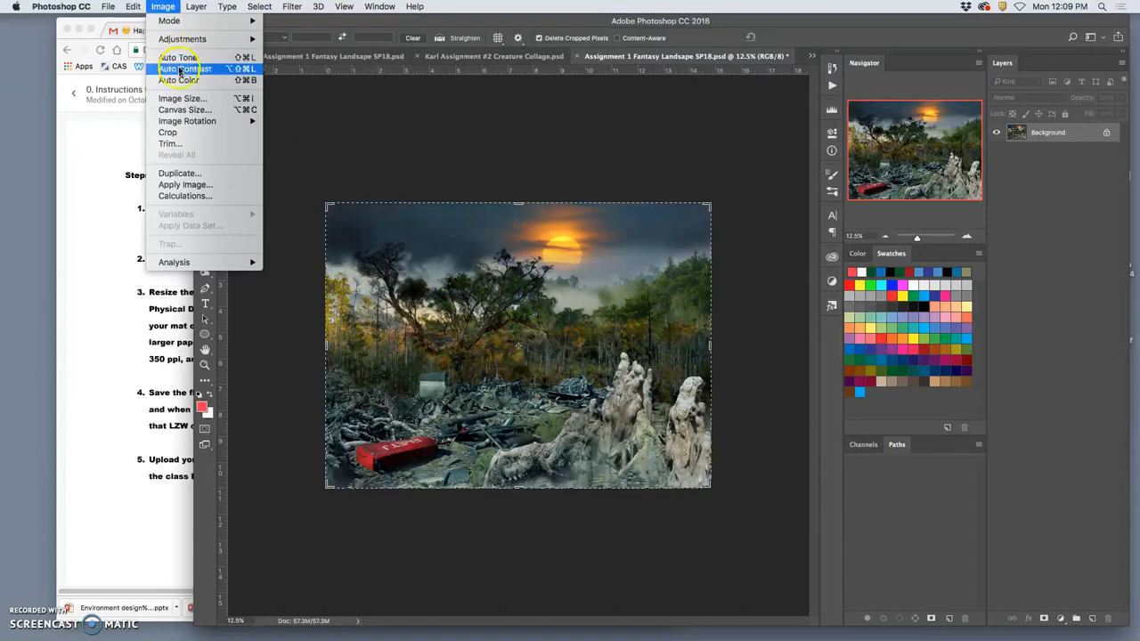
click(181, 98)
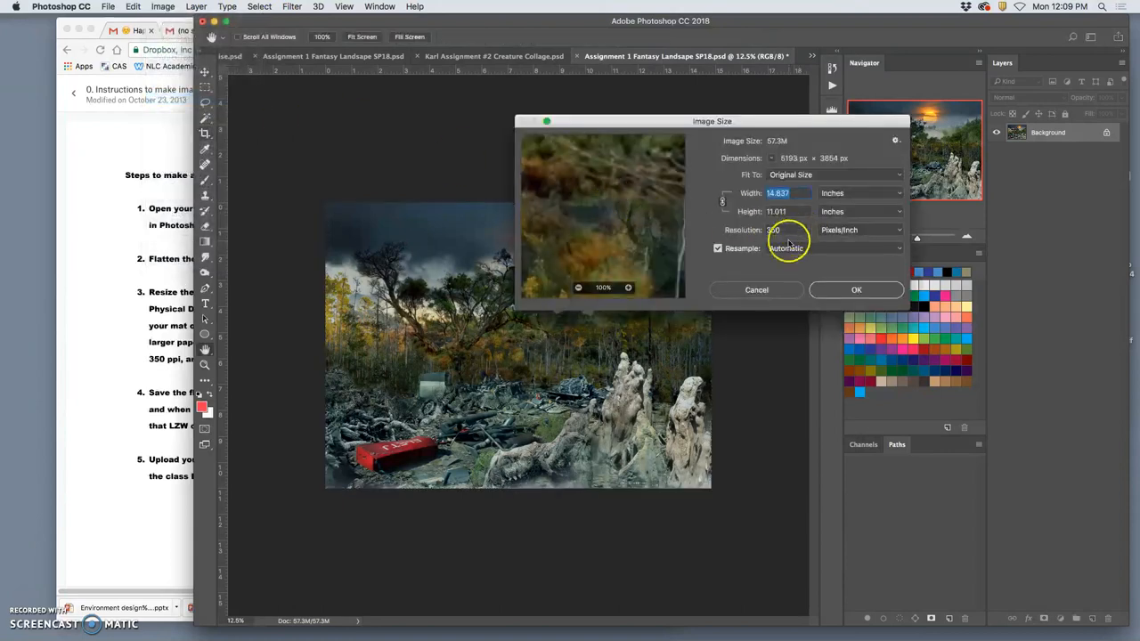
click(718, 247)
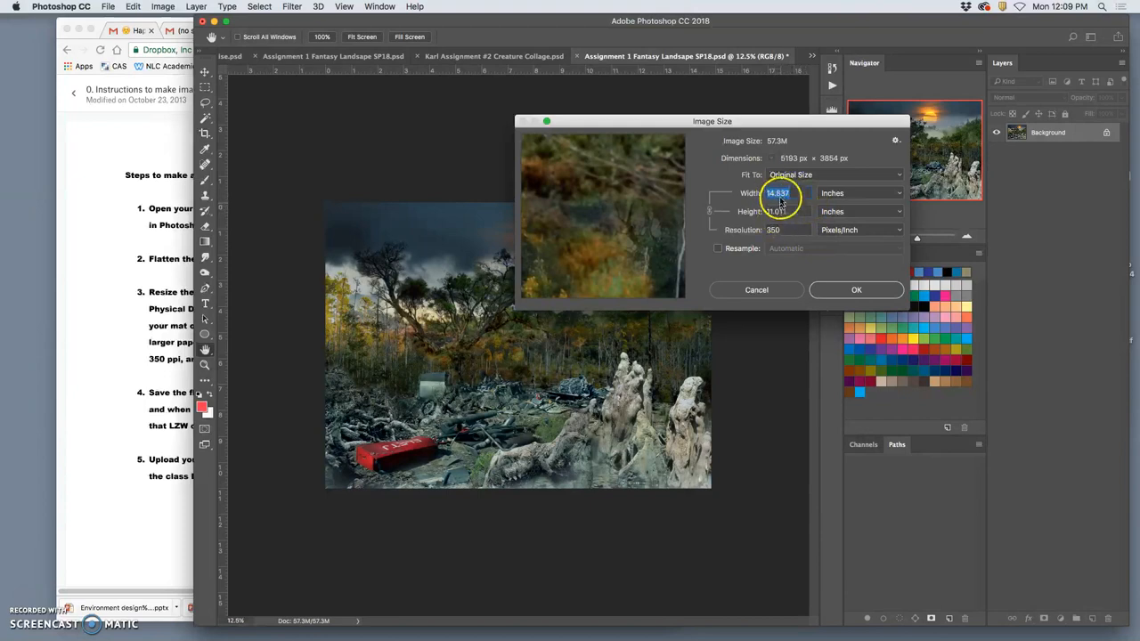
mouse_move(779, 193)
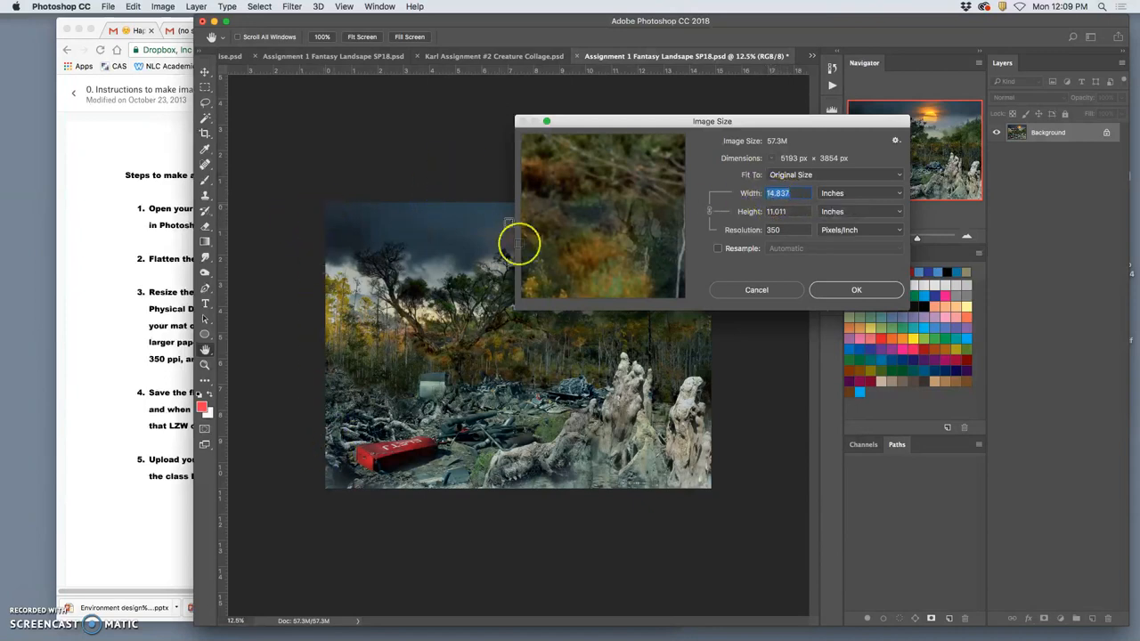
mouse_move(702, 323)
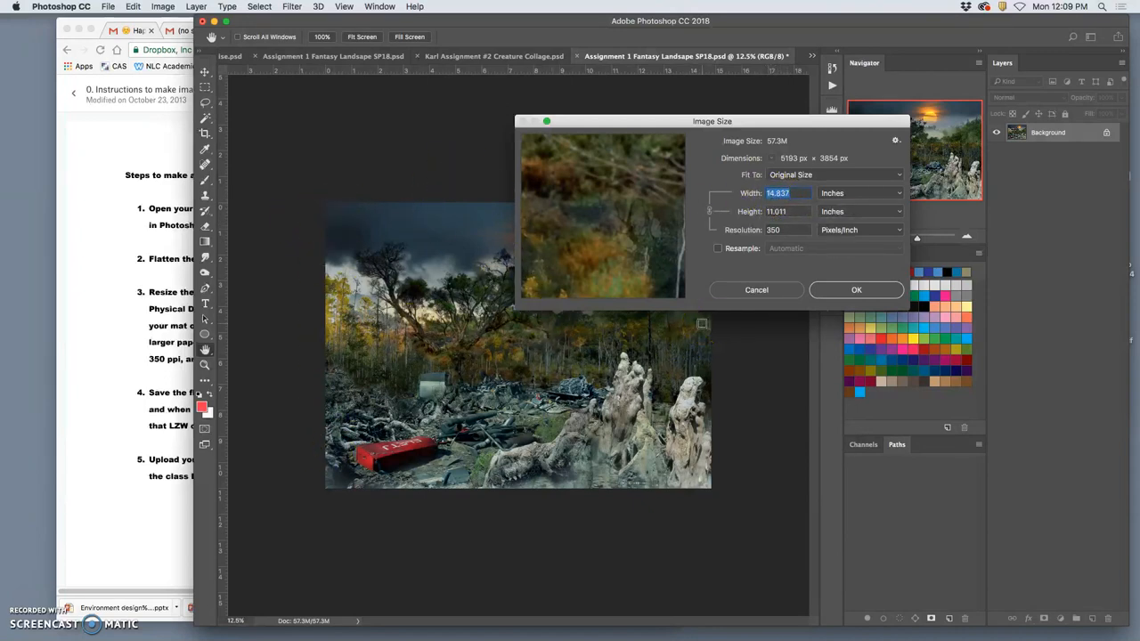
mouse_move(756, 289)
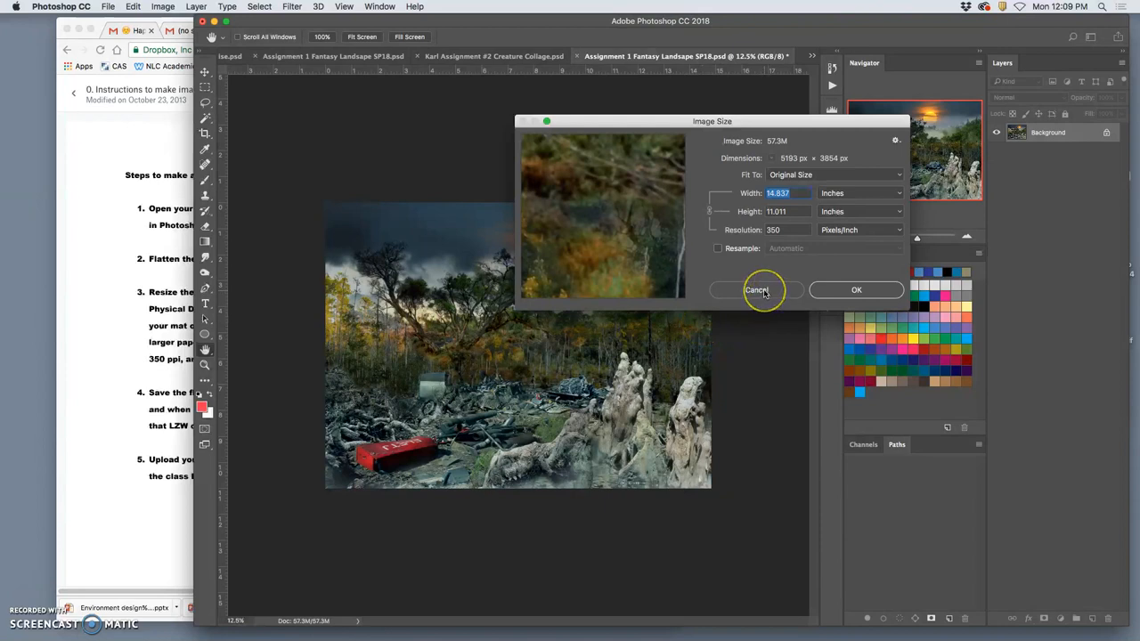
mouse_move(757, 289)
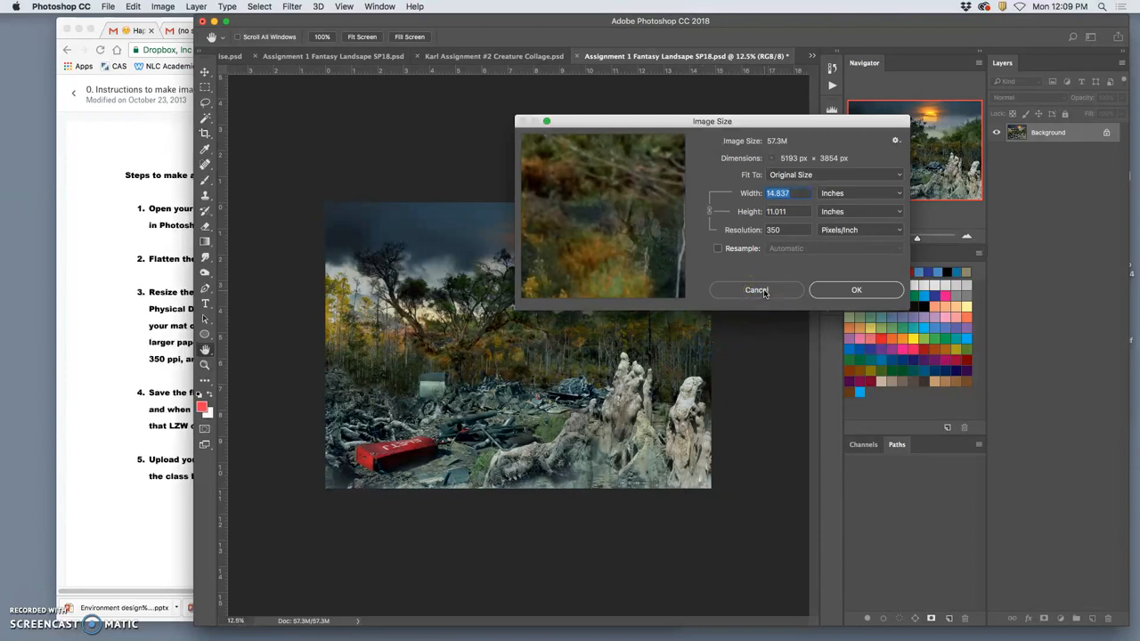
click(756, 290)
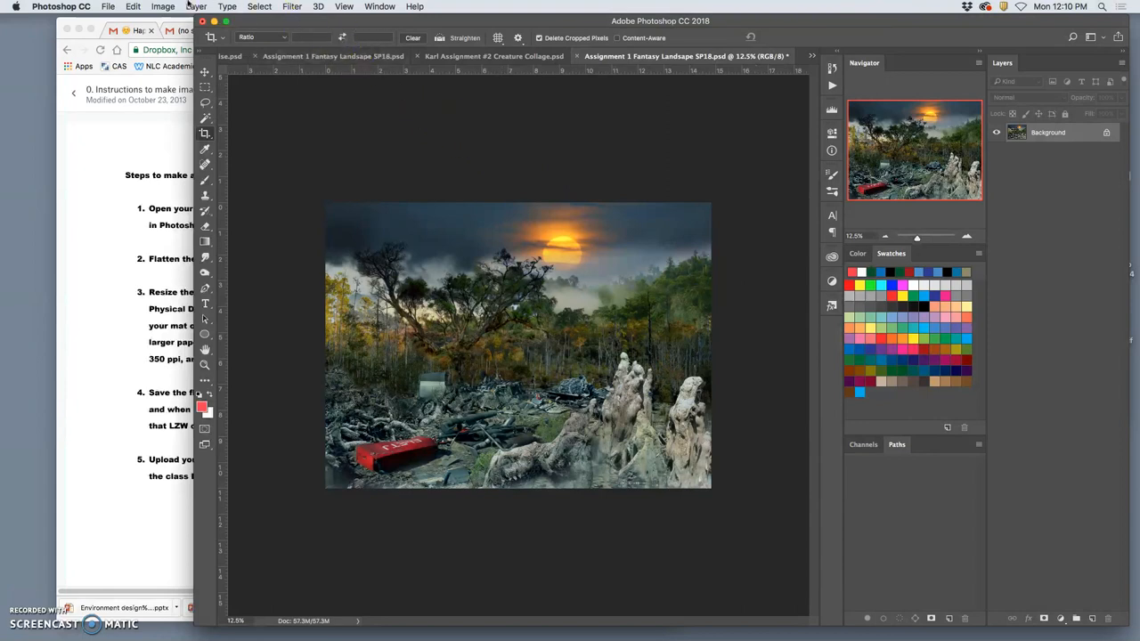
click(162, 6)
text(11)
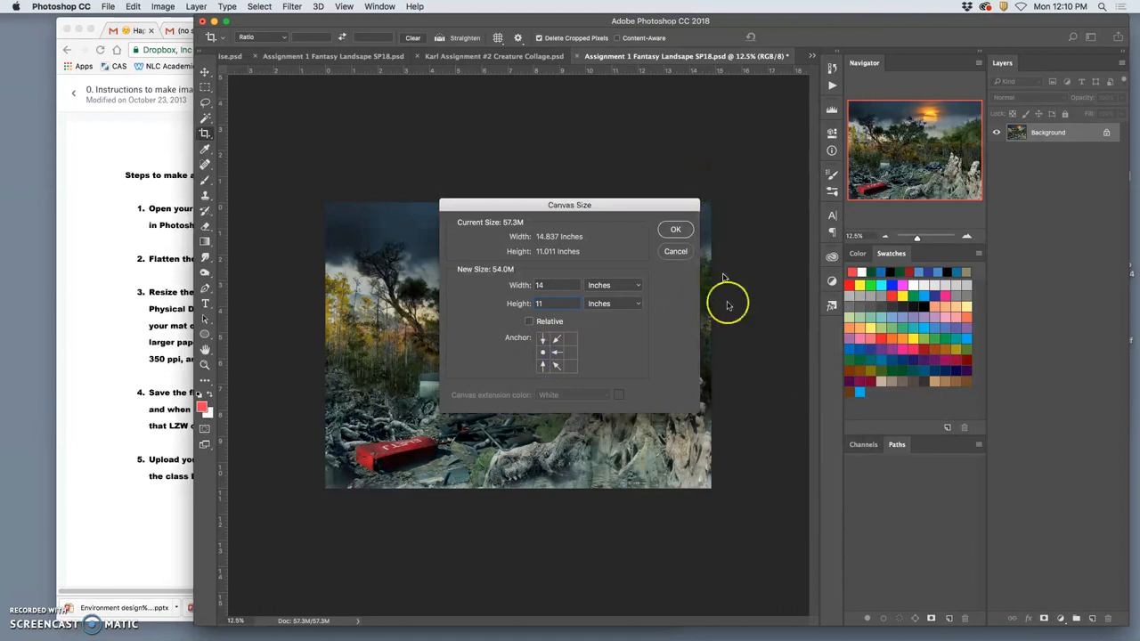
drag(569, 205, 920, 321)
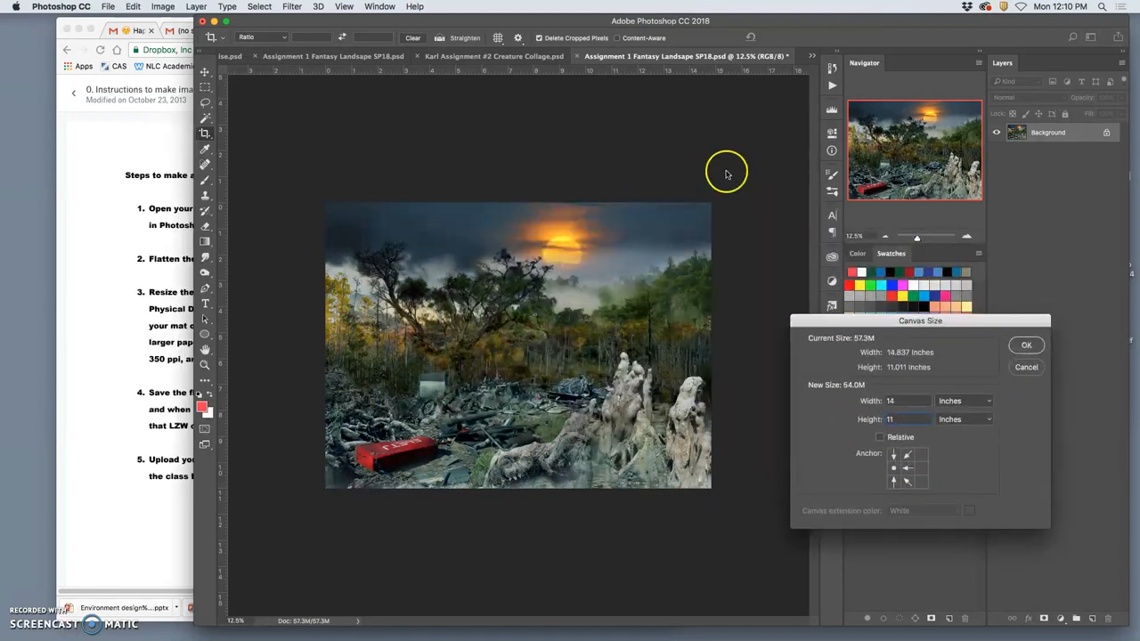
mouse_move(334, 192)
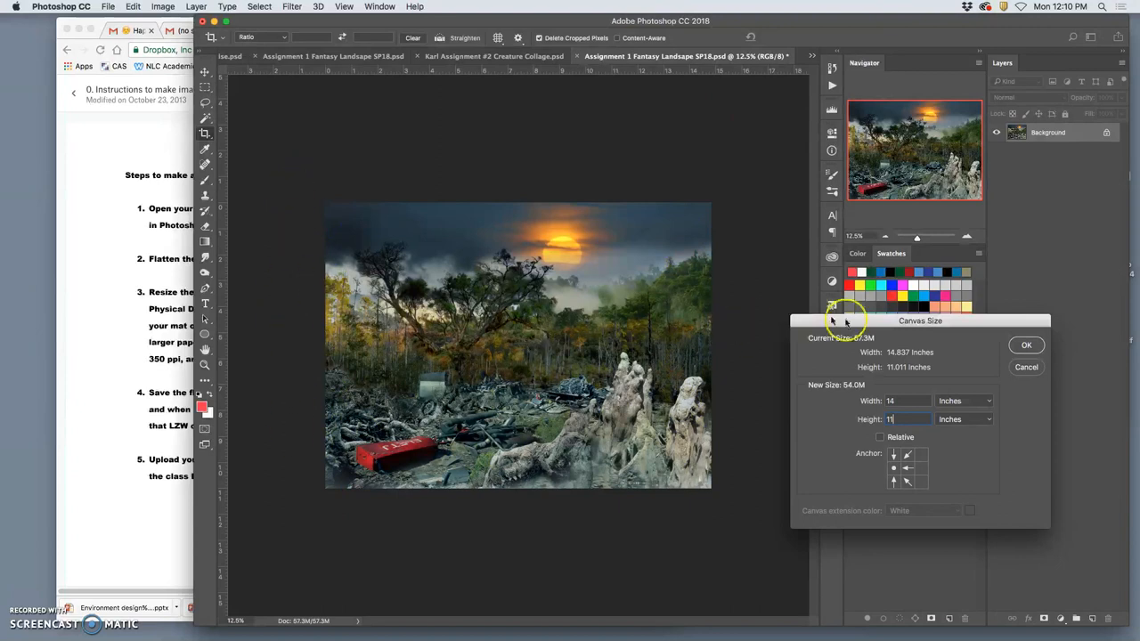
click(1026, 345)
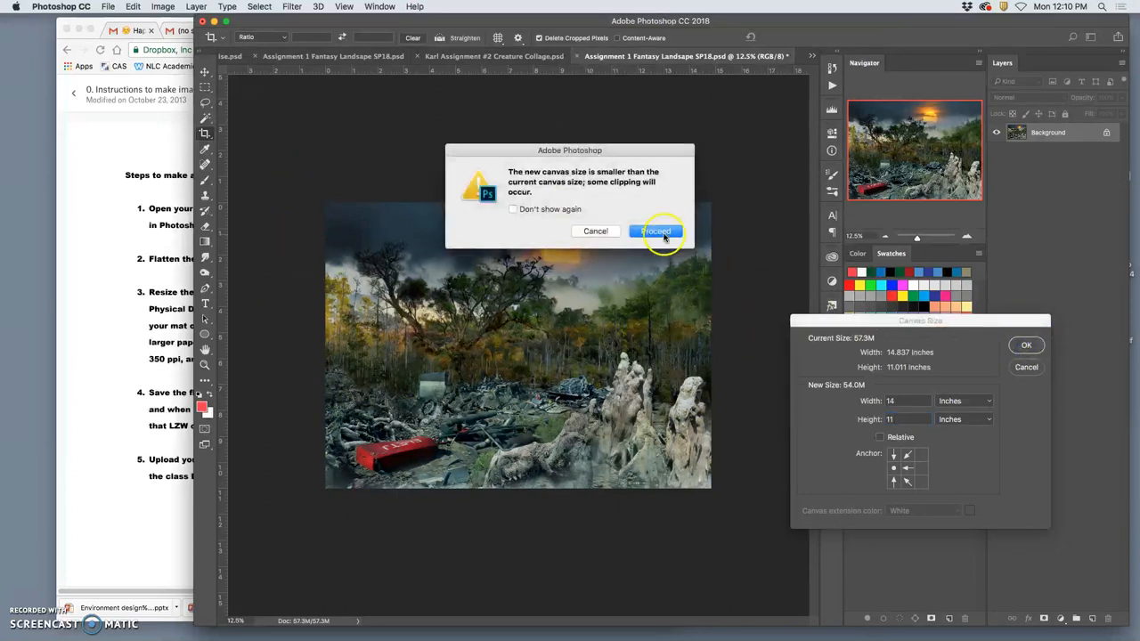
click(656, 232)
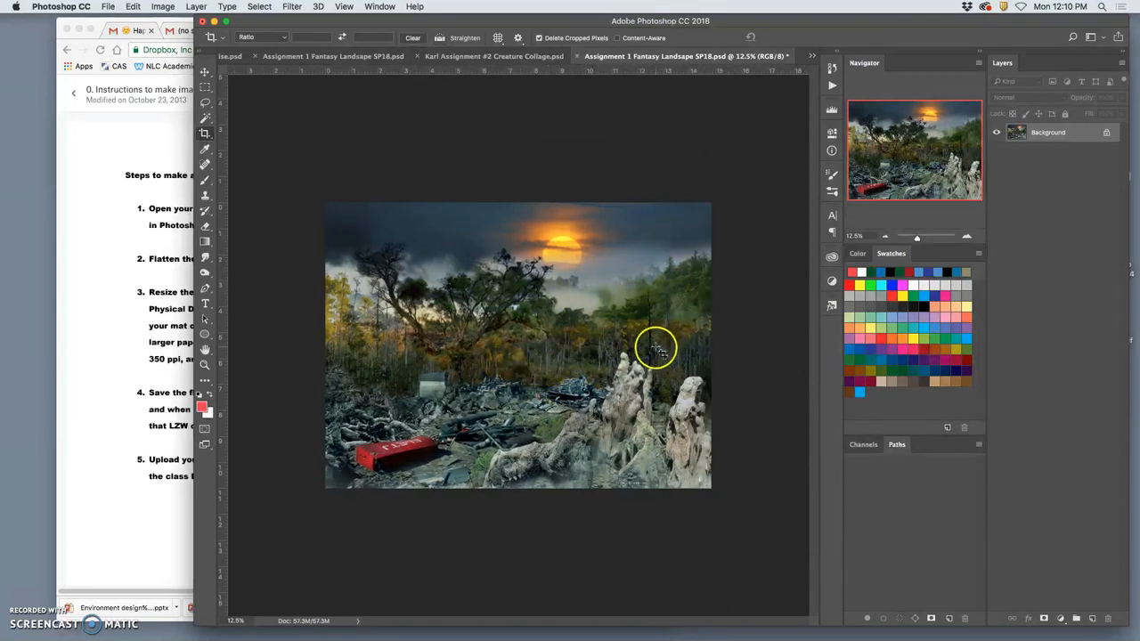
mouse_move(650, 276)
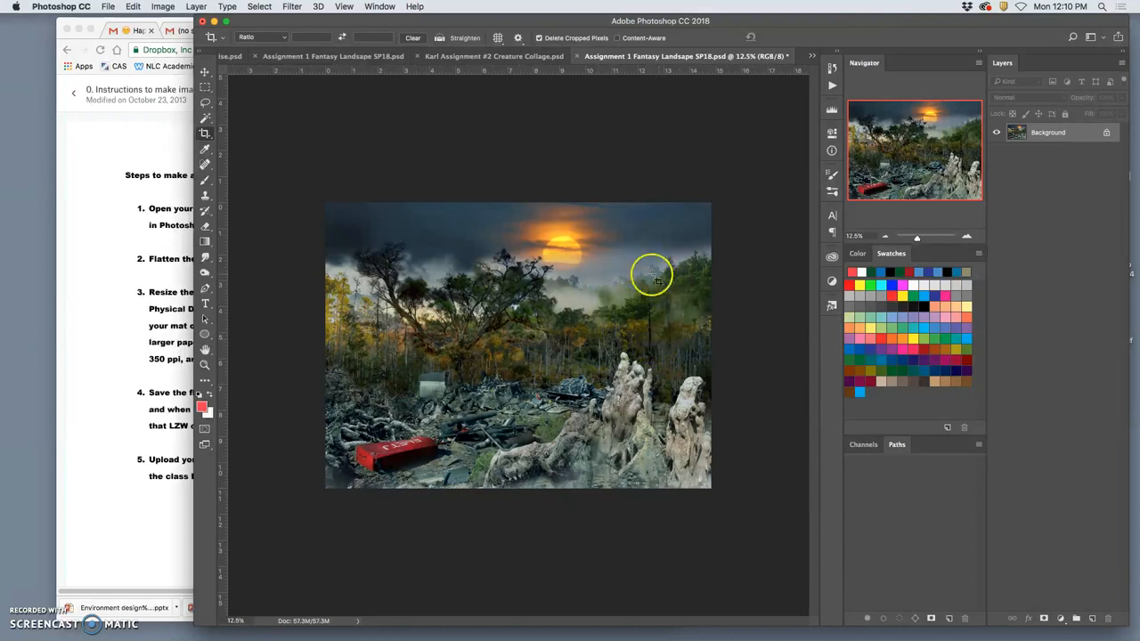
- Set up a 14:11 landscape-ratio crop box positioned over the Fantasy Landscape
click(205, 133)
text(11)
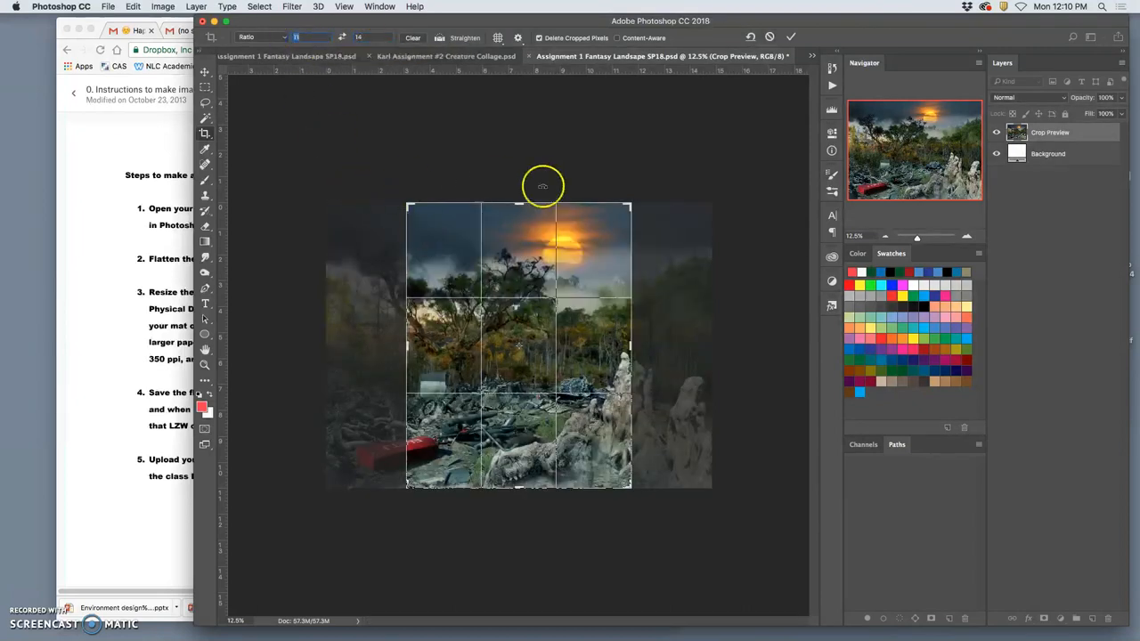
click(258, 37)
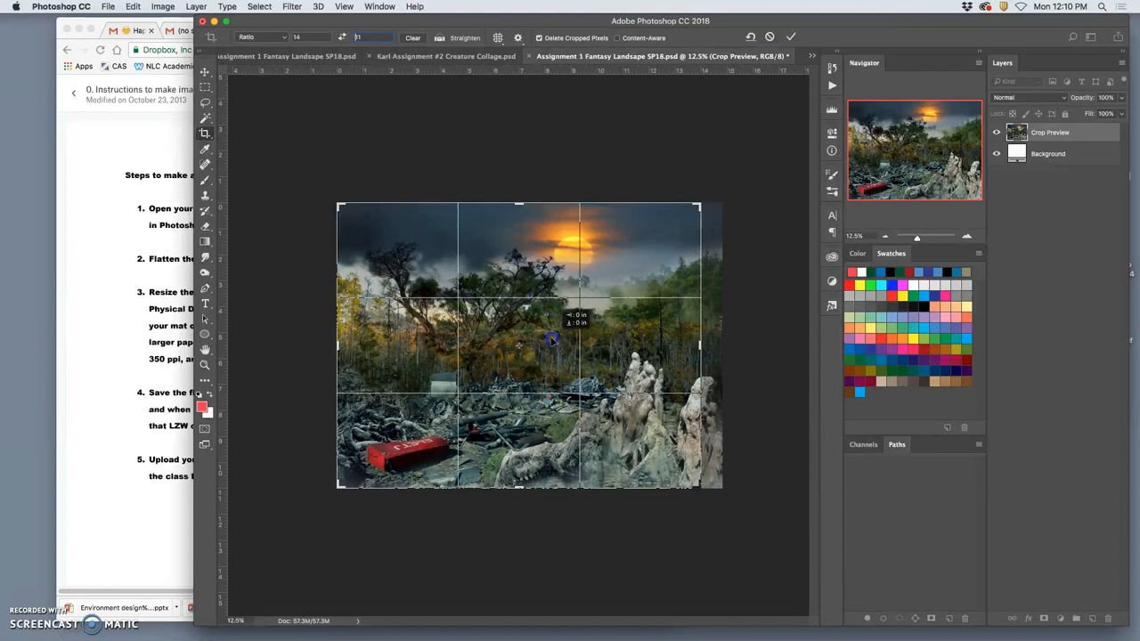
drag(552, 341, 537, 342)
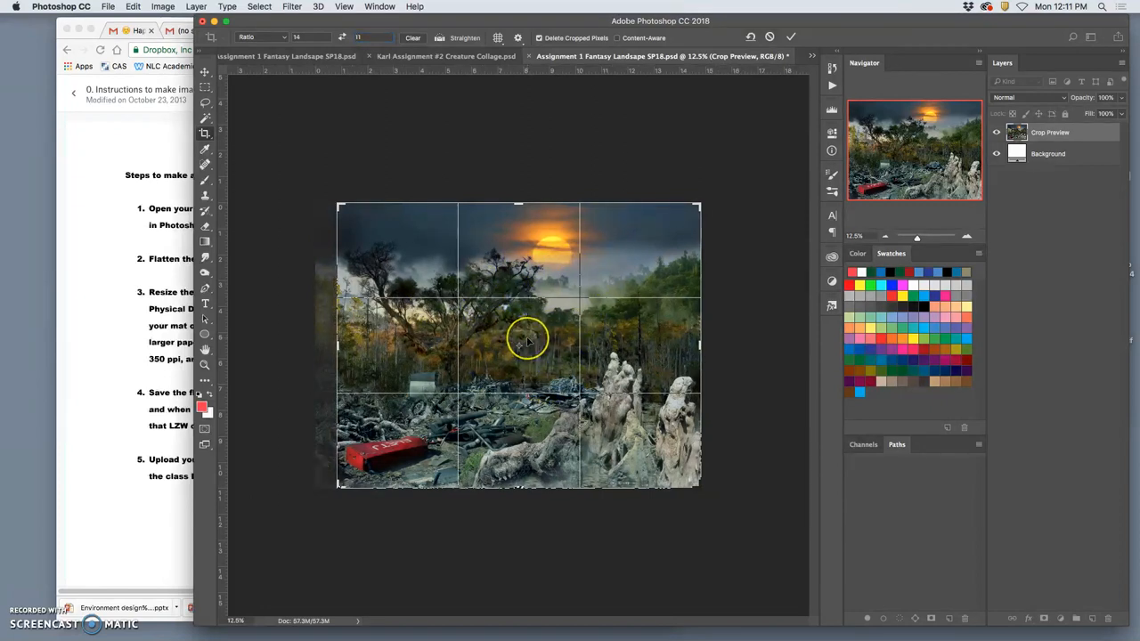
mouse_move(543, 316)
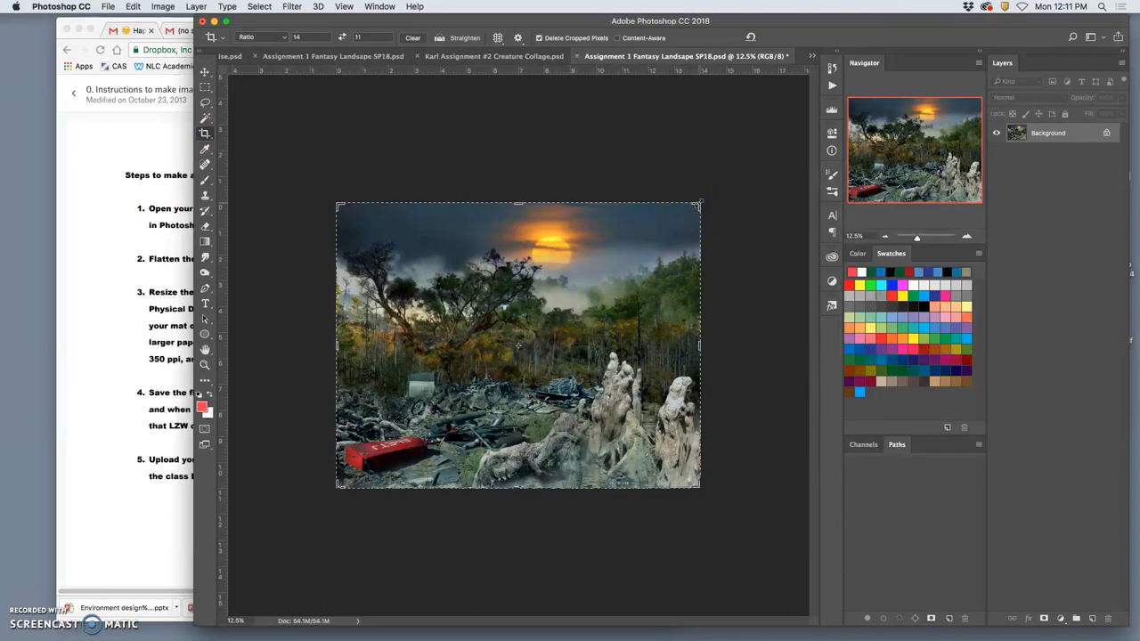
- Adjust the 14 by 11 crop box to frame the landscape, trimming its ragged edges
drag(700, 207, 690, 210)
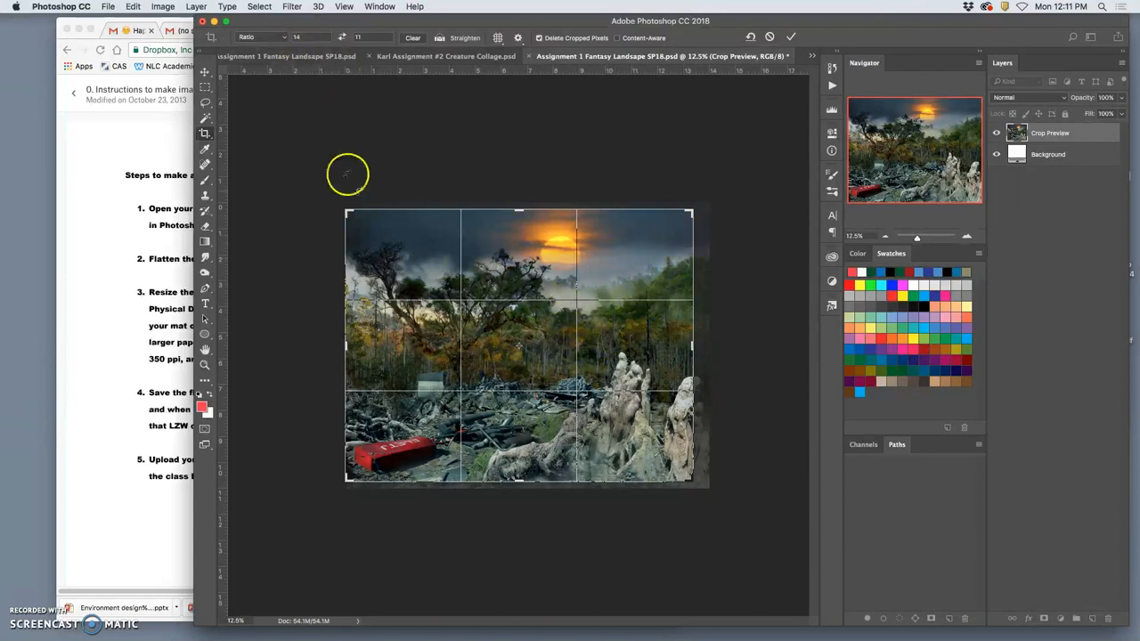
mouse_move(497, 125)
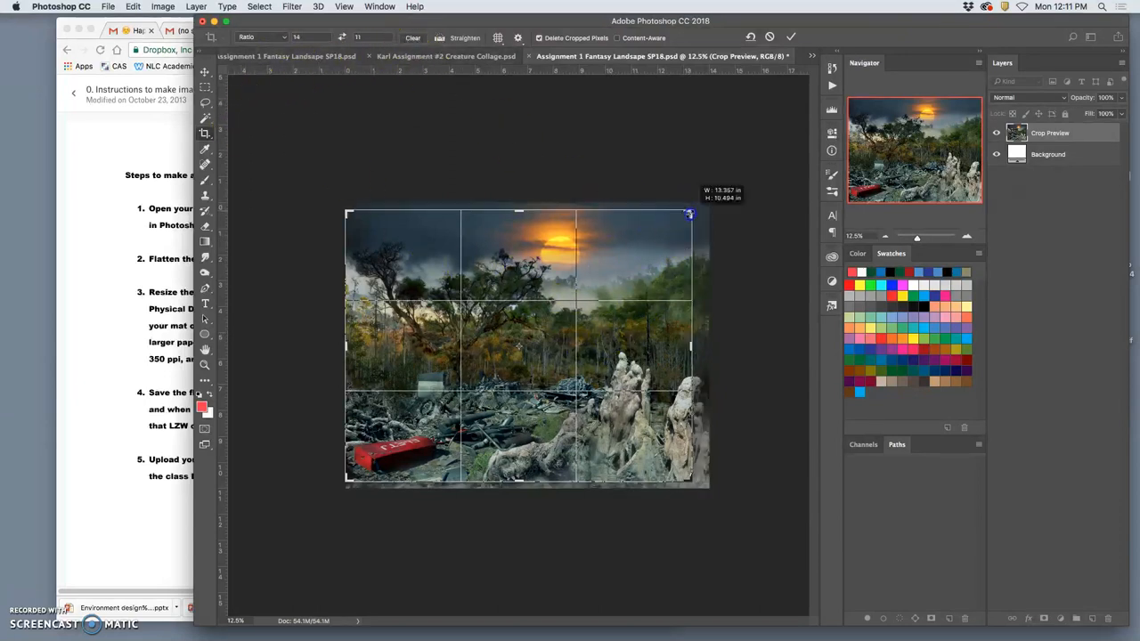
drag(690, 212, 698, 212)
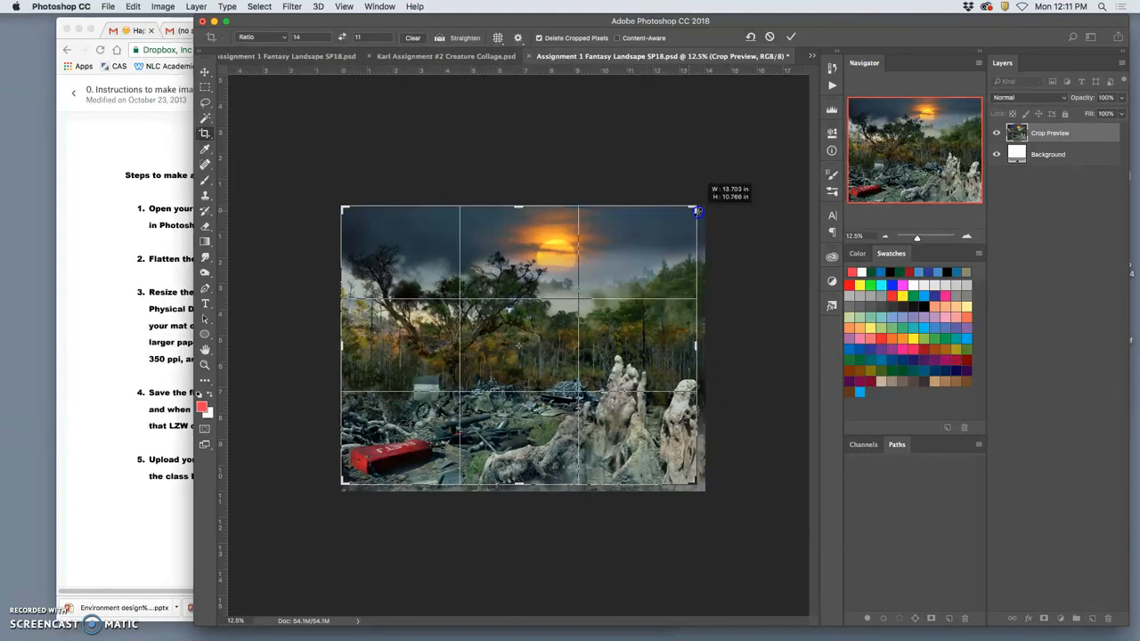
drag(697, 211, 697, 484)
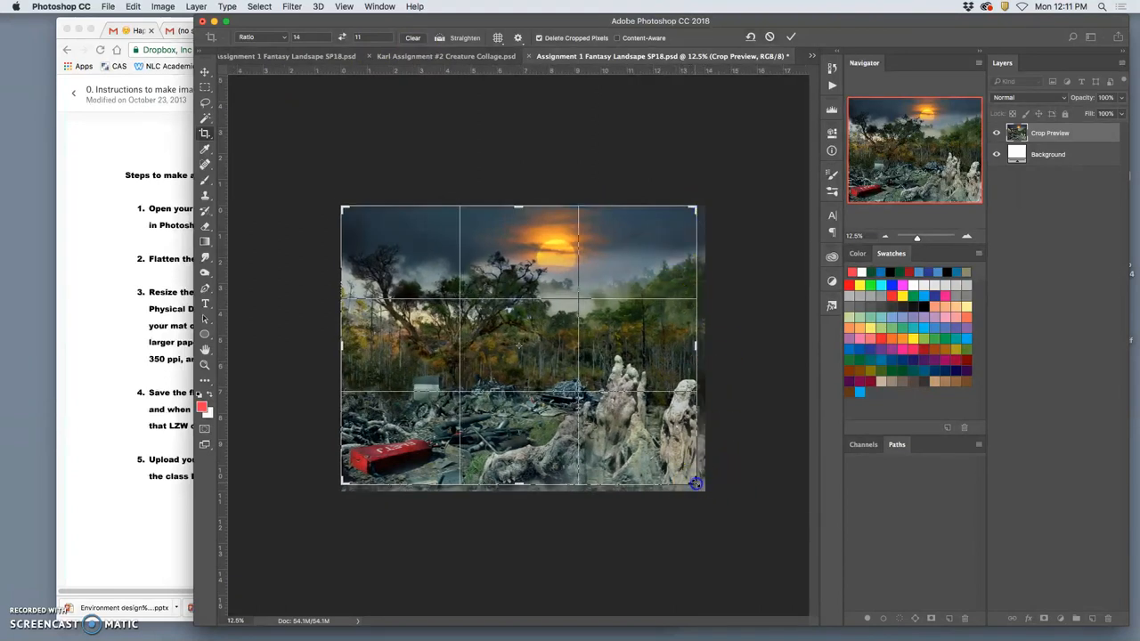
drag(697, 484, 697, 488)
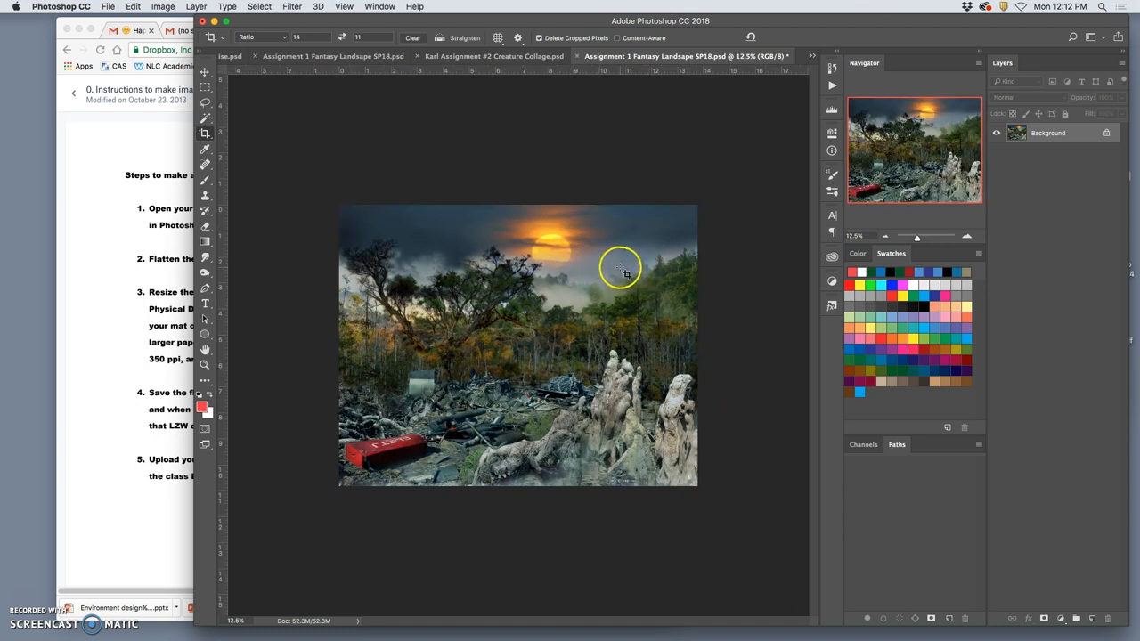
mouse_move(621, 269)
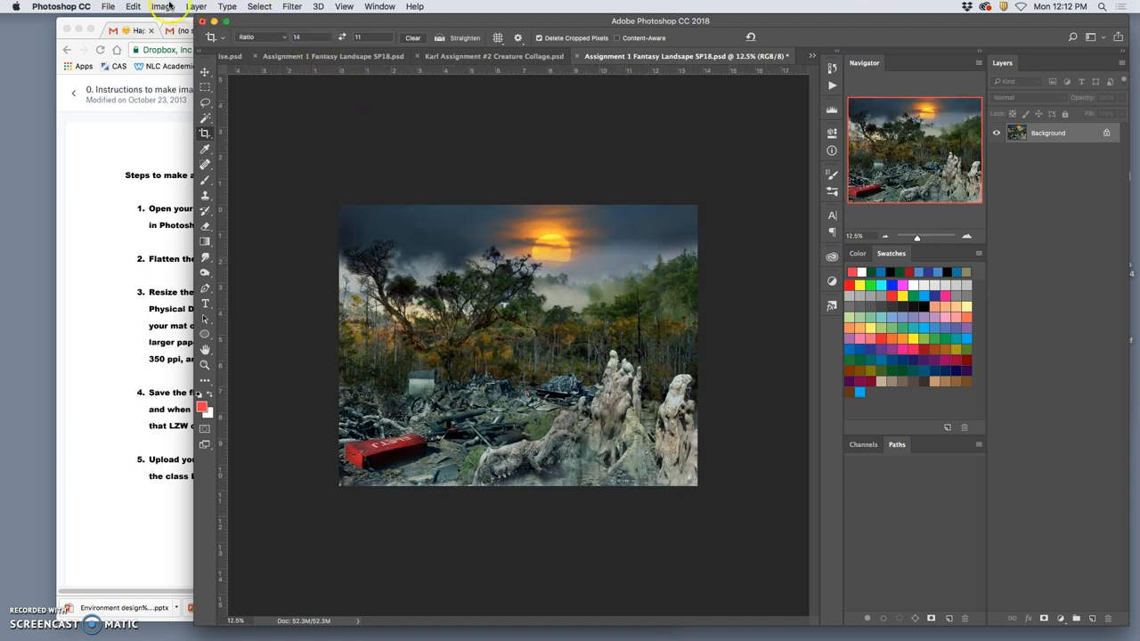
- Resize the print size to 14 × 11 inches (about 345 ppi) with Resample off
click(162, 6)
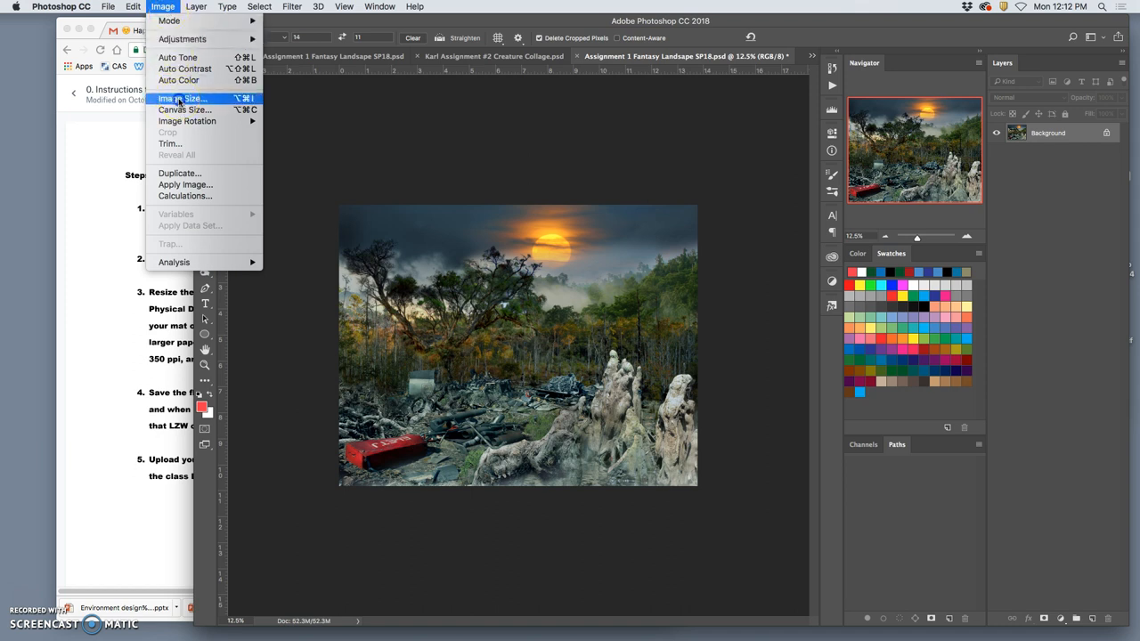
click(183, 98)
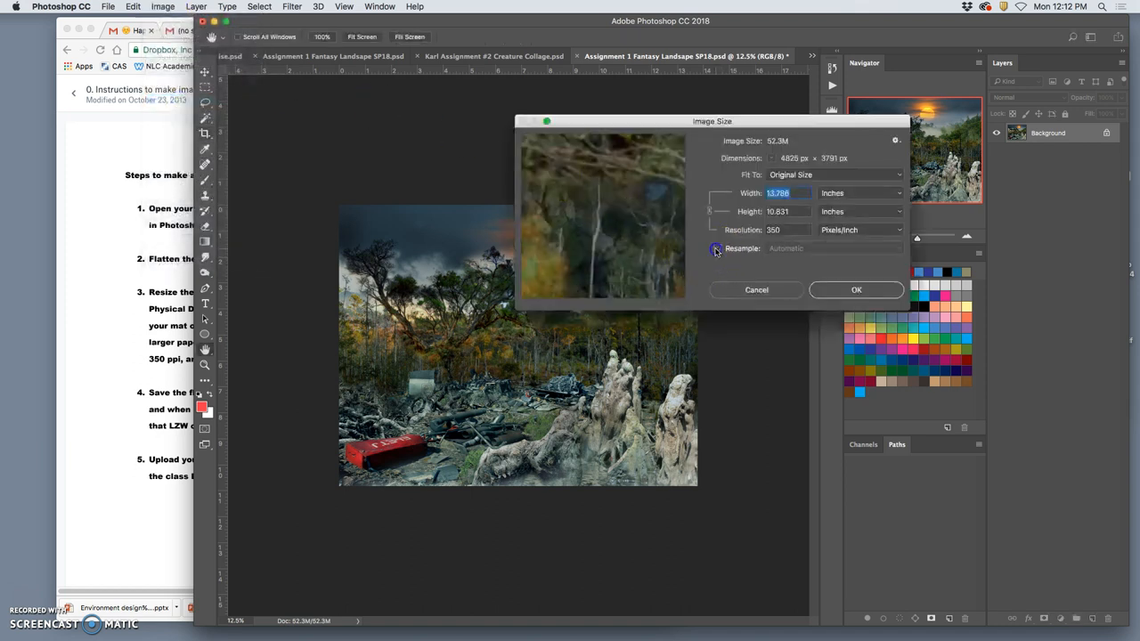
click(717, 247)
text(14)
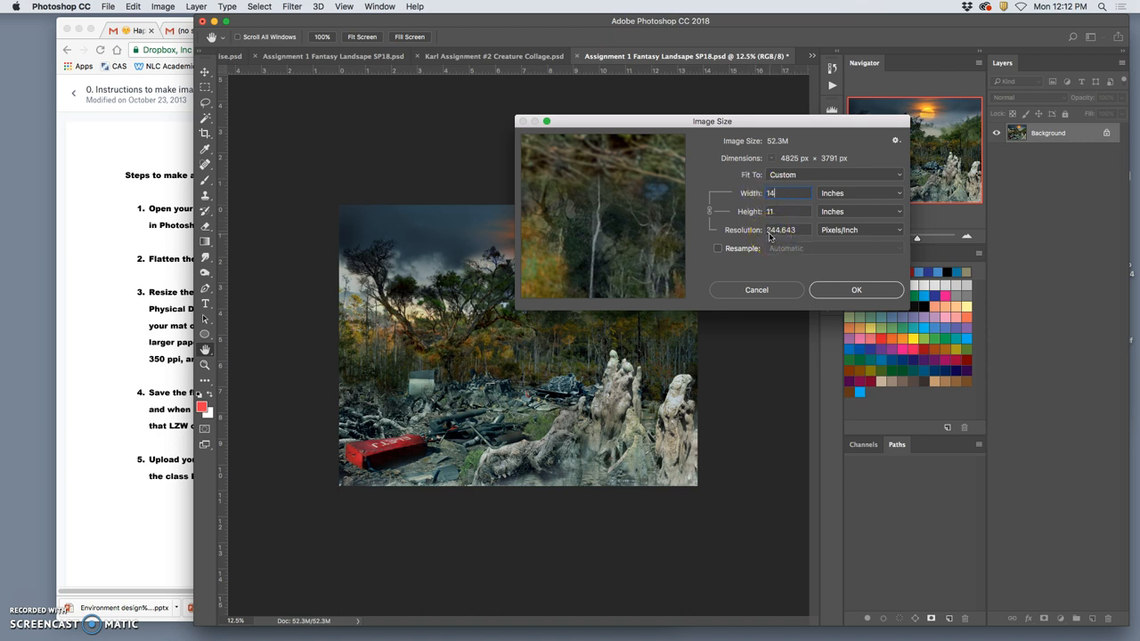
mouse_move(762, 232)
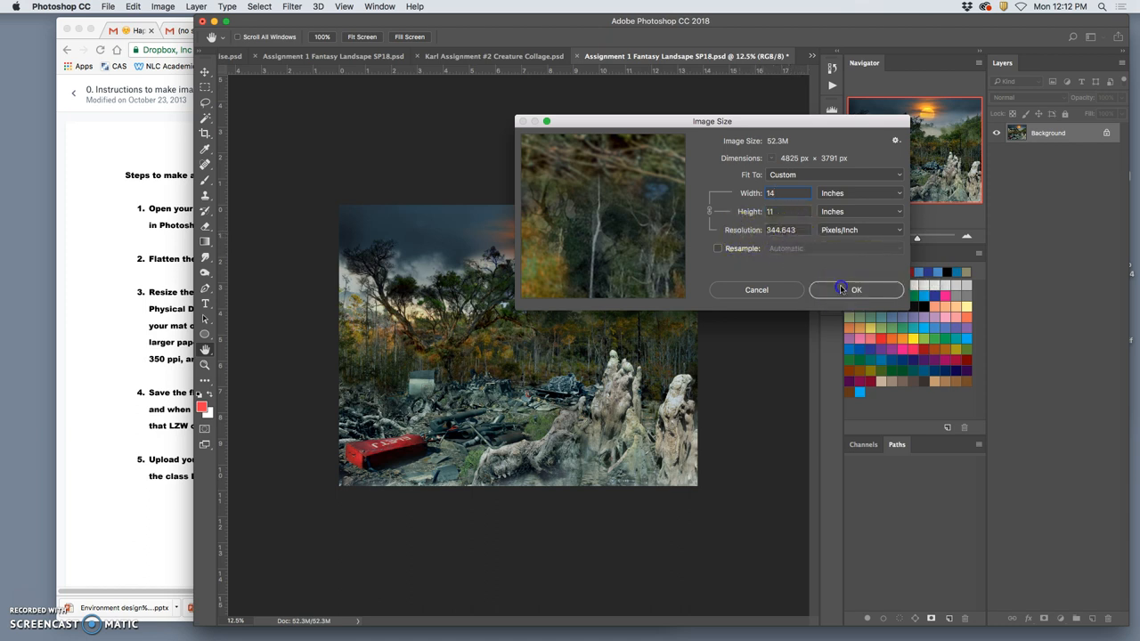
click(107, 7)
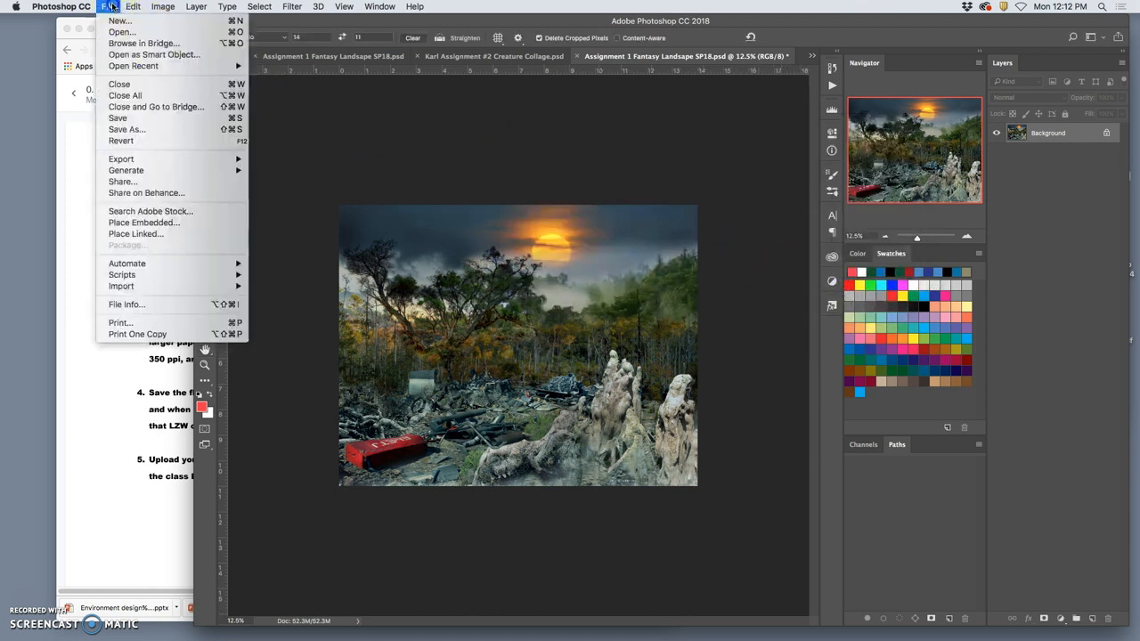
- Save as 'PR Assignment 1 Fantasy Landsape SP18.tif' on the desktop with LZW compression
click(127, 129)
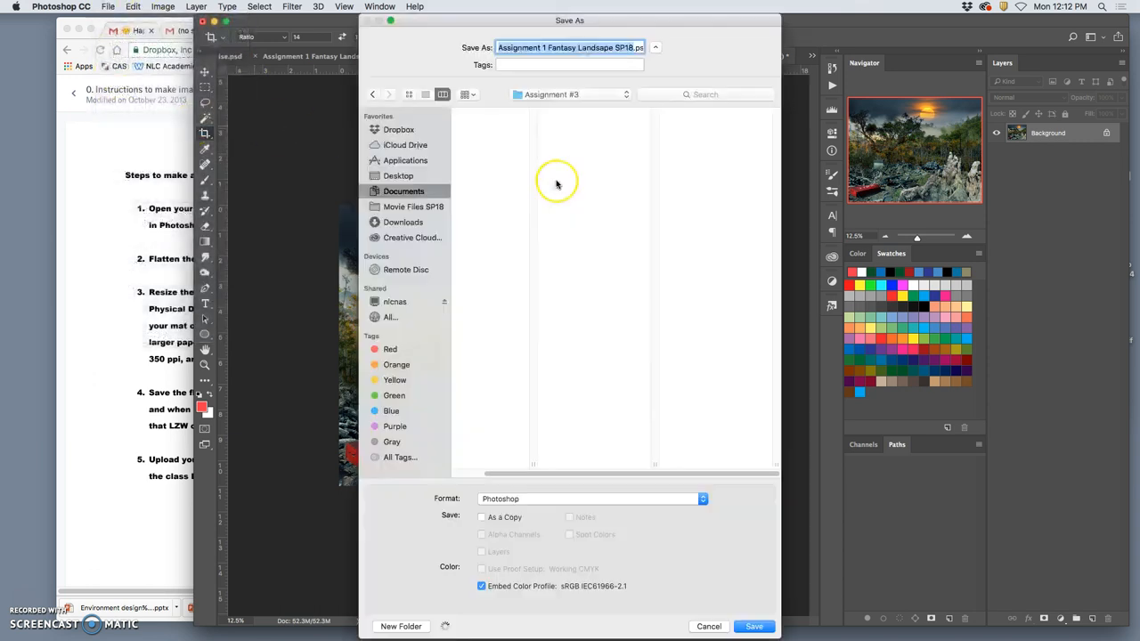
click(399, 175)
text(PR )
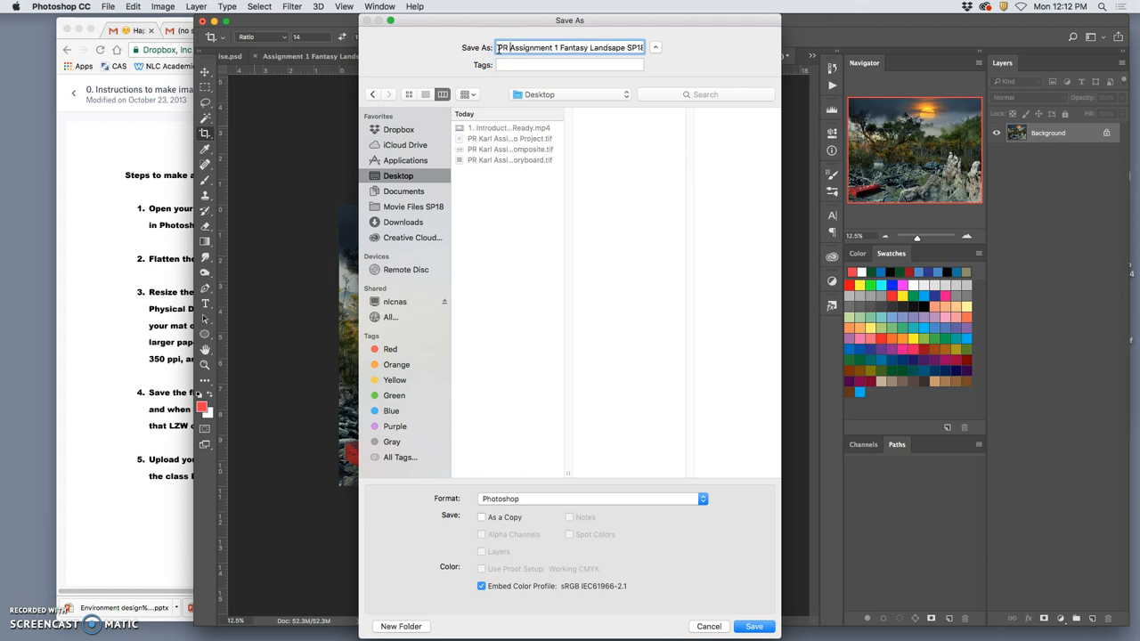
click(590, 498)
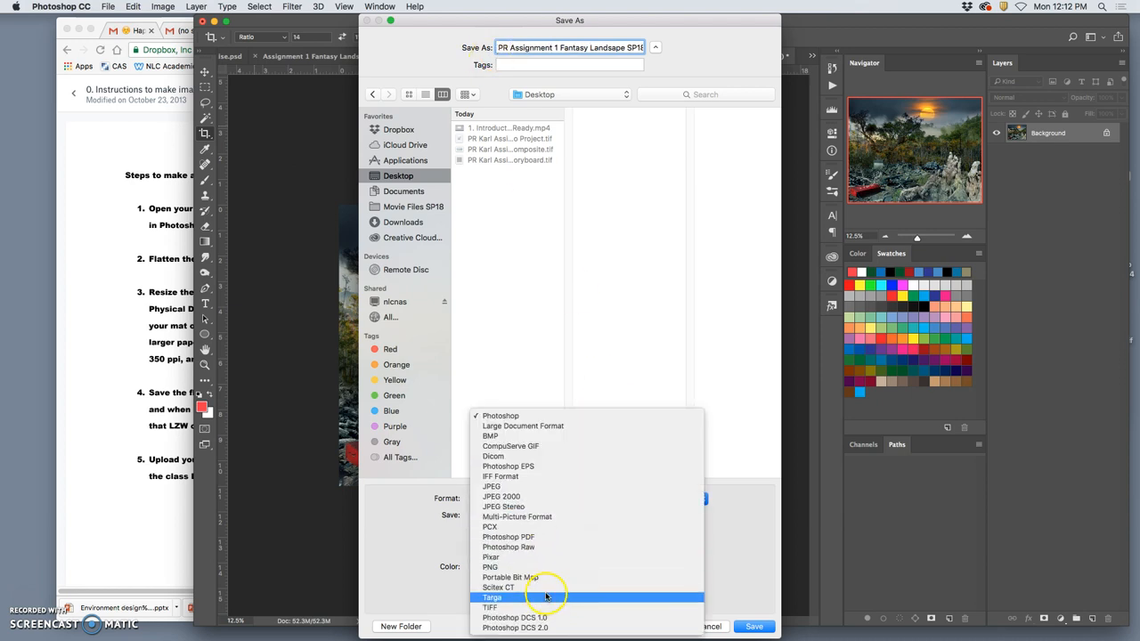
click(490, 607)
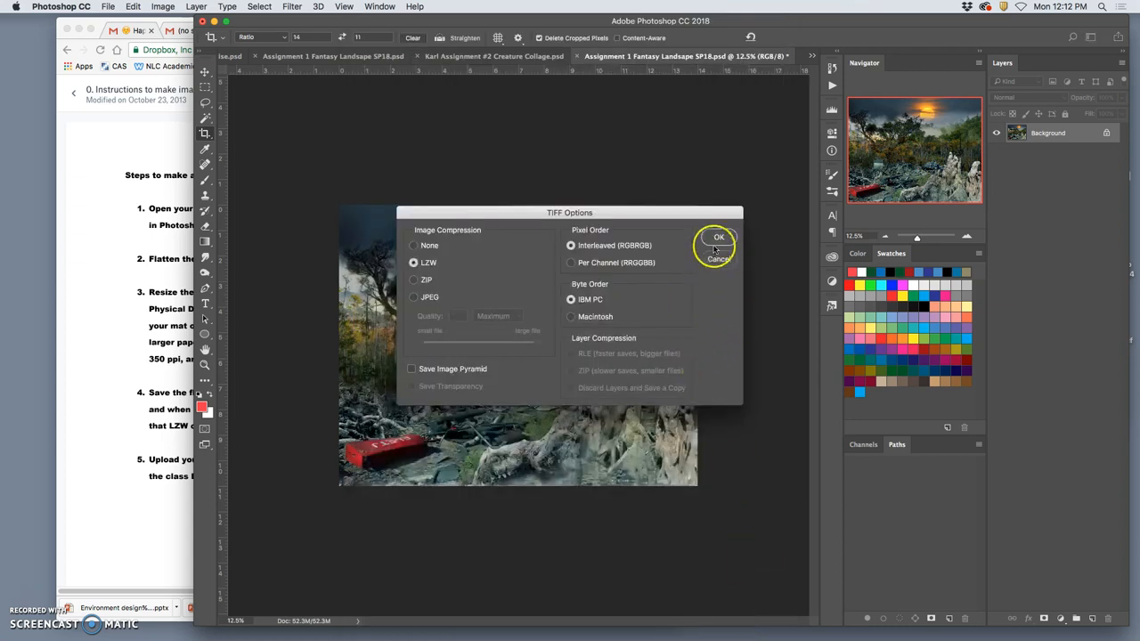
click(719, 237)
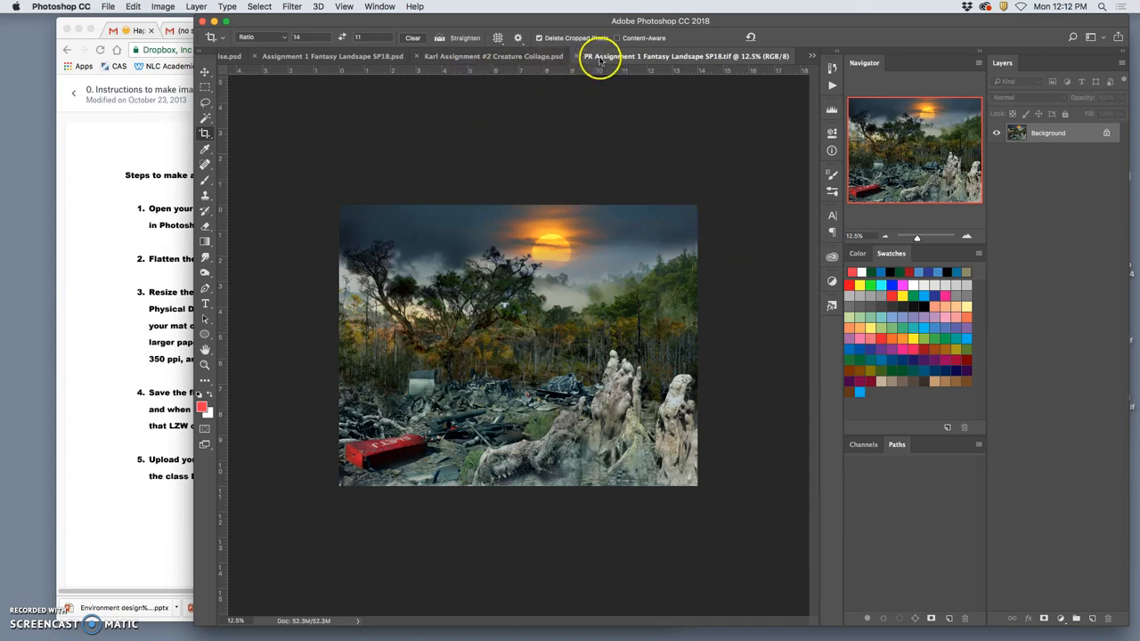
- Crop the Creature Collage at 14:11, extending the box beyond the canvas edges
click(493, 57)
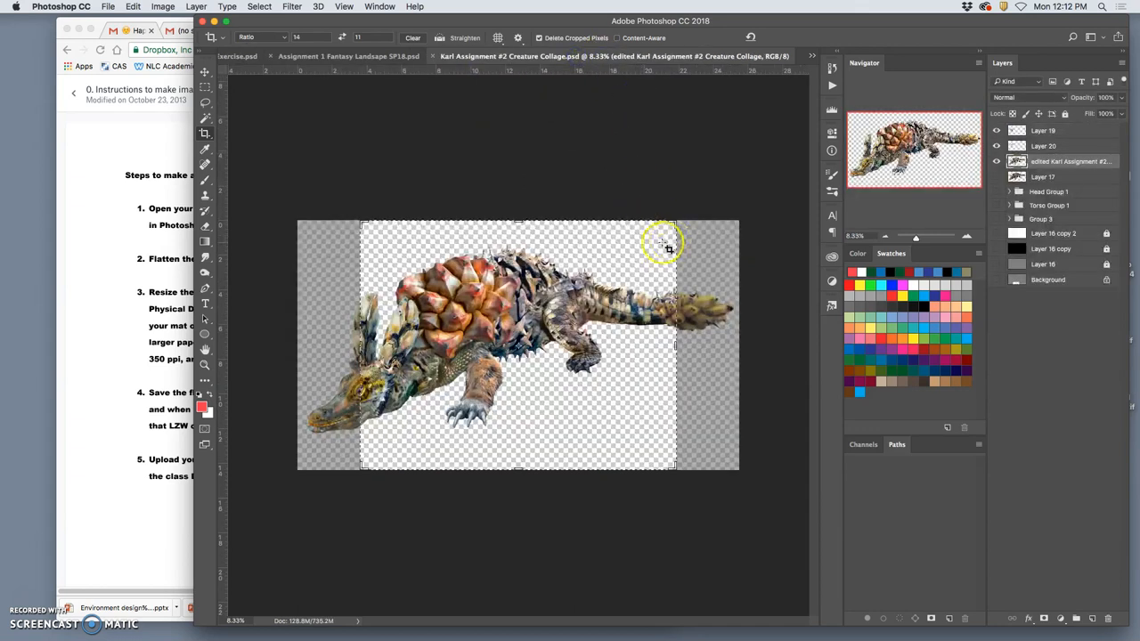
mouse_move(499, 312)
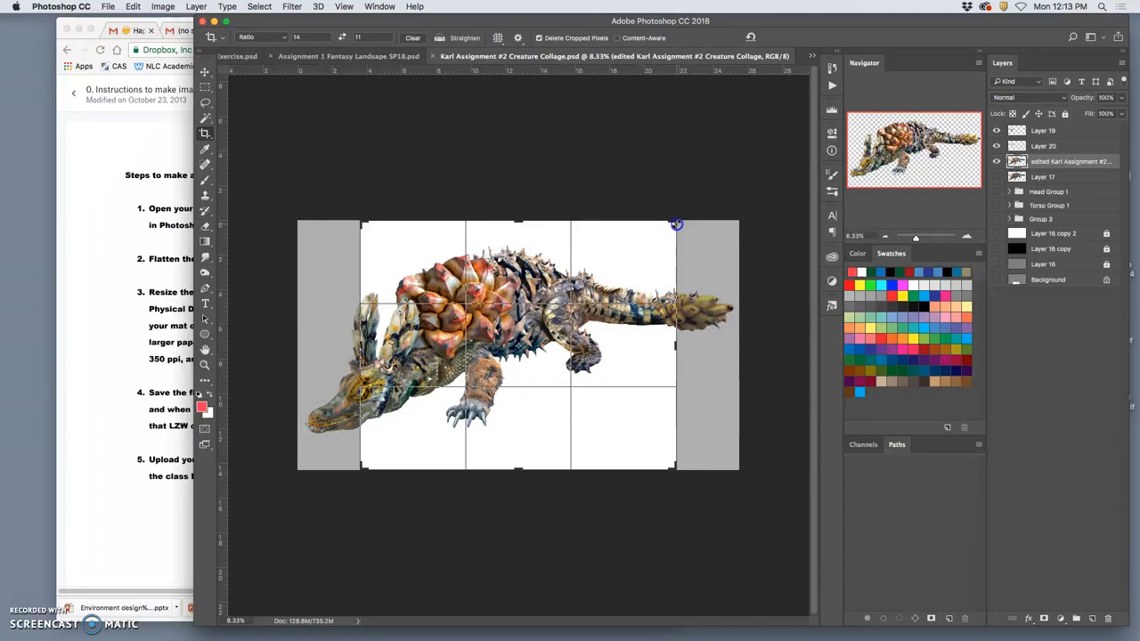
drag(677, 224, 720, 198)
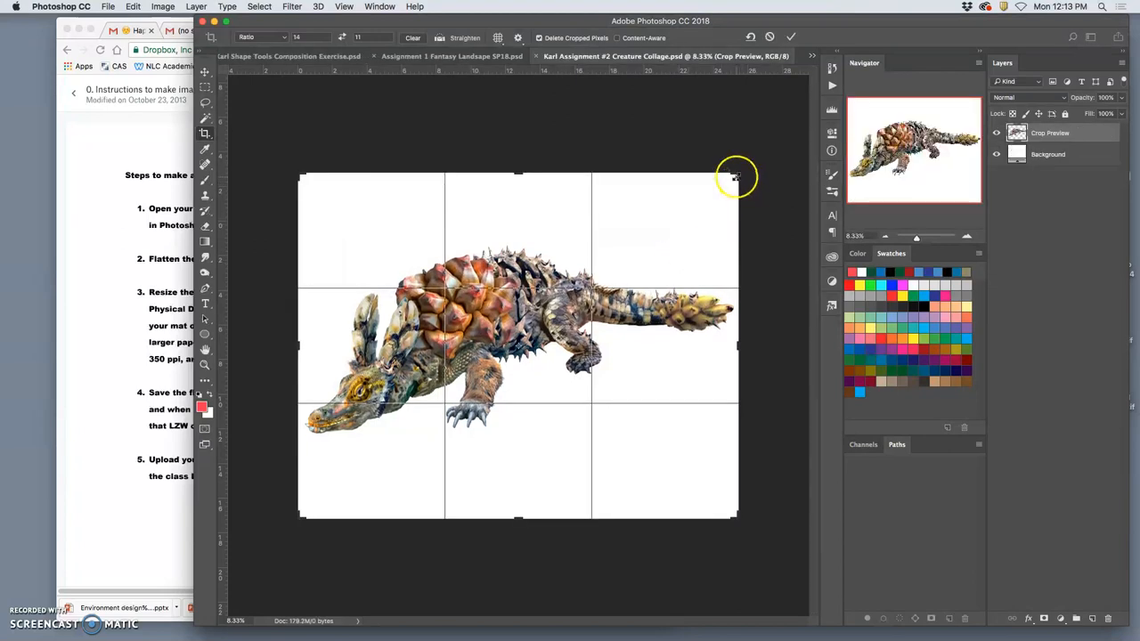
drag(735, 175, 742, 168)
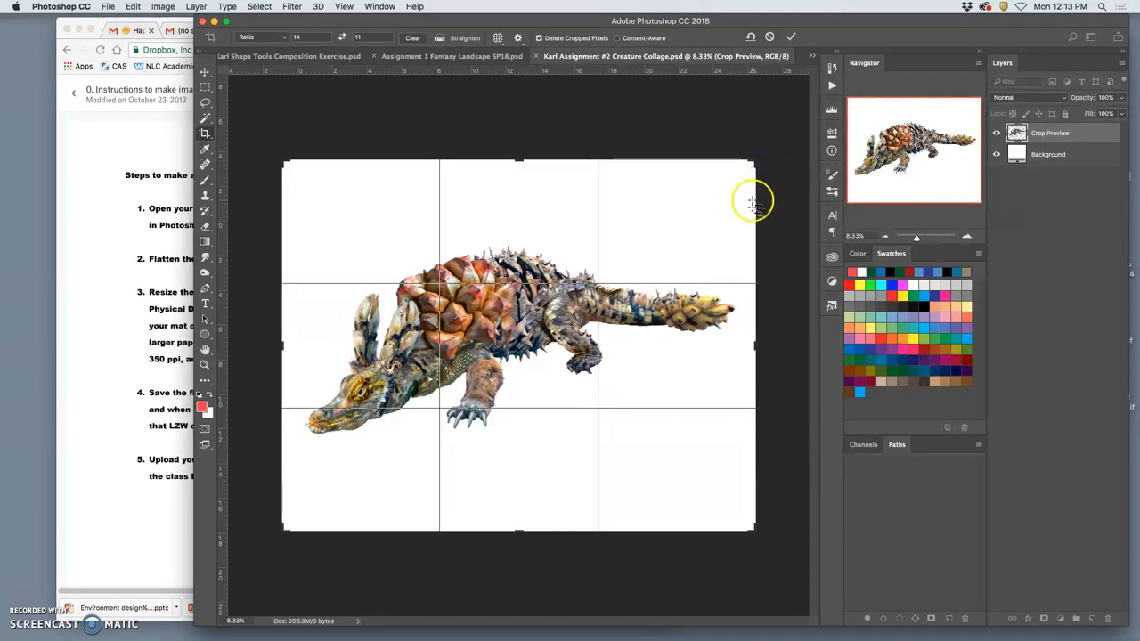
click(790, 36)
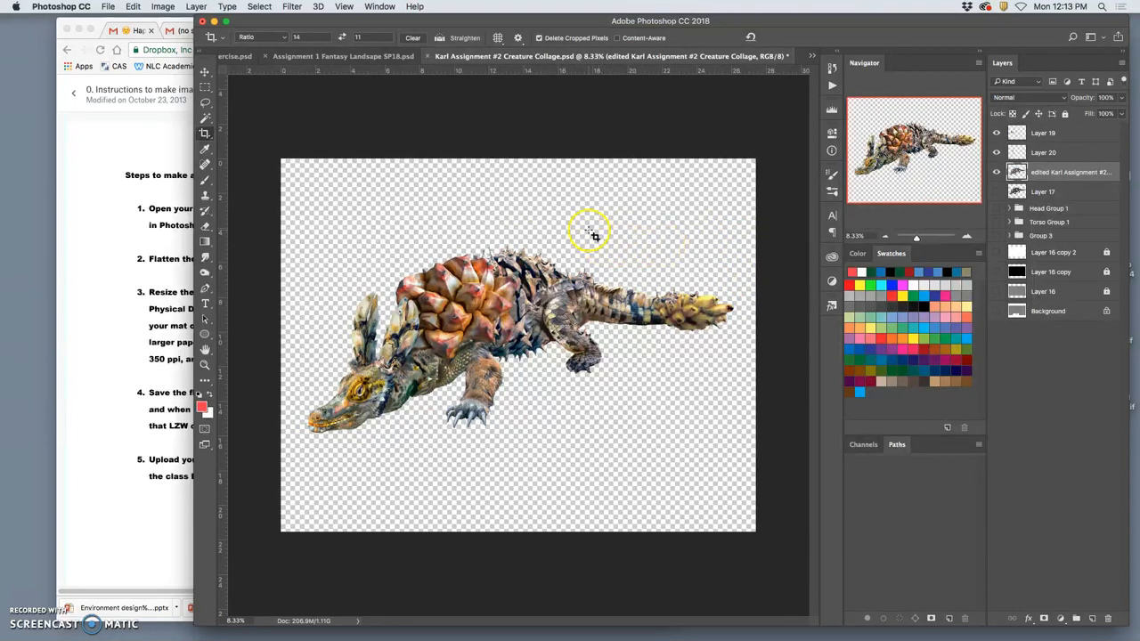
- Flatten the Creature Collage into one background layer, discarding hidden layers
click(196, 6)
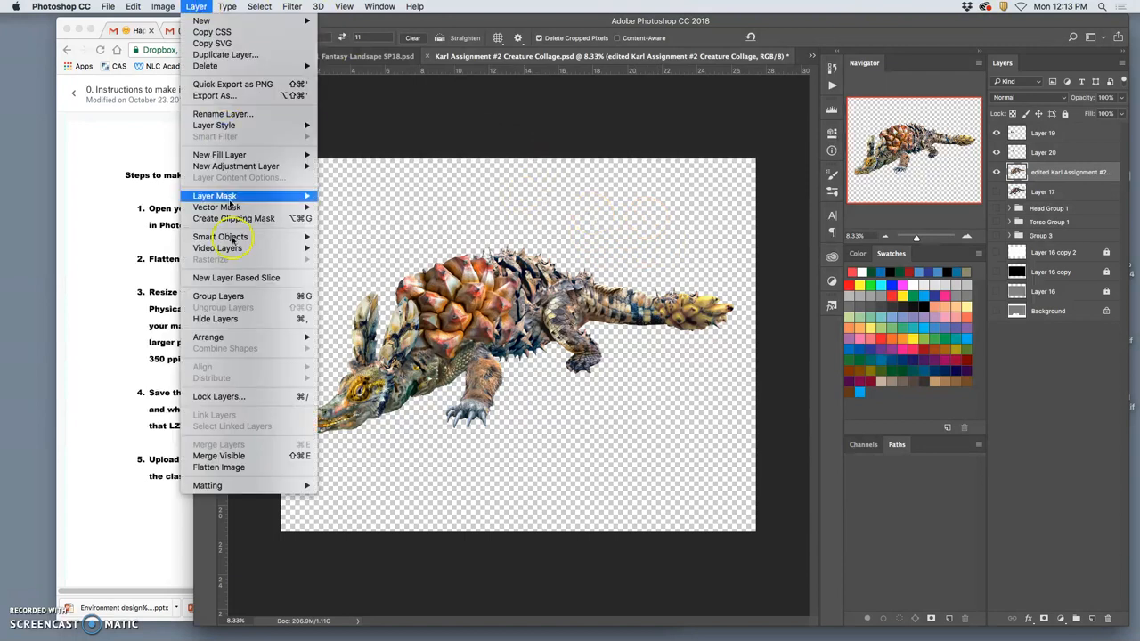
click(220, 466)
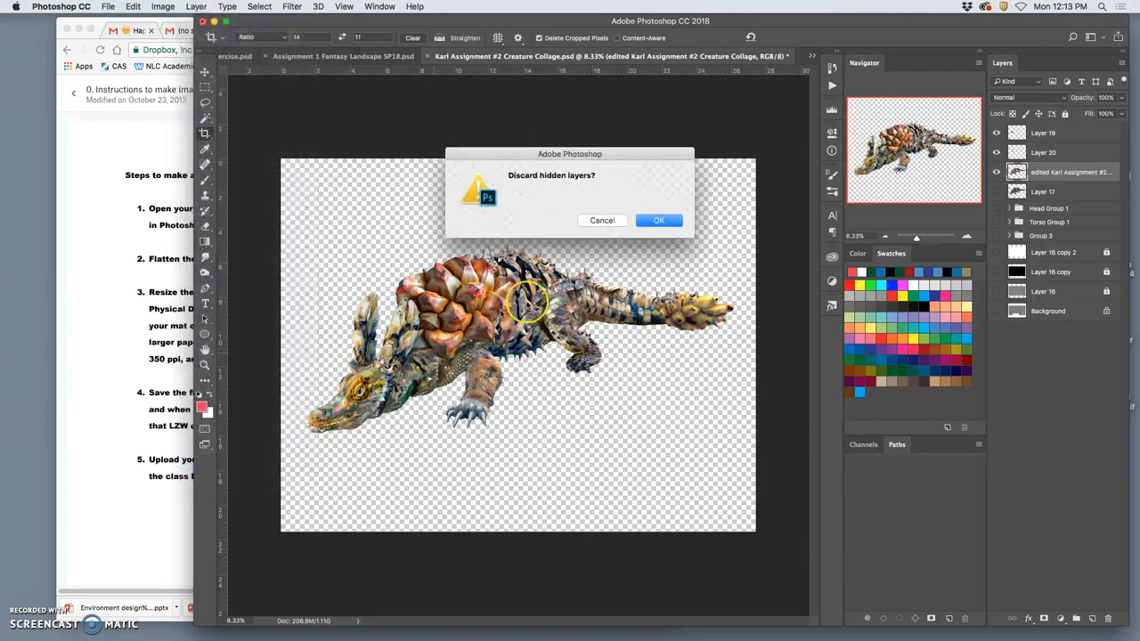
click(658, 220)
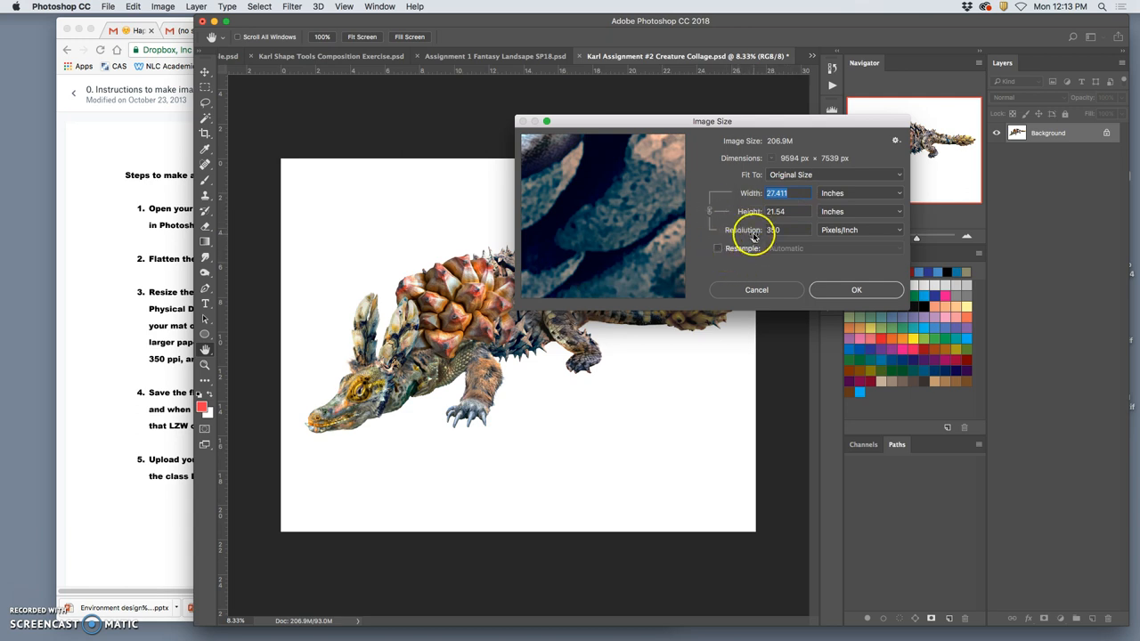
- Resize the Creature Collage to 14 × 11 inches at 350 ppi with resampling on
text(10)
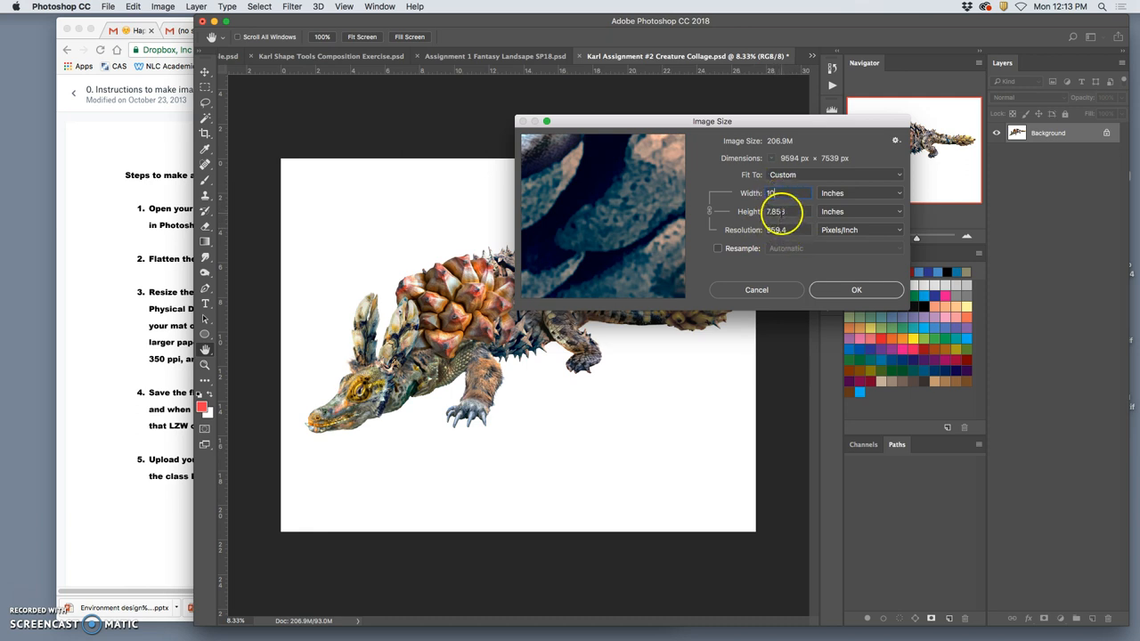
mouse_move(530, 309)
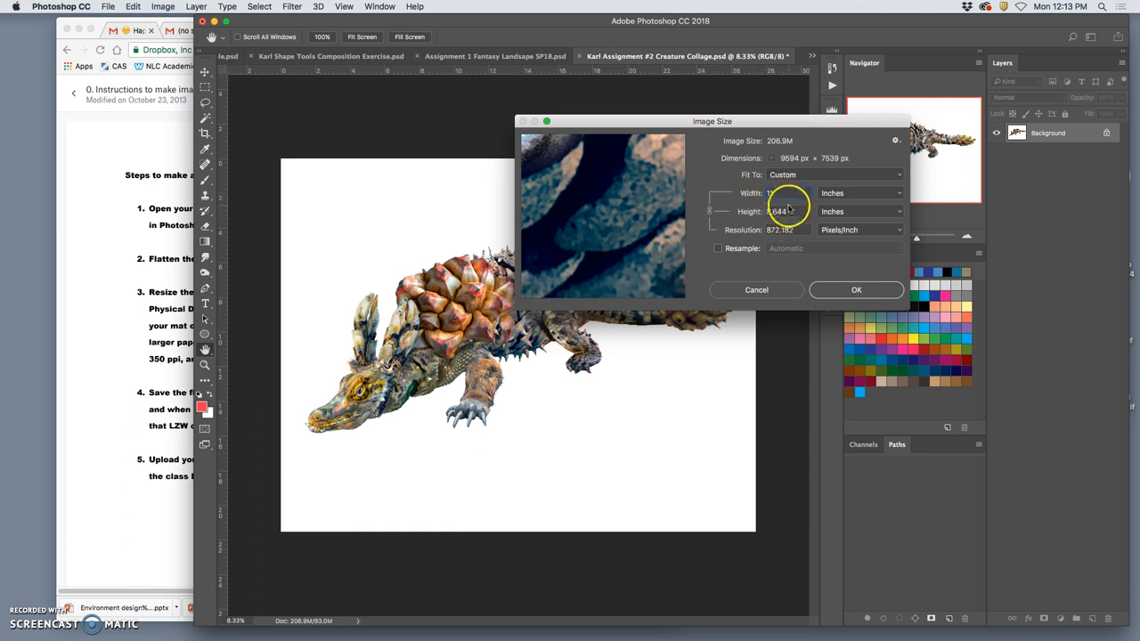
text(14)
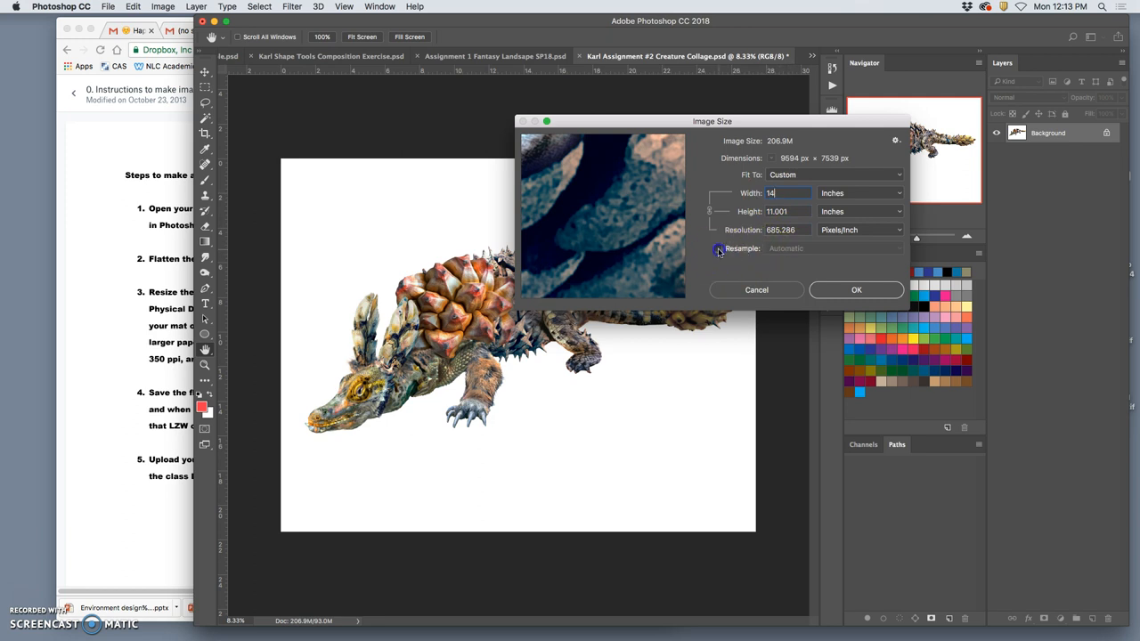
click(718, 248)
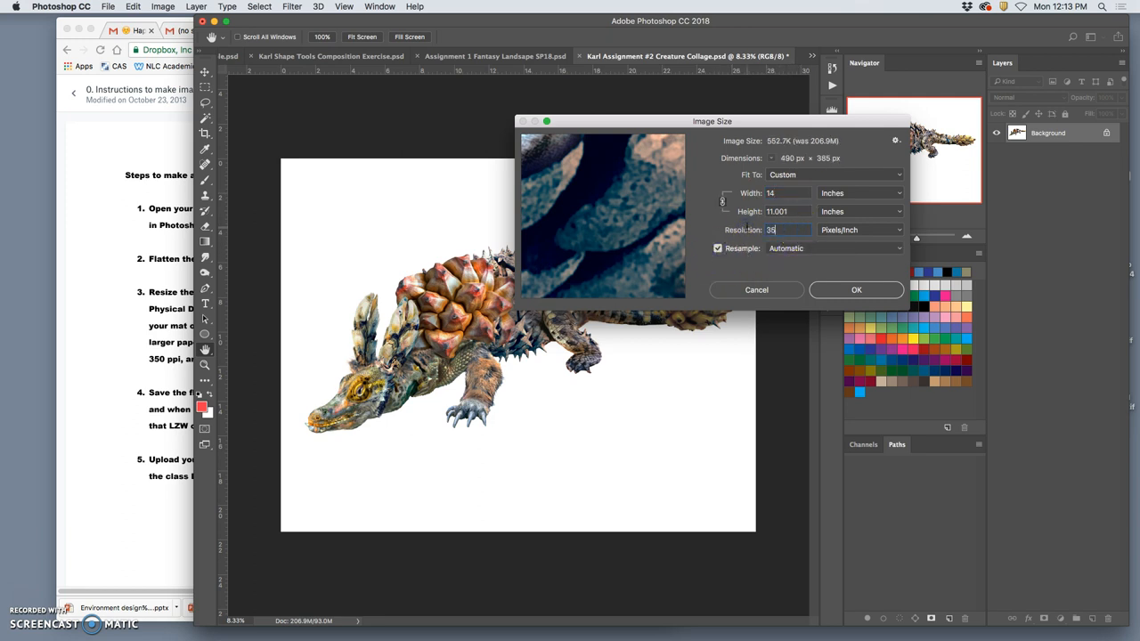
click(856, 290)
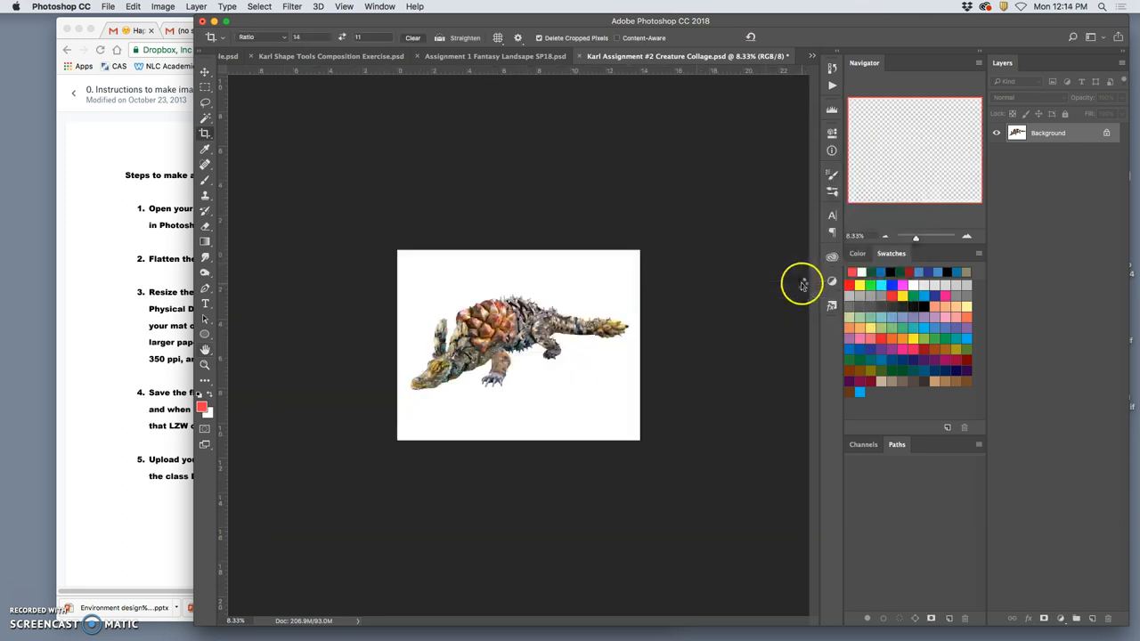
- Save the Creature Collage to the desktop as a PR-prefixed LZW TIFF and close it
click(108, 7)
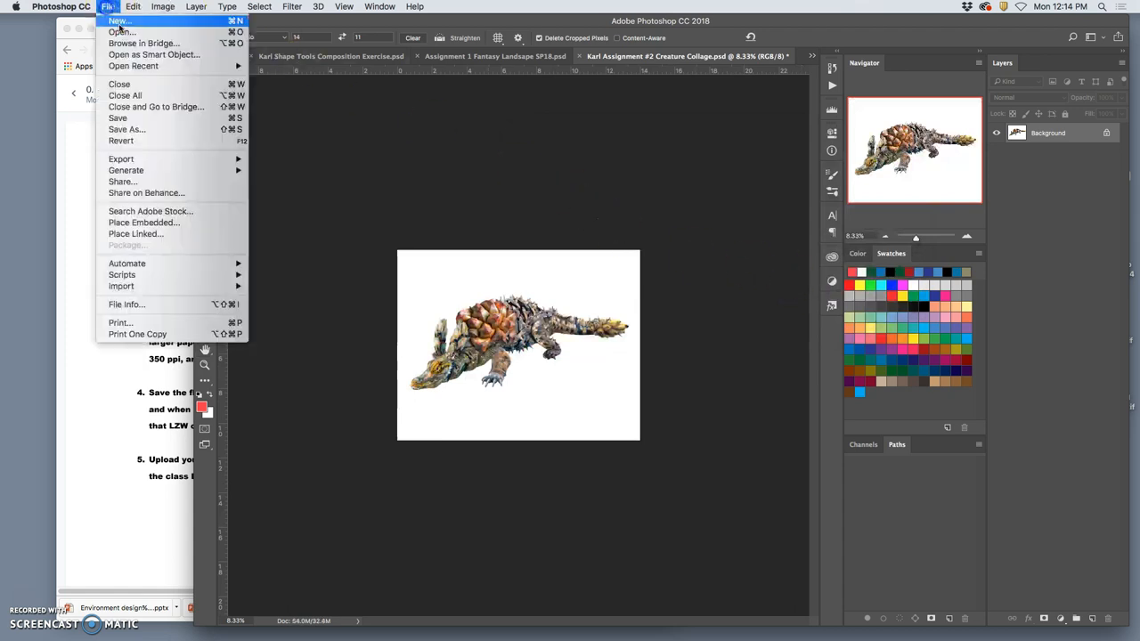
mouse_move(126, 129)
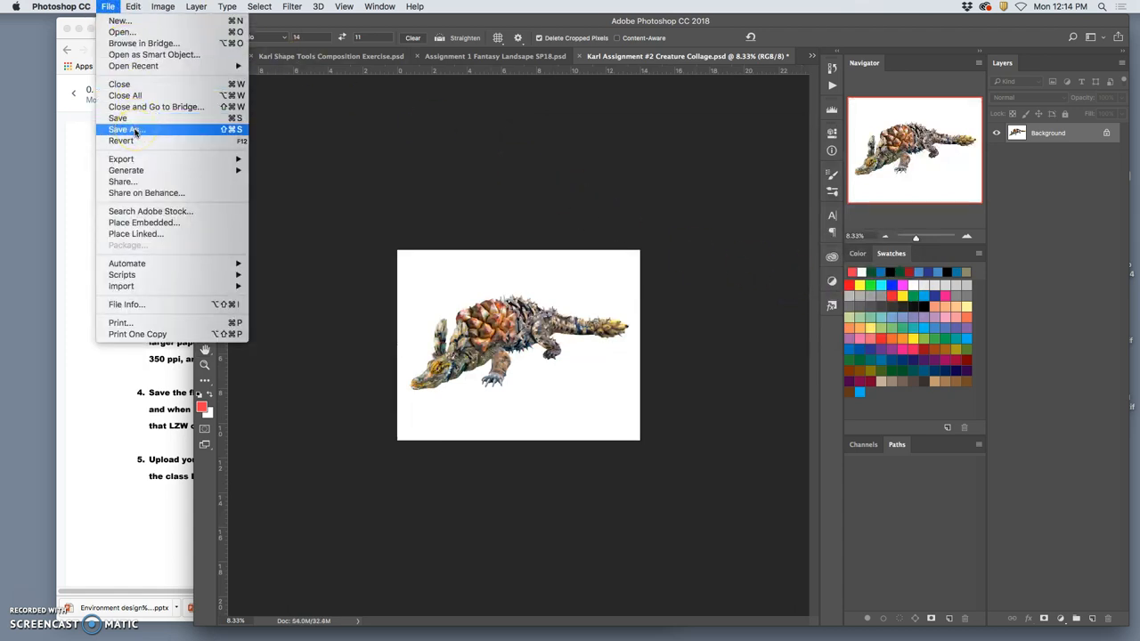
click(125, 130)
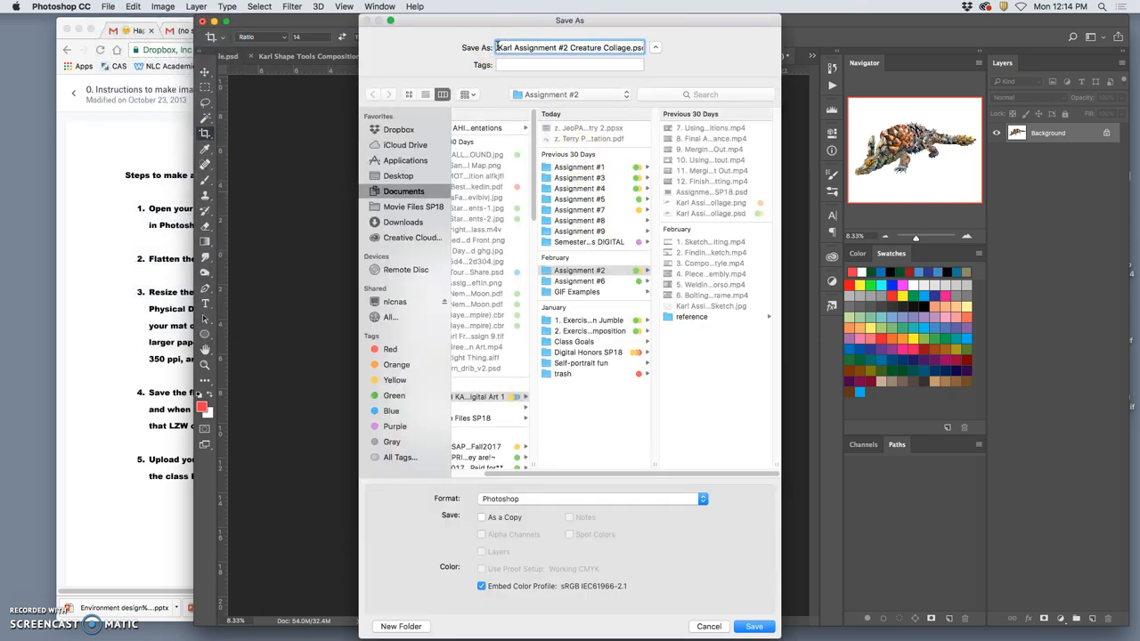
click(398, 176)
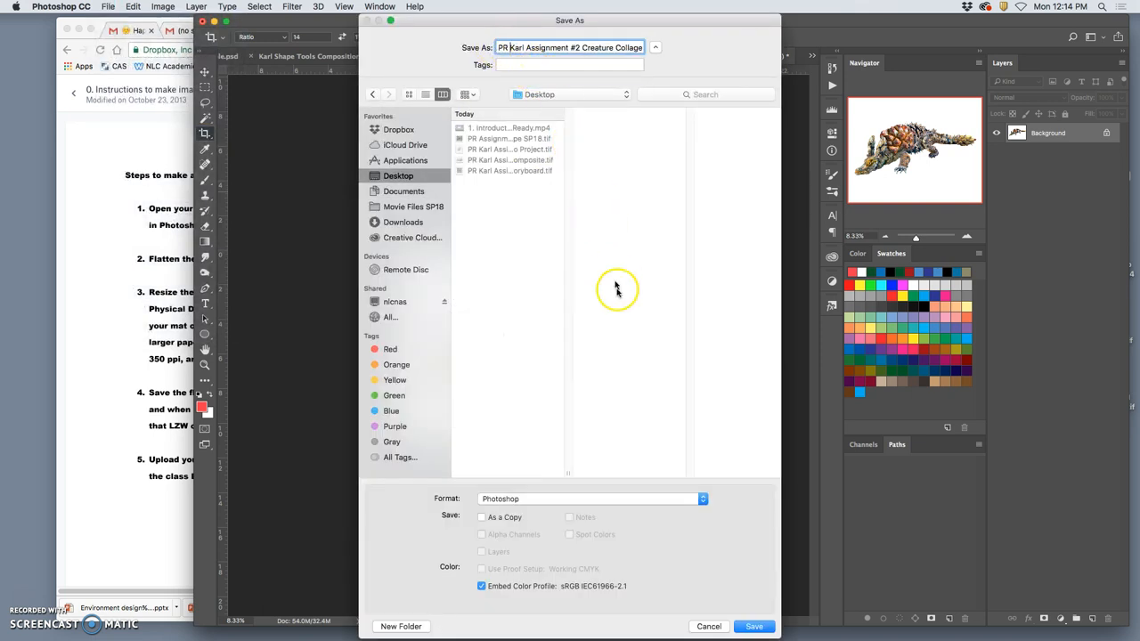
click(591, 498)
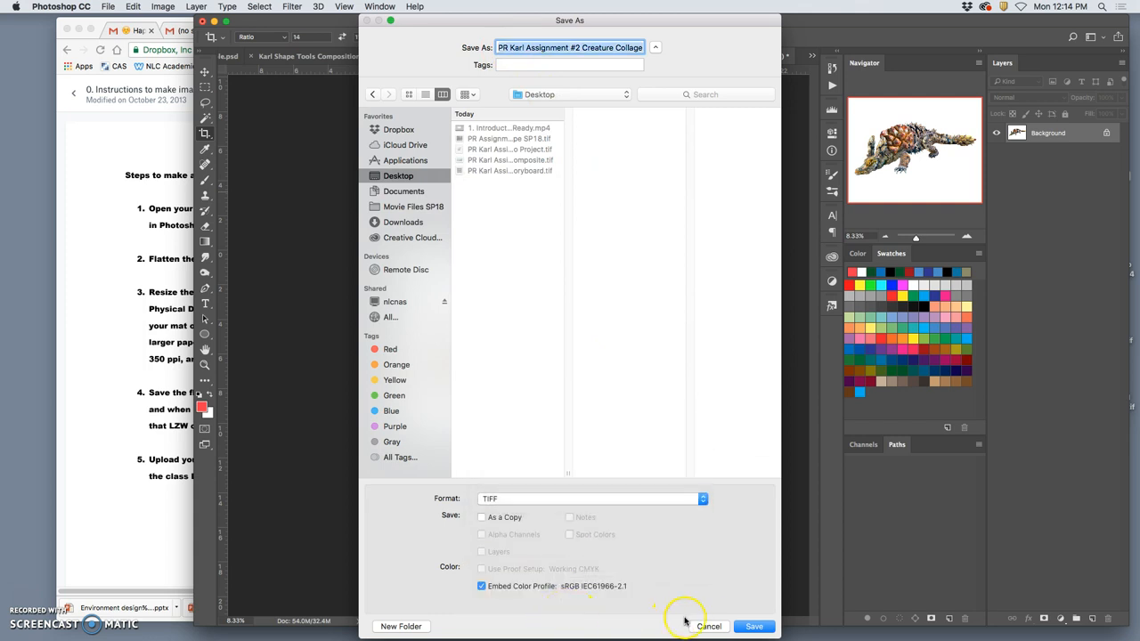
click(755, 626)
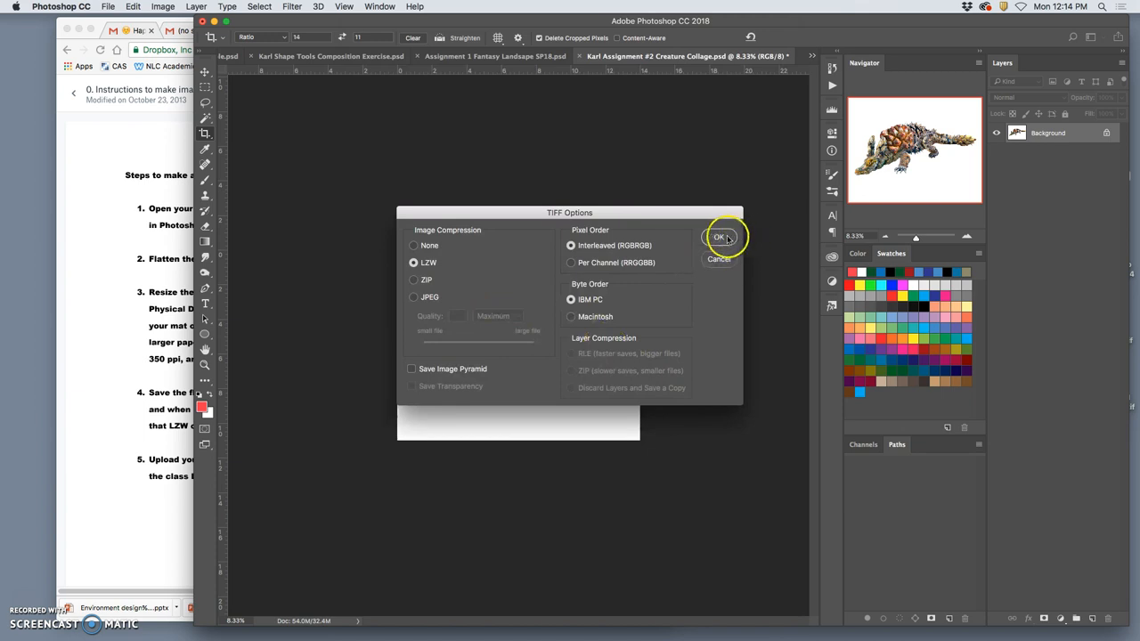
click(720, 237)
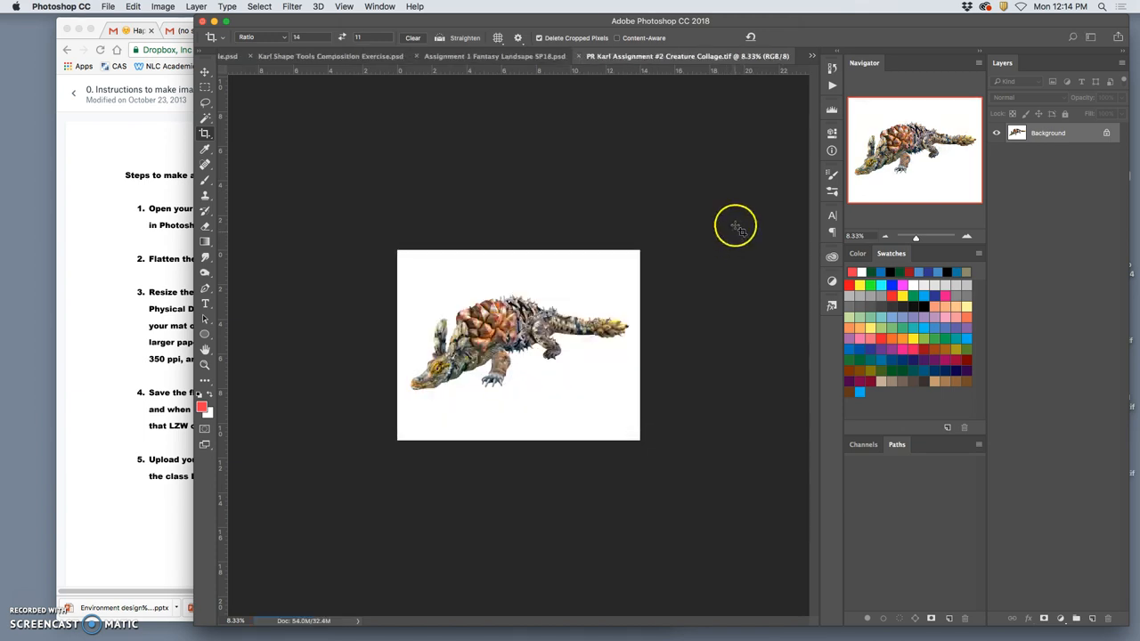
mouse_move(579, 58)
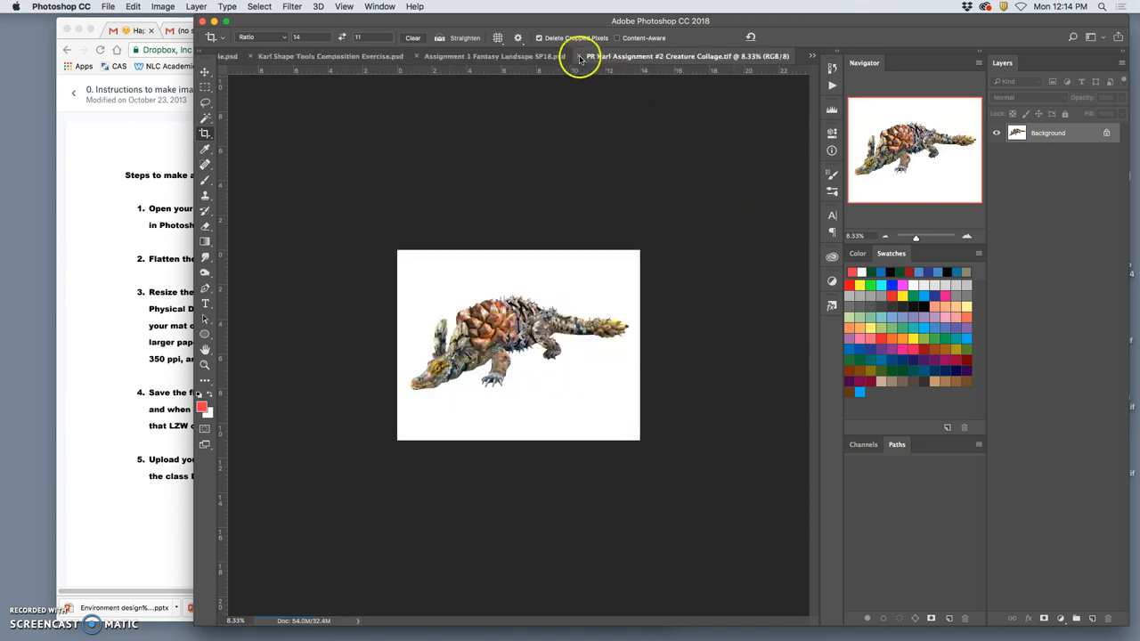
click(490, 55)
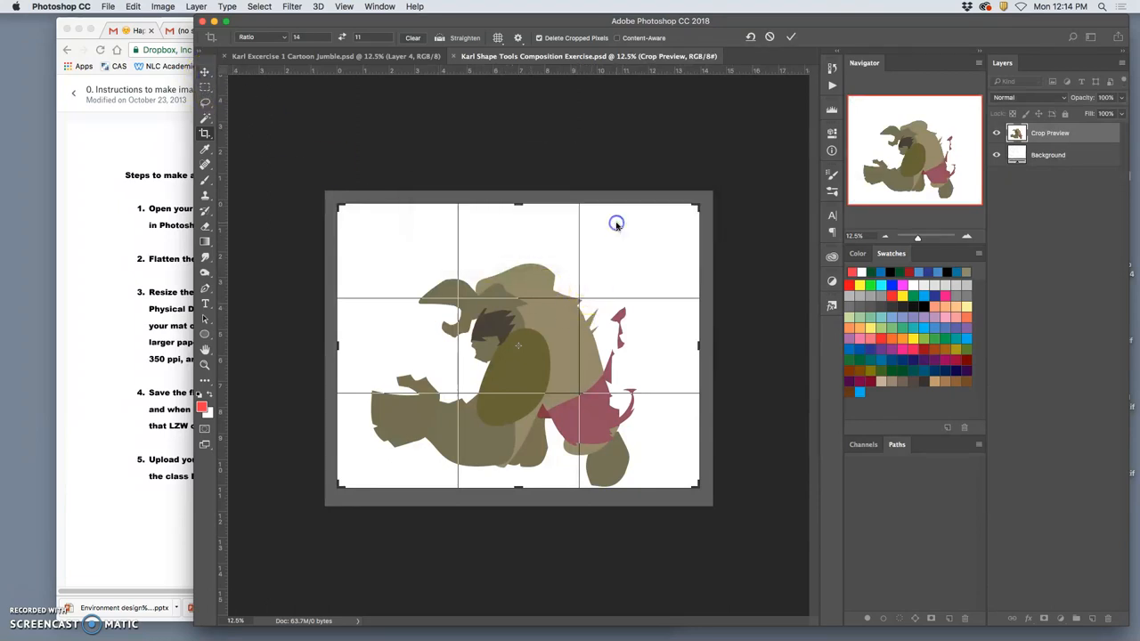
- Crop the Shape Tools Composition to a 10 by 8 ratio around the figure
triple_click(307, 38)
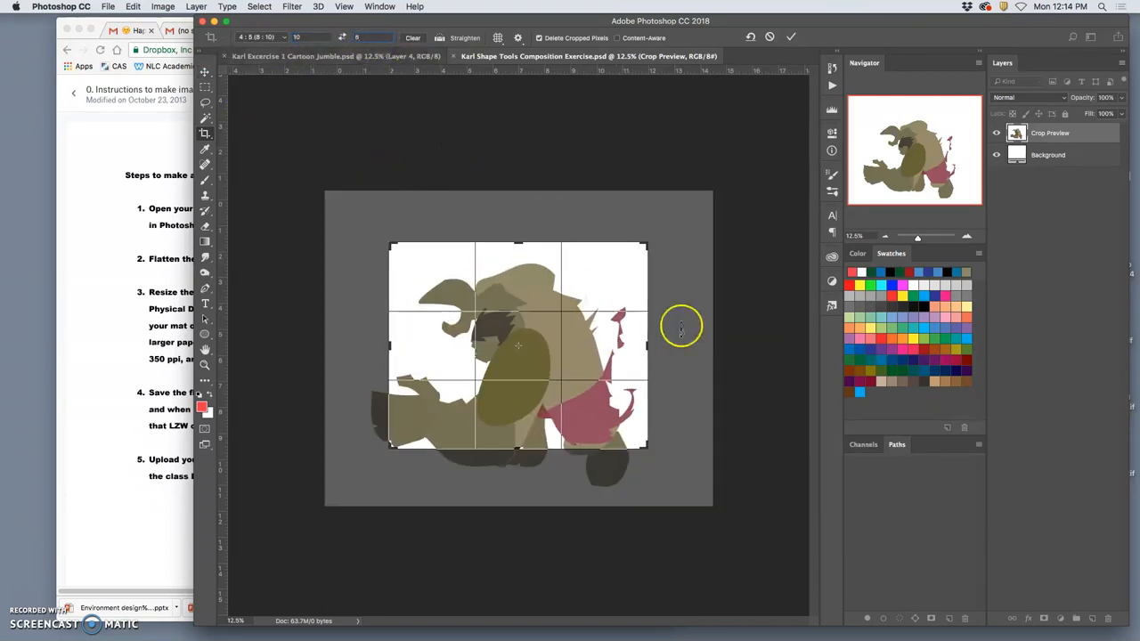
drag(646, 243, 664, 238)
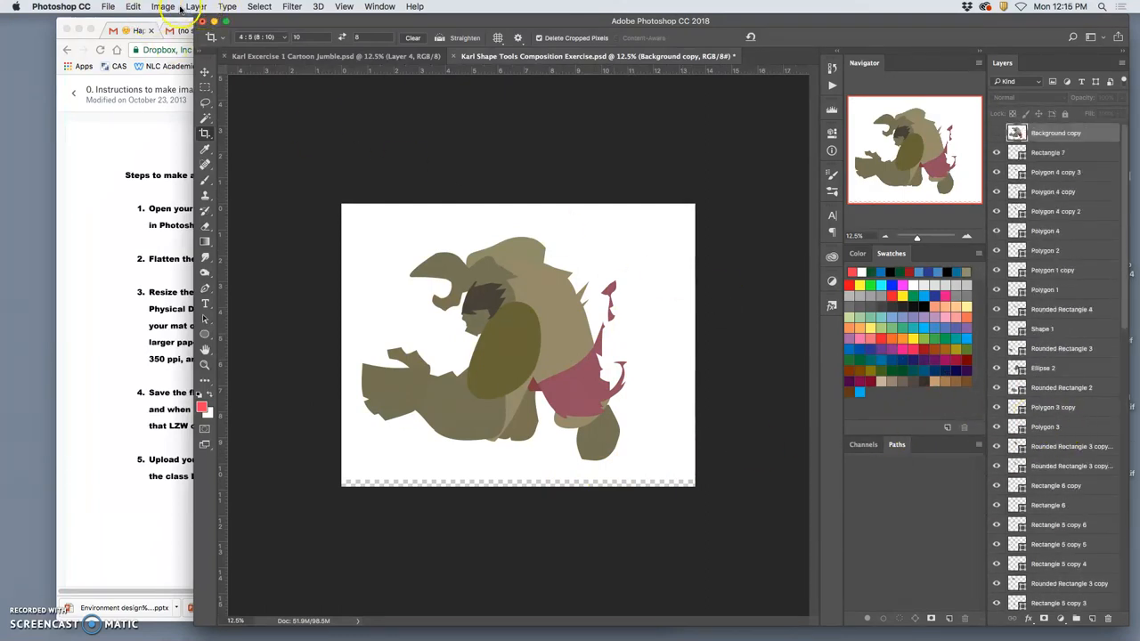
- Flatten the Shape Tools composition's shape layers into one Background layer
click(195, 6)
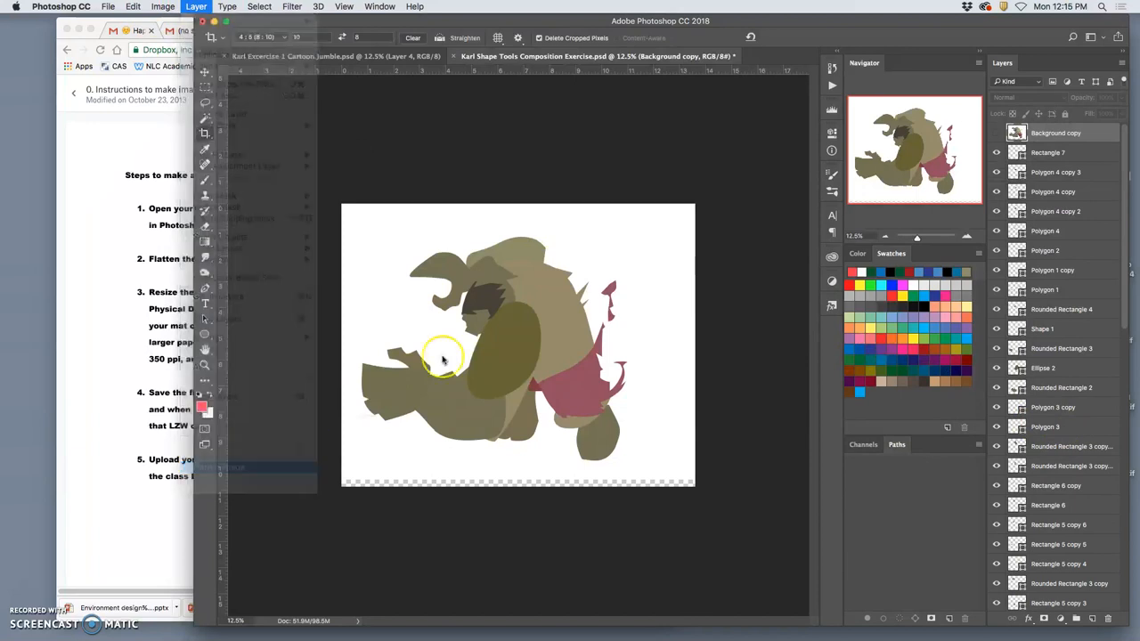
click(196, 6)
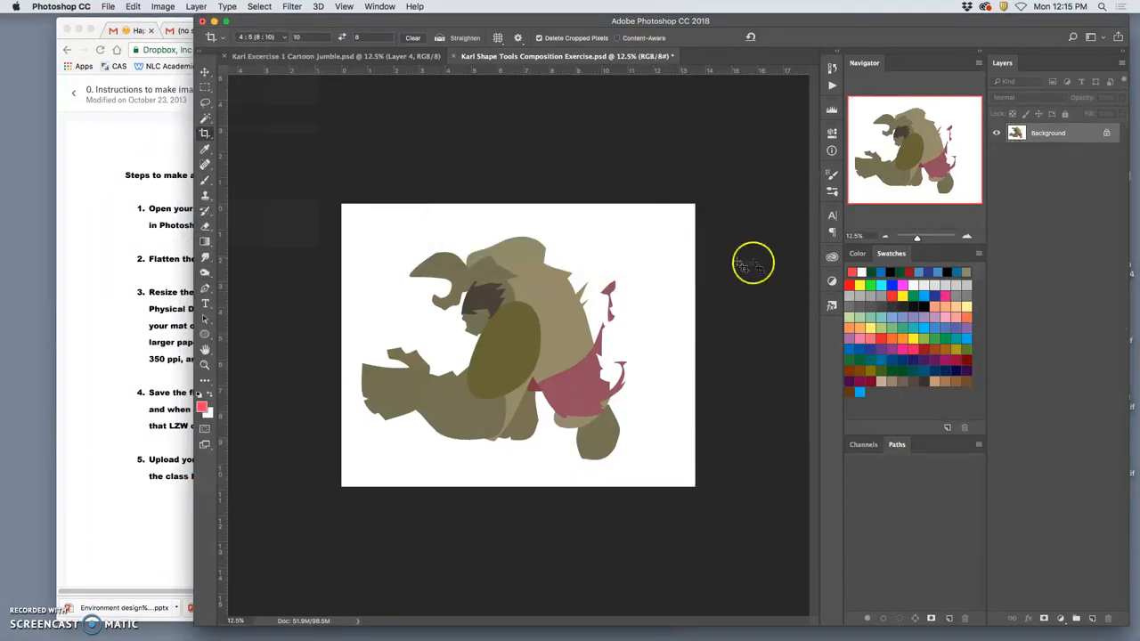
click(162, 6)
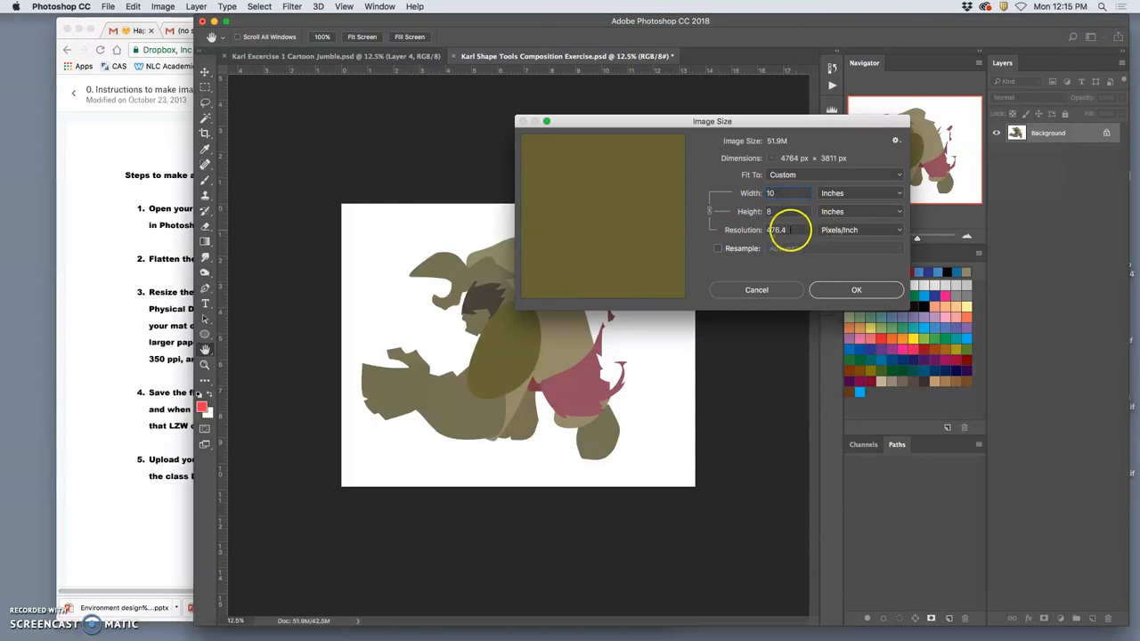
- Resample the composition to 350 ppi, giving 3500 × 2800 pixels at 10 × 8 inches
click(718, 248)
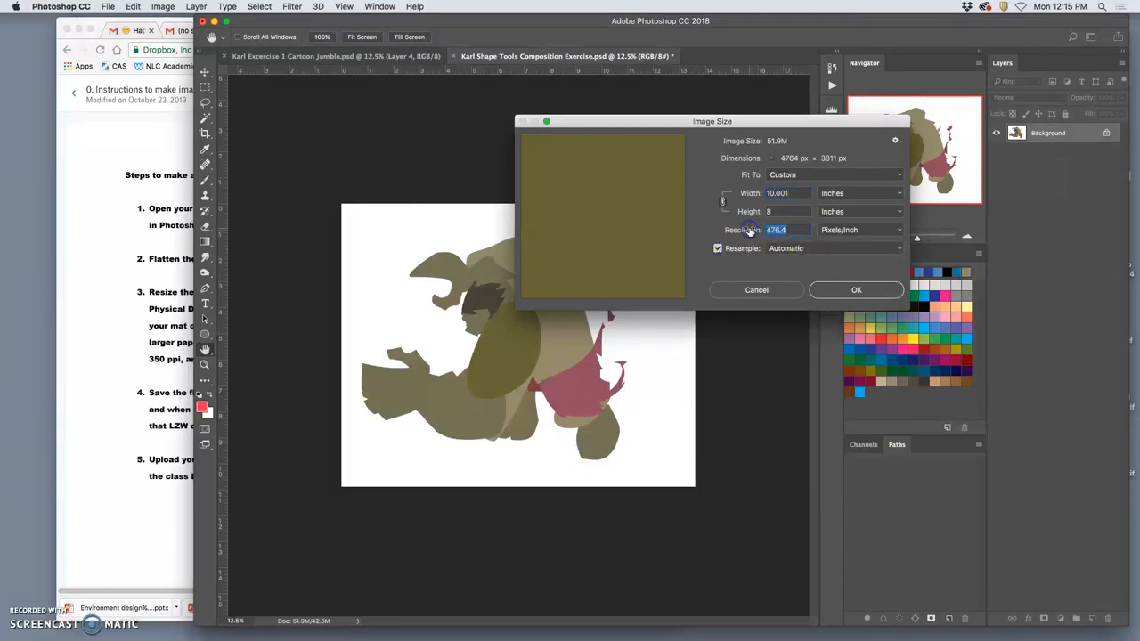
text(350)
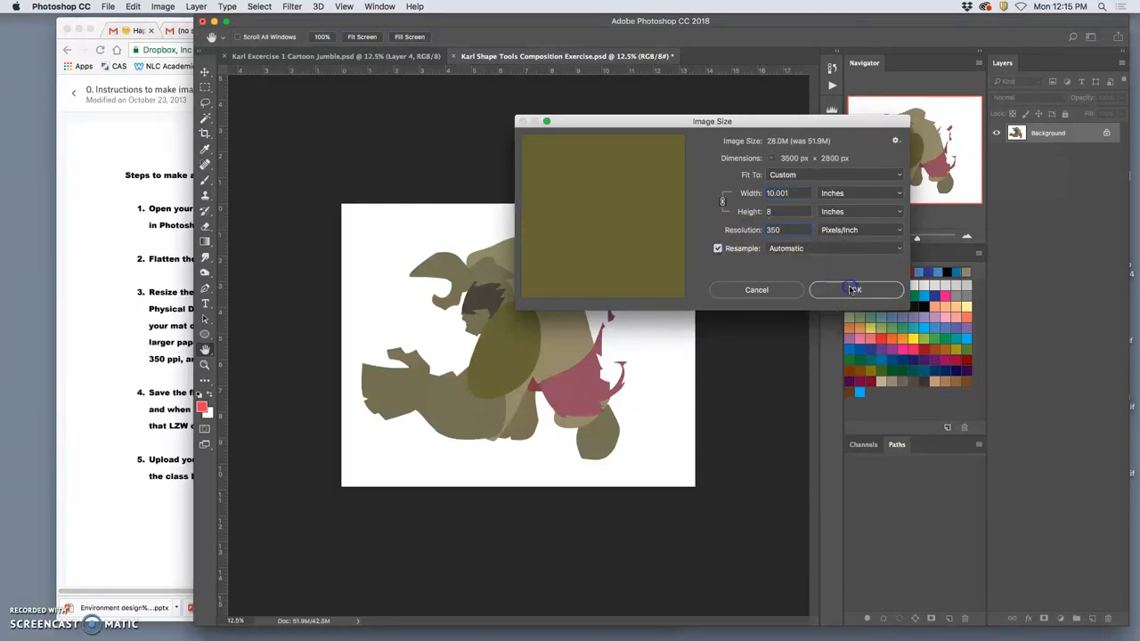
click(852, 289)
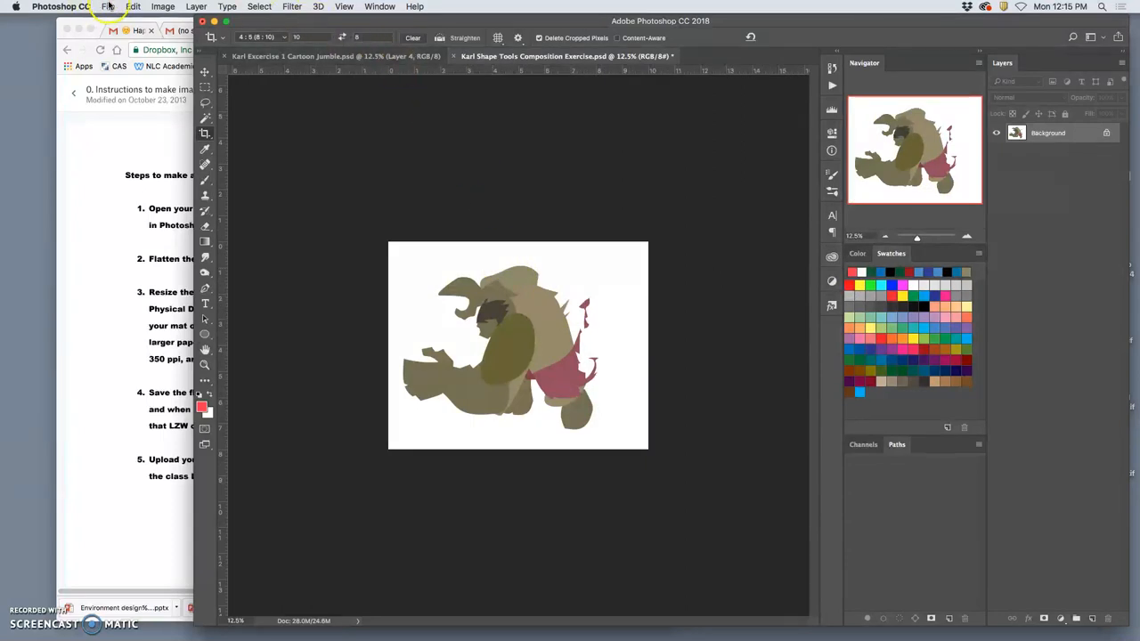
- Save the Shape Tools composition to the Desktop as a PR-prefixed LZW TIFF, then close it
click(108, 7)
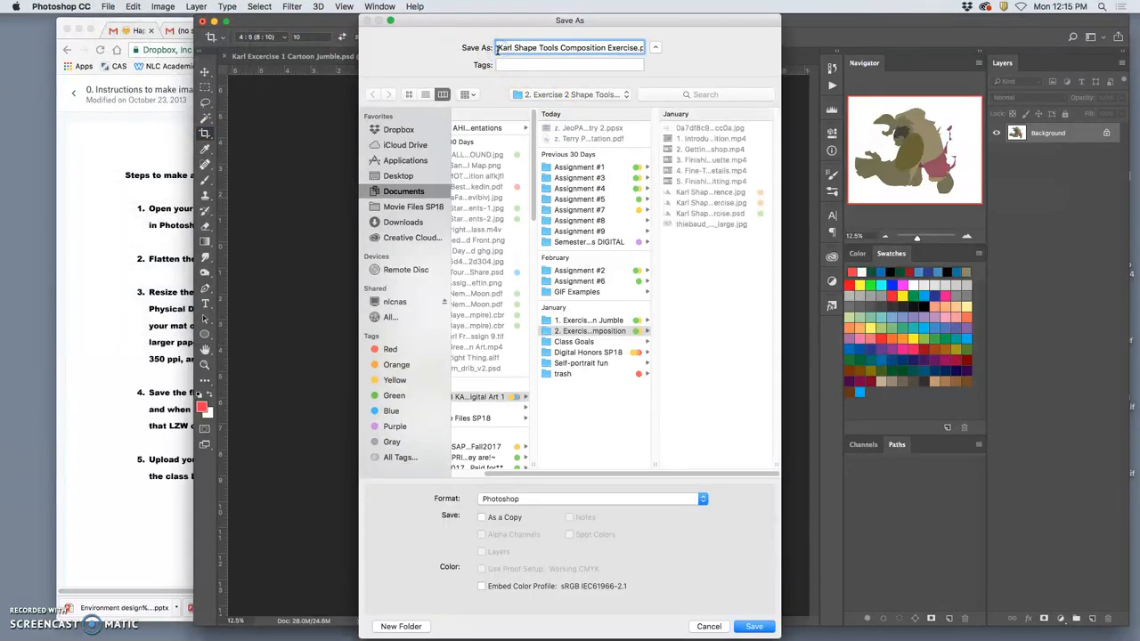
text(PR)
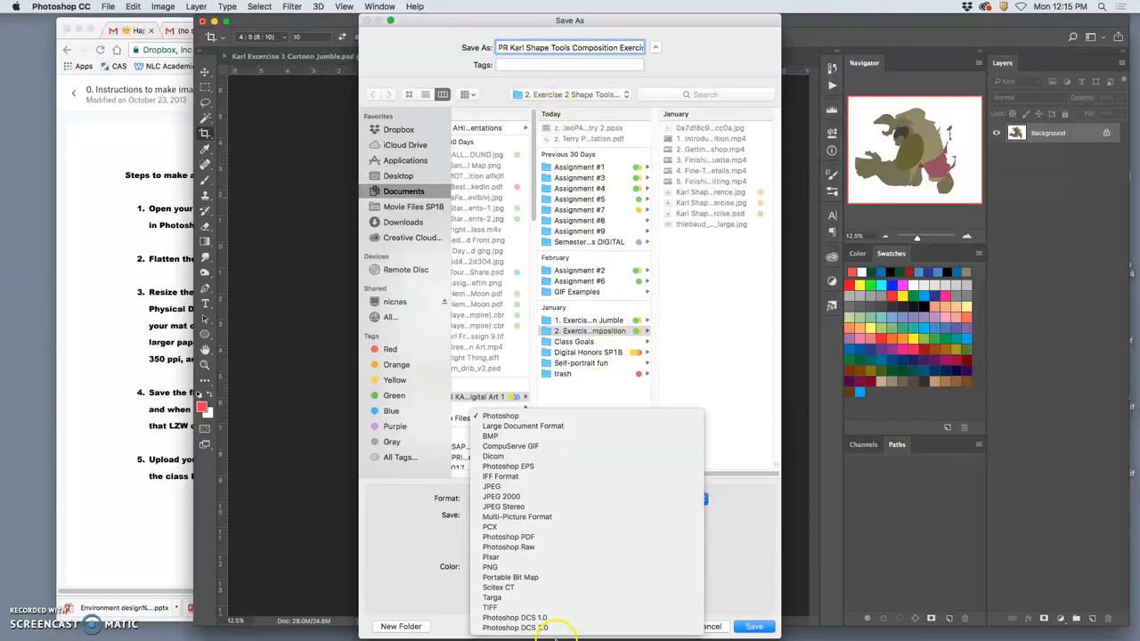
click(489, 606)
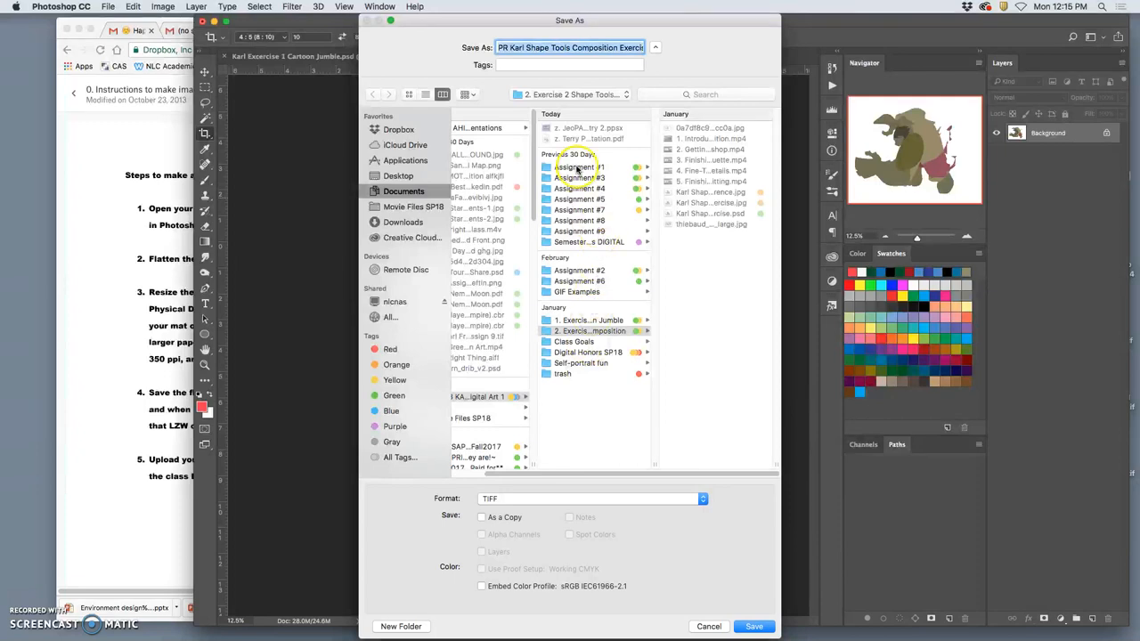
click(398, 175)
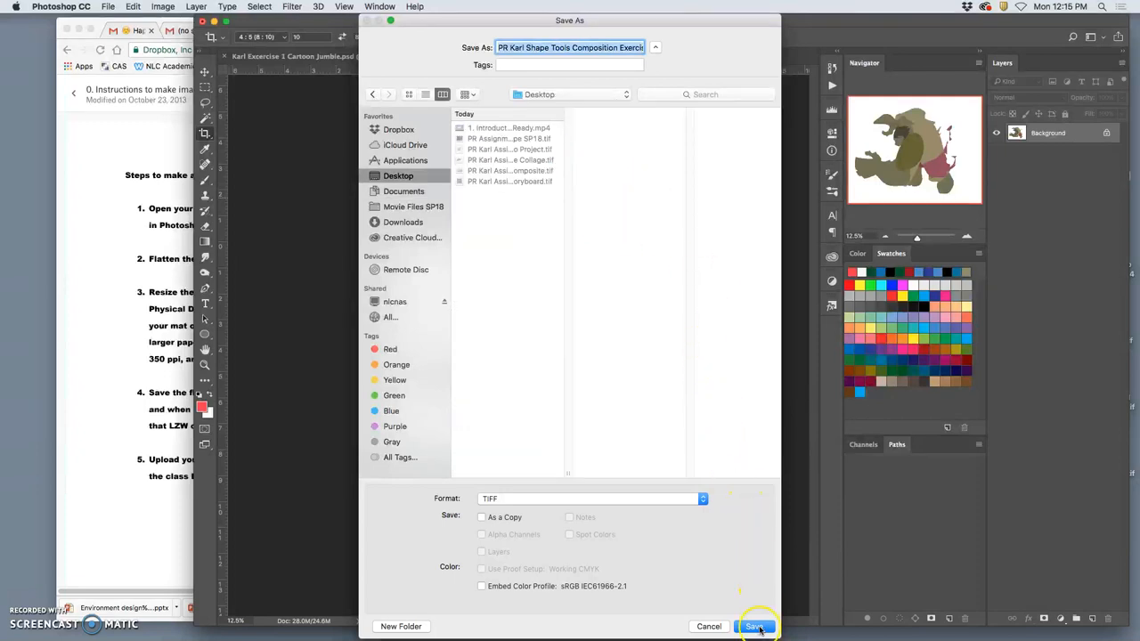
click(753, 627)
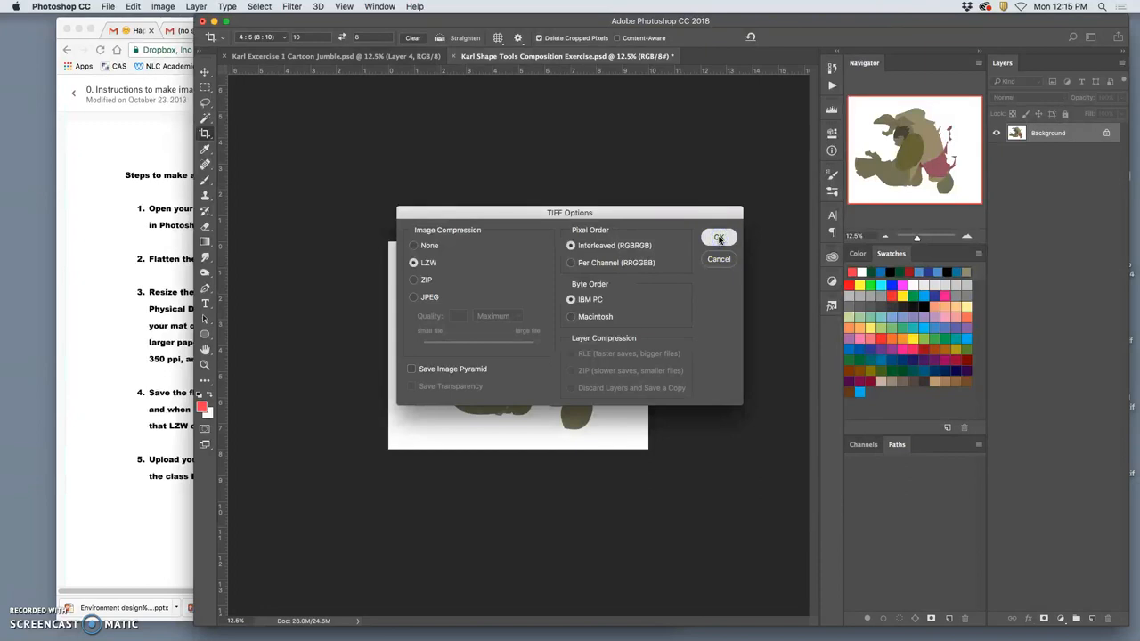
click(719, 237)
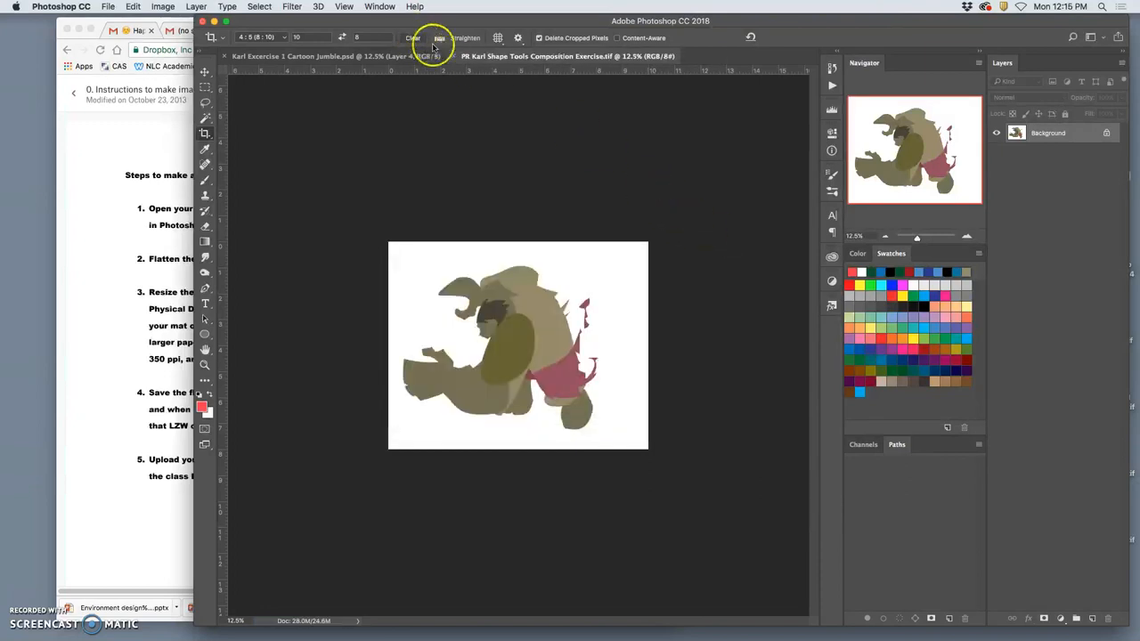
click(320, 56)
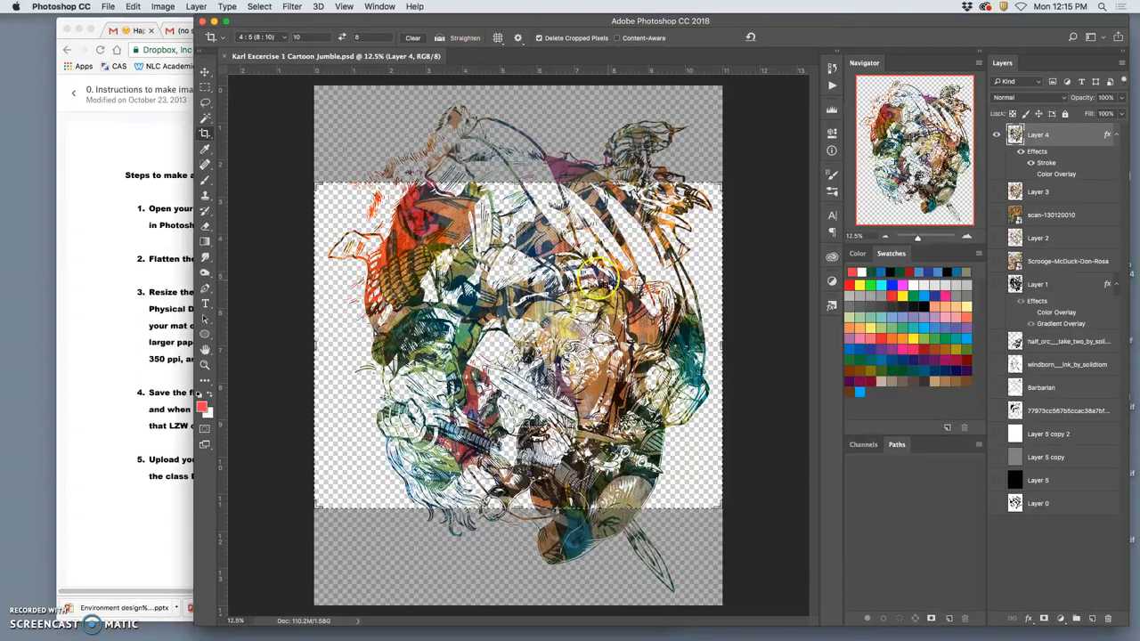
mouse_move(561, 230)
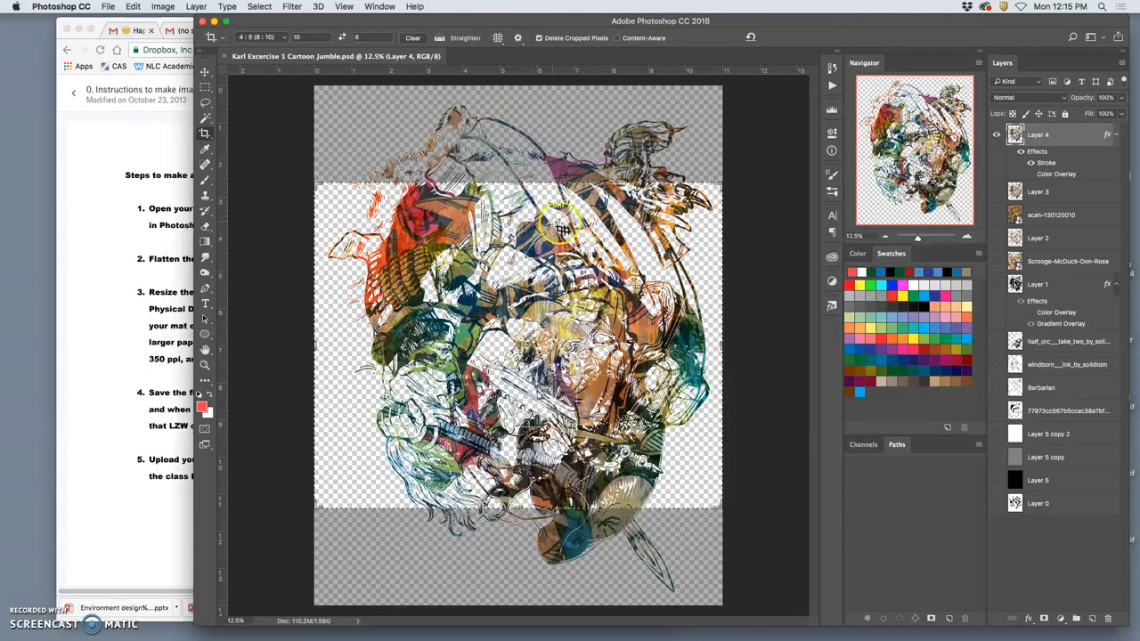
mouse_move(586, 270)
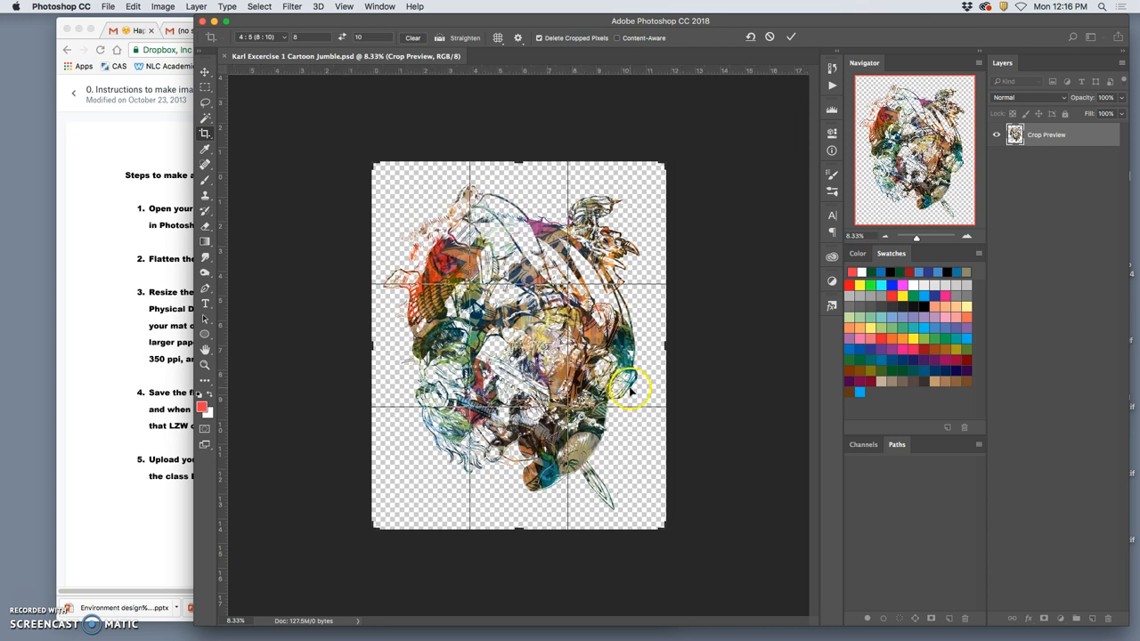
mouse_move(637, 361)
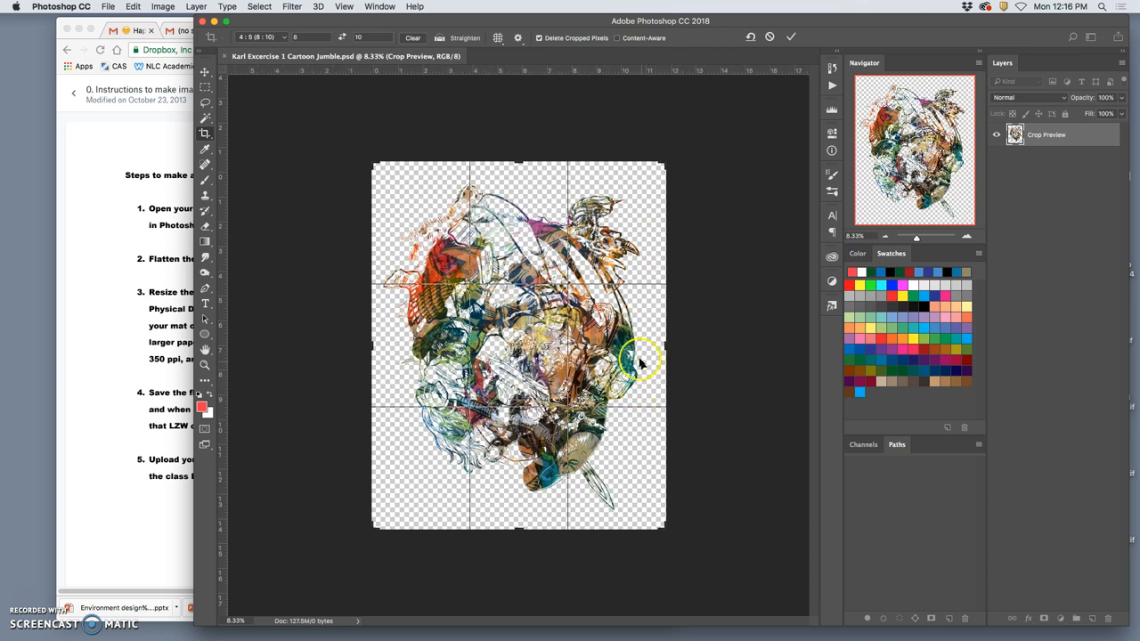
mouse_move(566, 192)
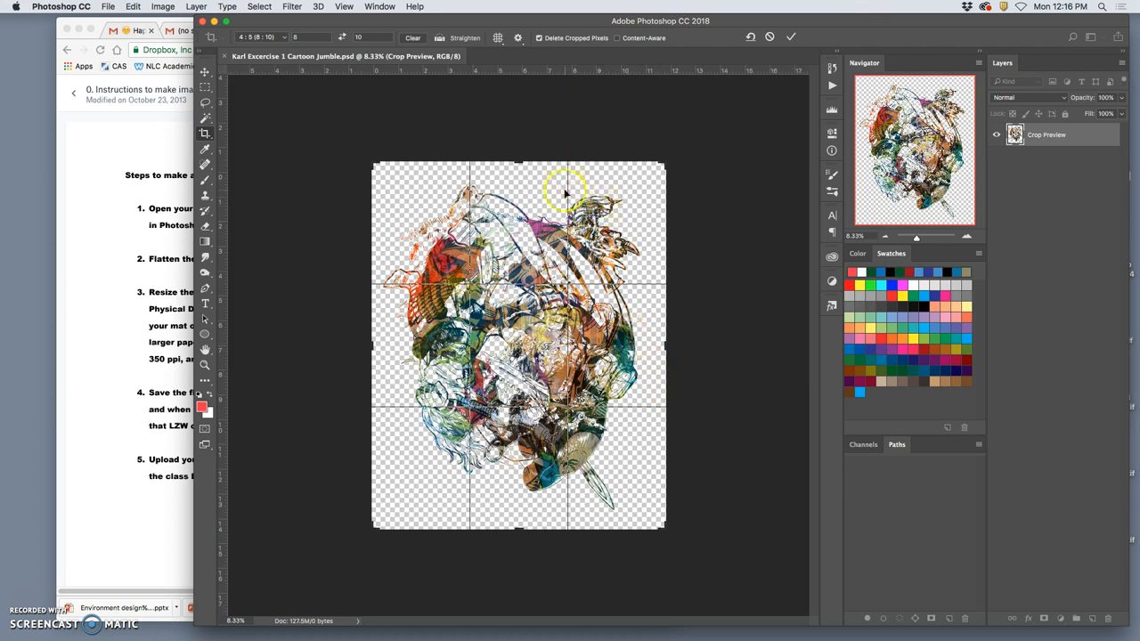
mouse_move(445, 475)
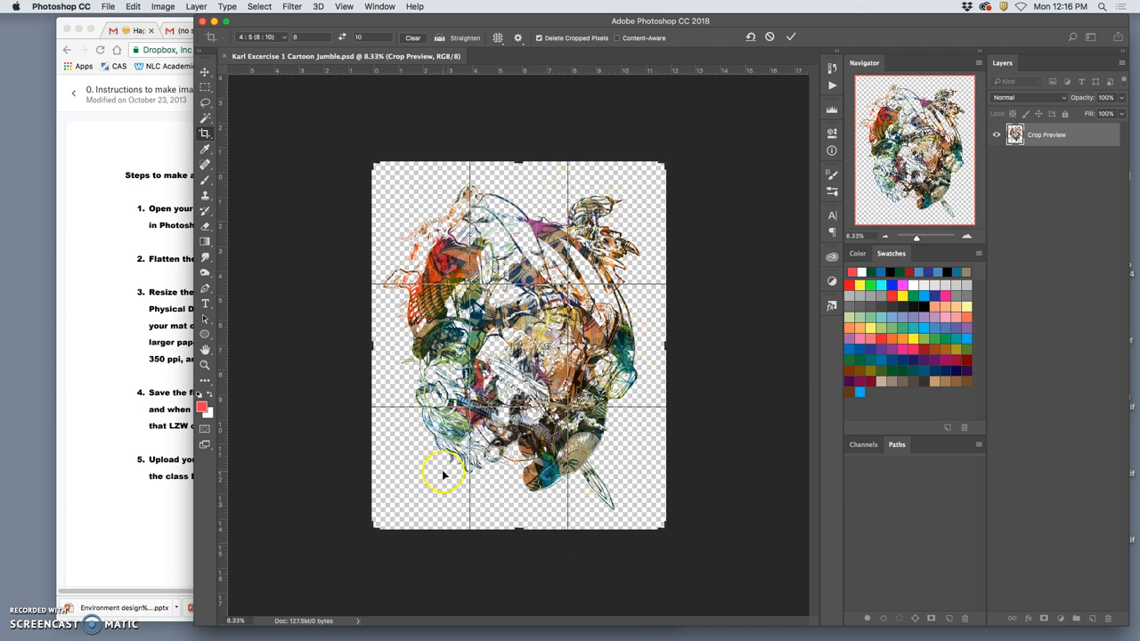
mouse_move(454, 268)
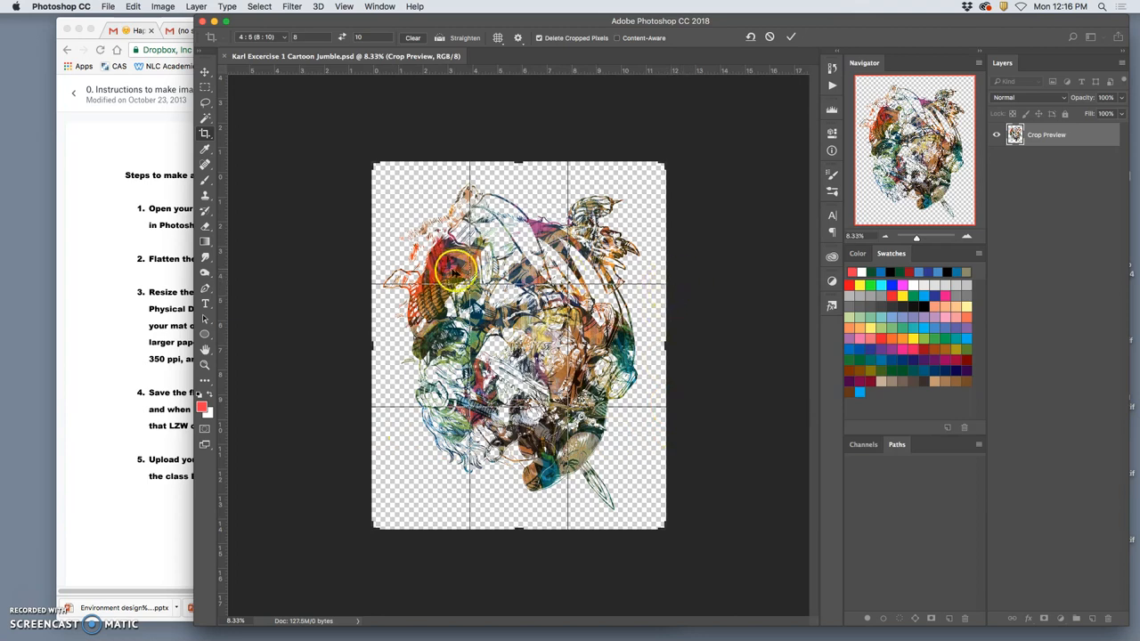
mouse_move(481, 272)
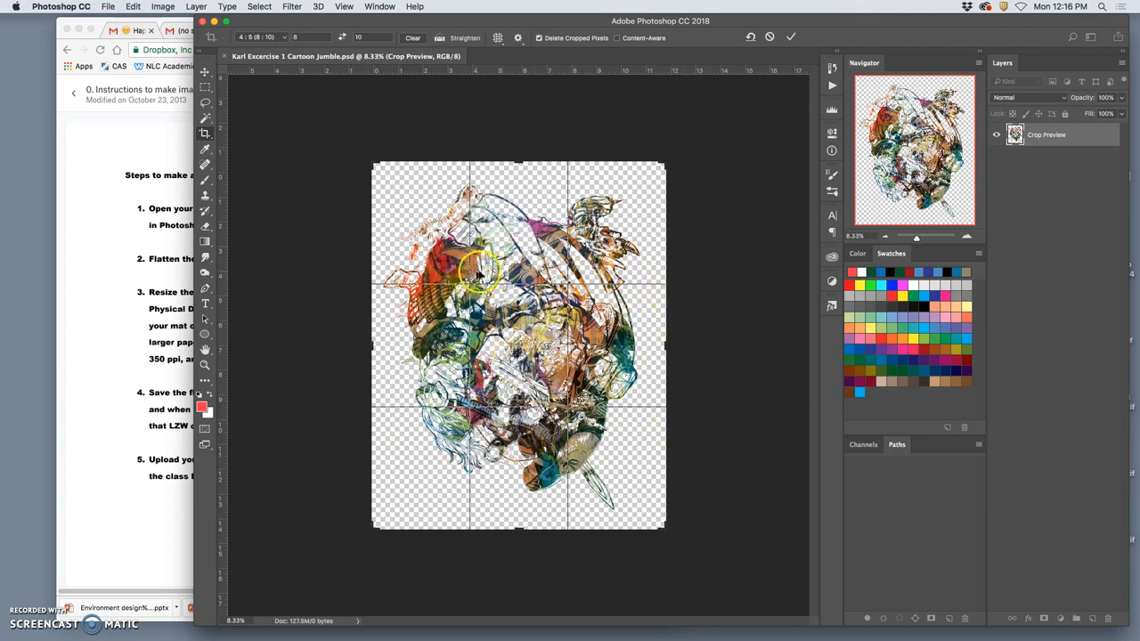
mouse_move(575, 263)
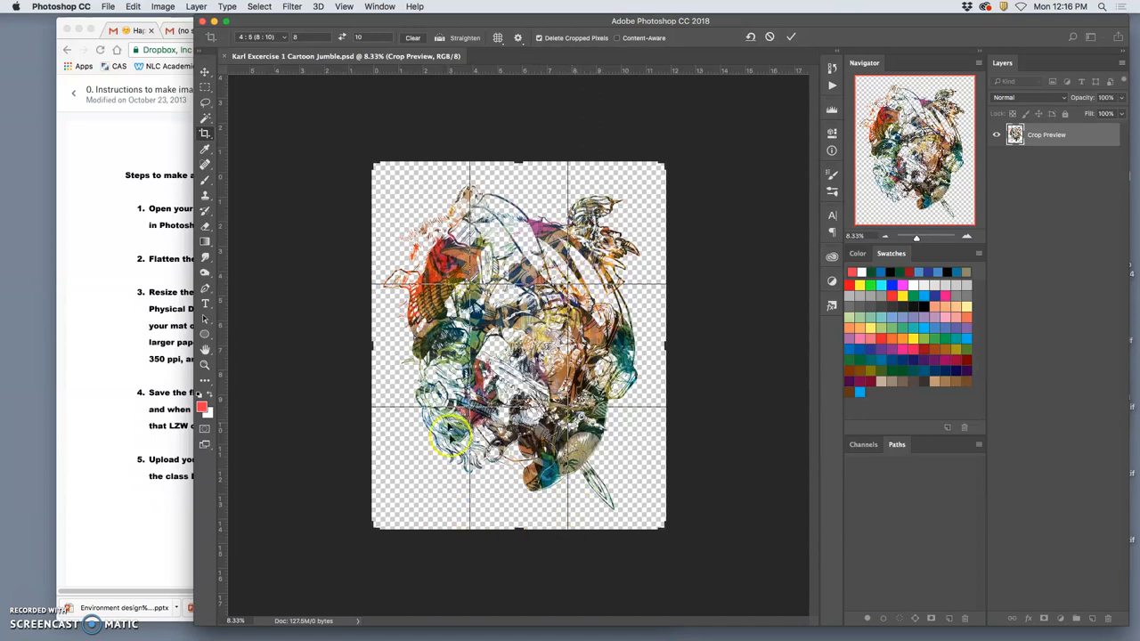
mouse_move(655, 458)
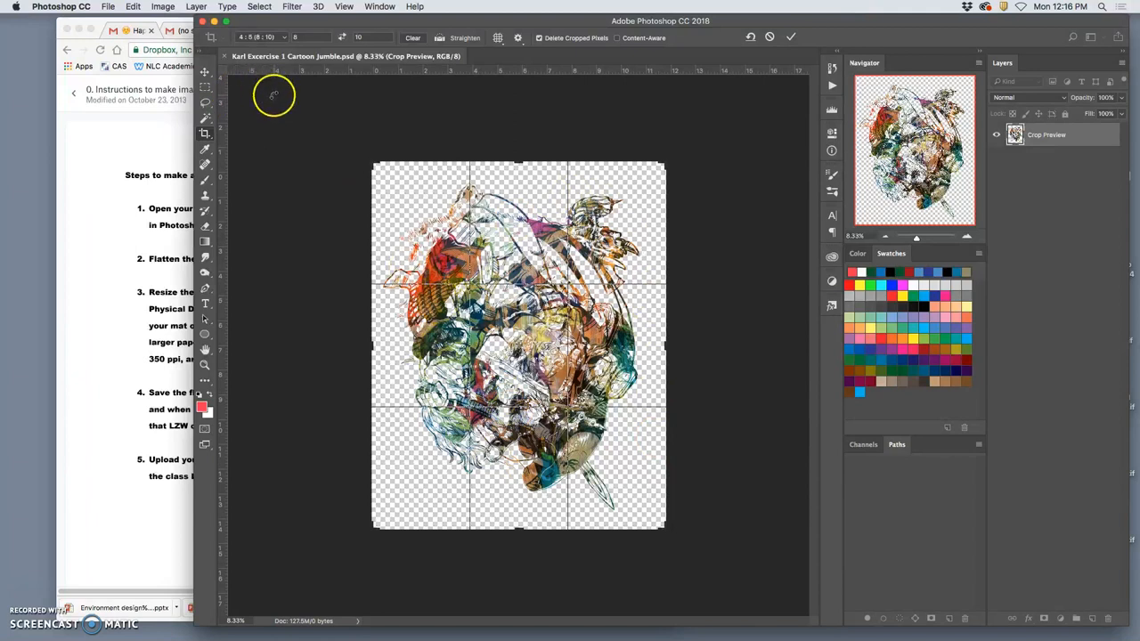
- Fit a portrait 8 by 10 crop frame around the Cartoon Jumble collage
click(196, 7)
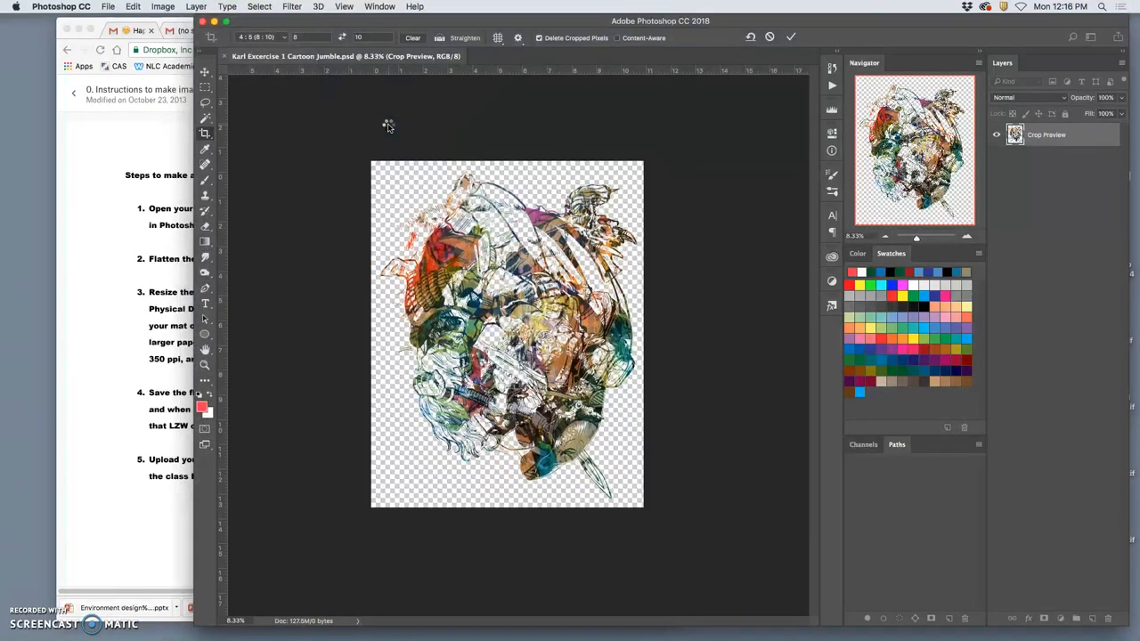
- Commit the portrait 8 by 10 crop on the Cartoon Jumble, keeping its layers
click(790, 37)
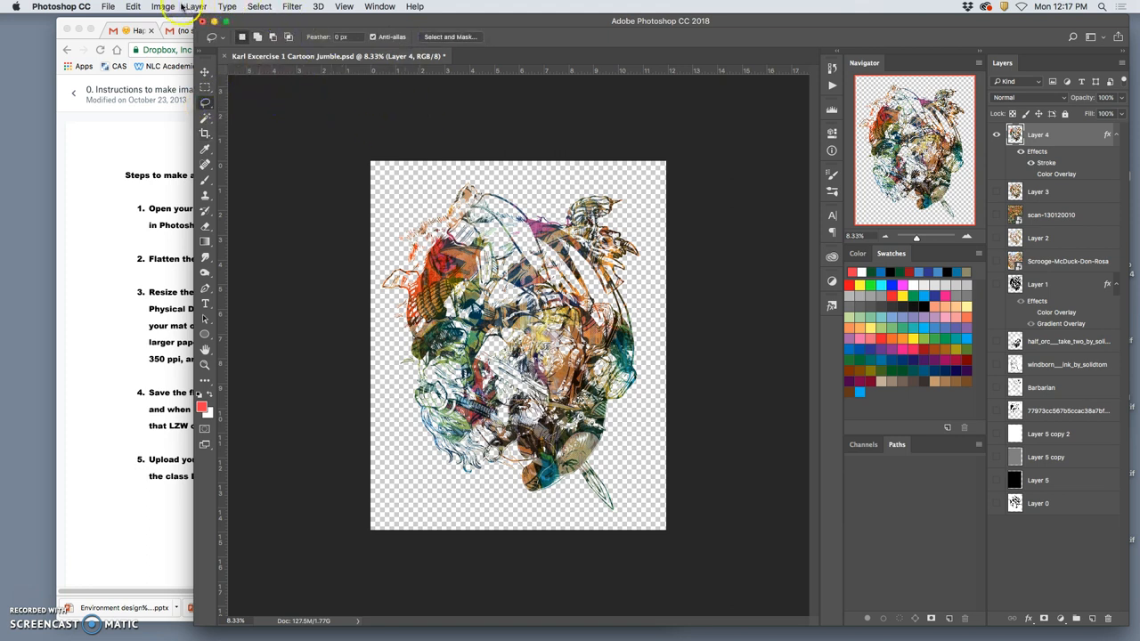
- Flatten the Cartoon Jumble into one background layer, discarding hidden layers
click(196, 6)
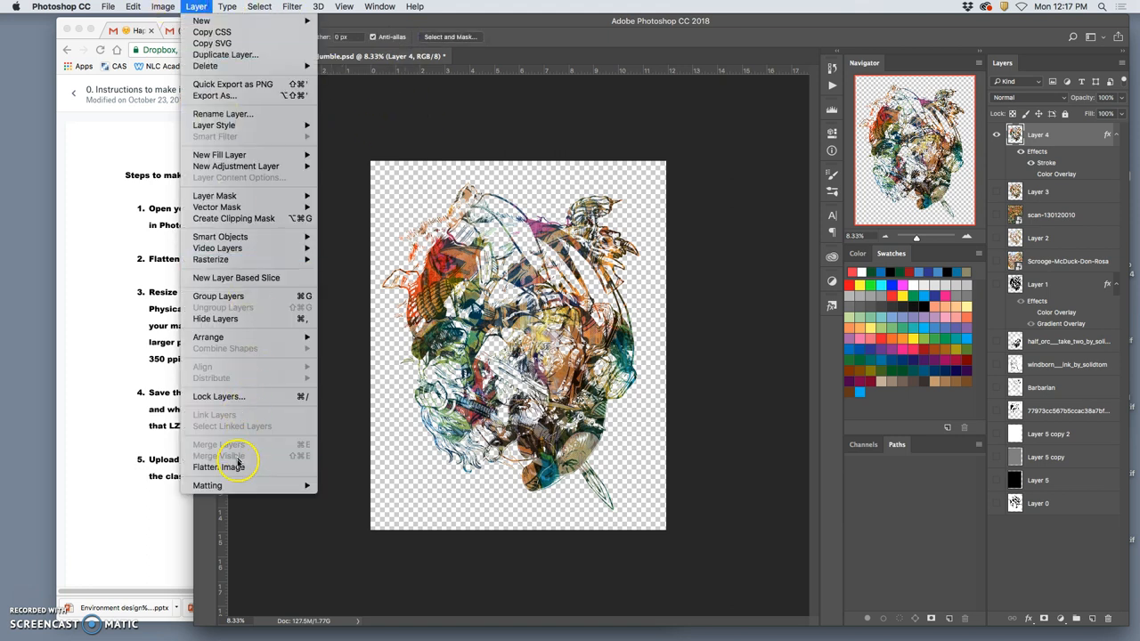
click(219, 466)
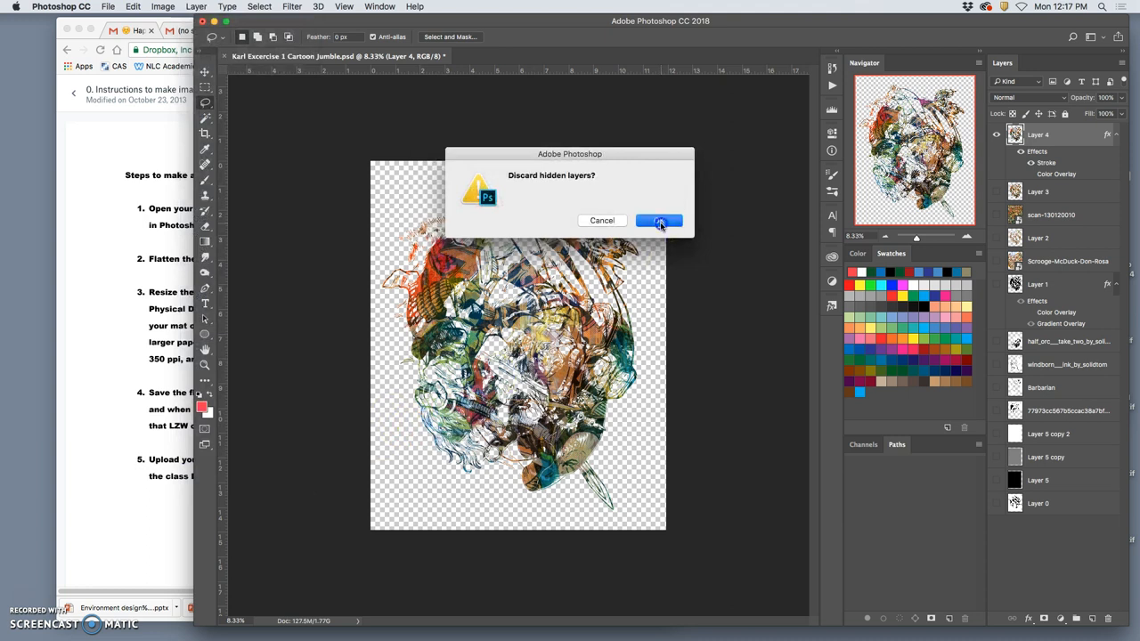
click(659, 220)
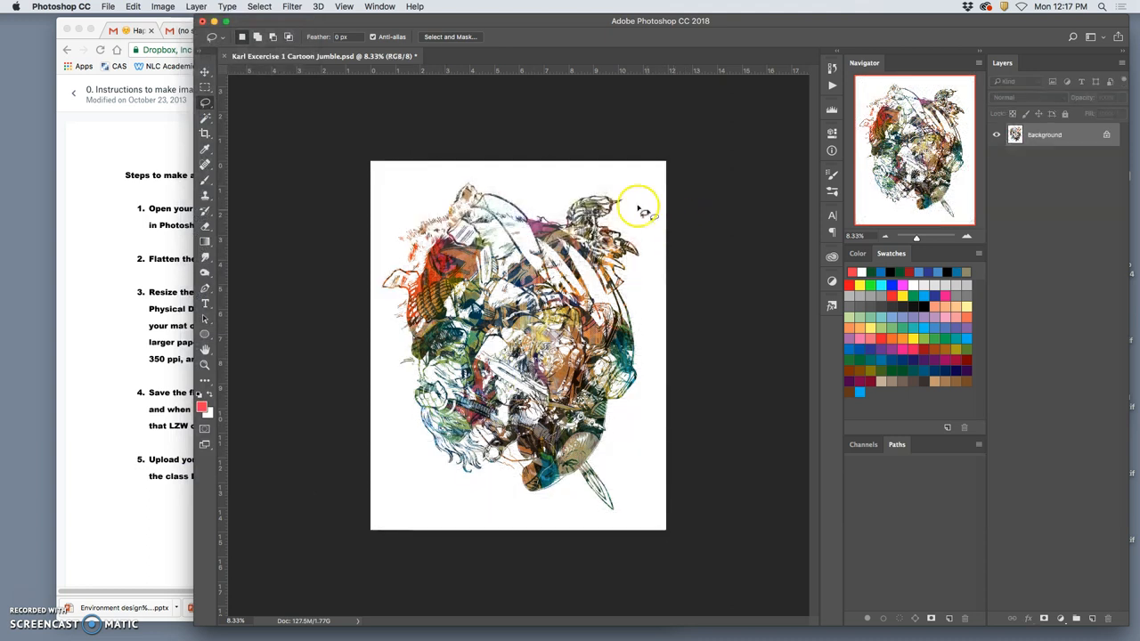
- Resize the collage to 8 × 10 inches at 350 ppi in Image Size
click(163, 6)
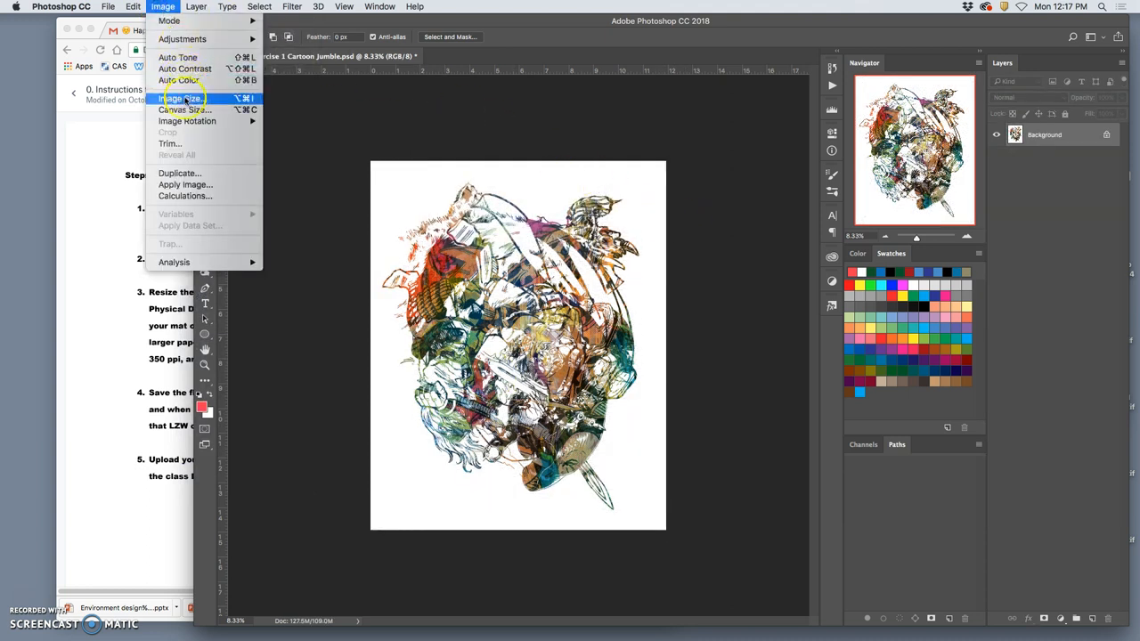
click(180, 99)
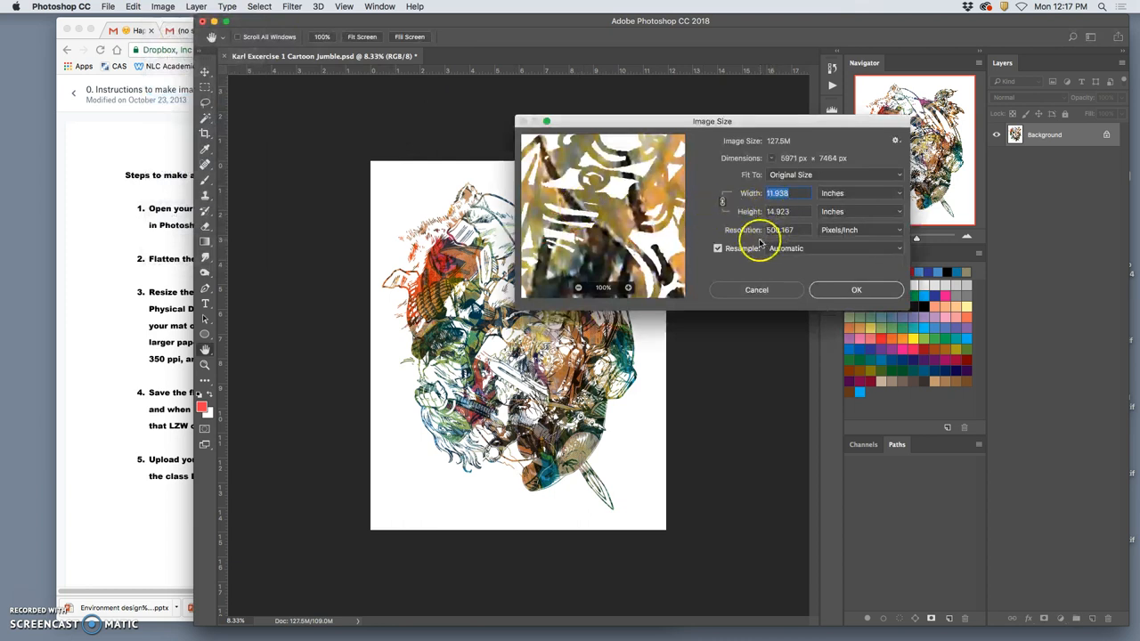
click(718, 248)
text(3)
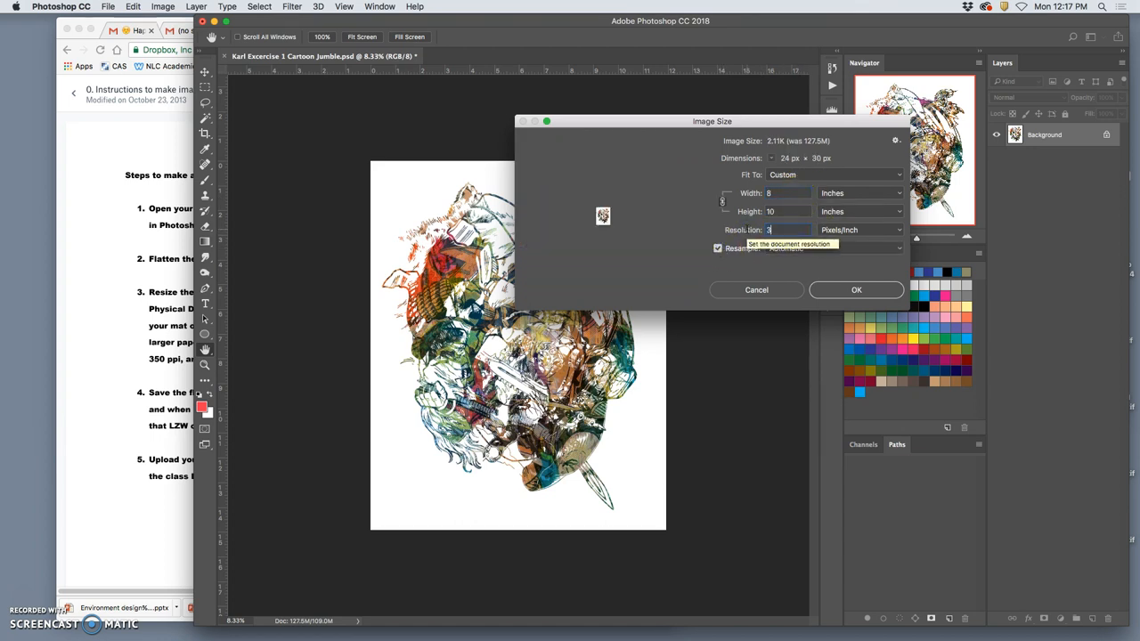
text(50)
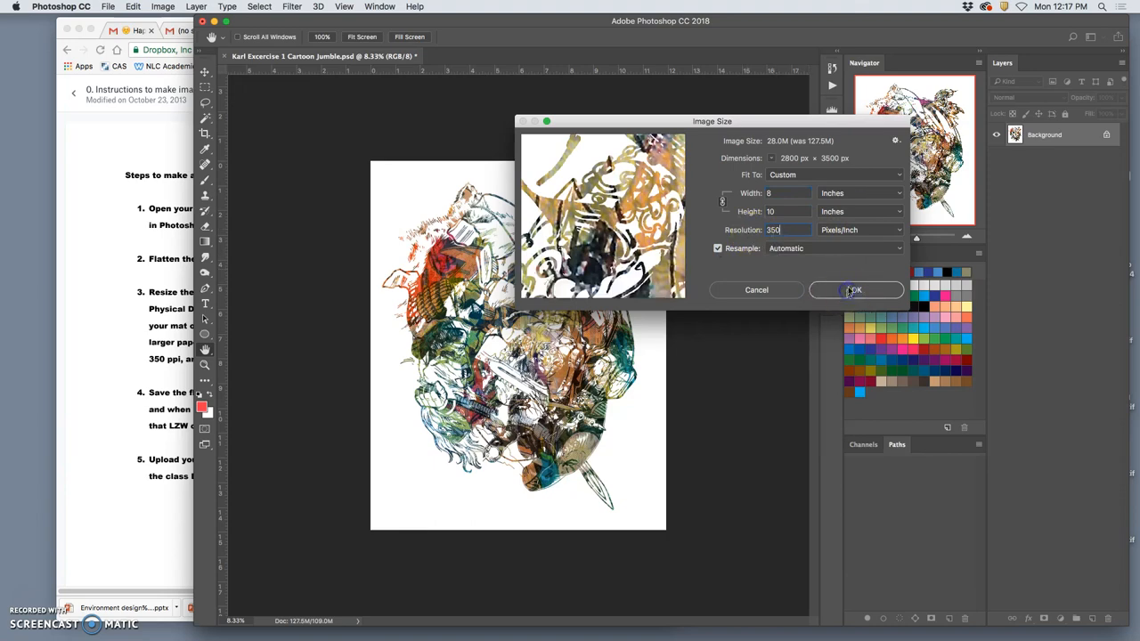
click(855, 289)
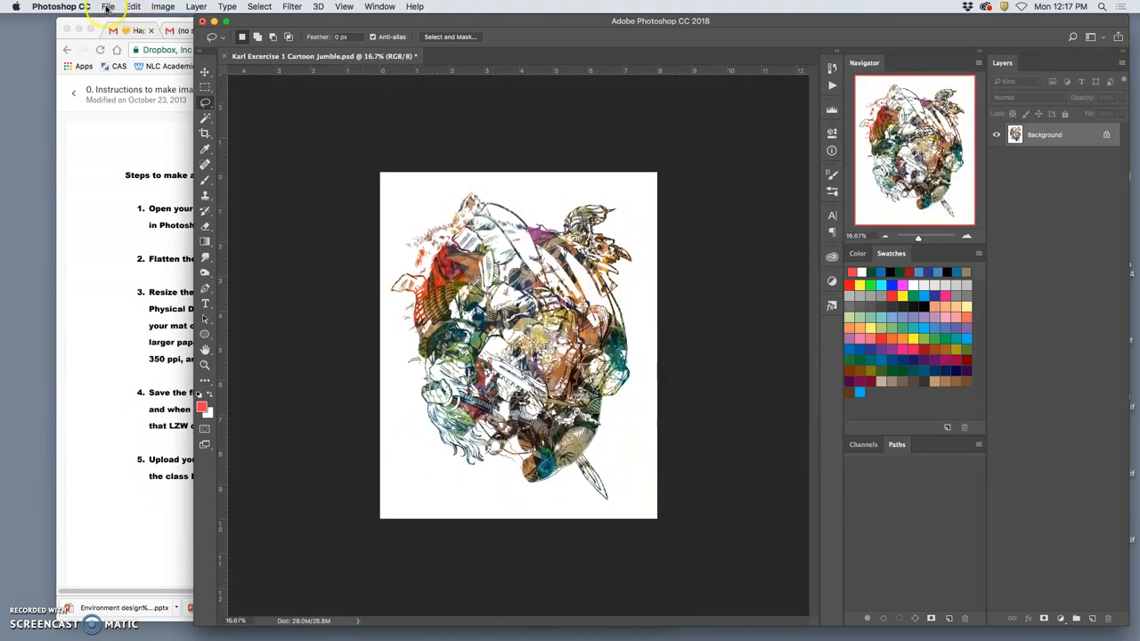
- Save the Cartoon Jumble as a PR-prefixed TIFF with LZW compression
click(106, 6)
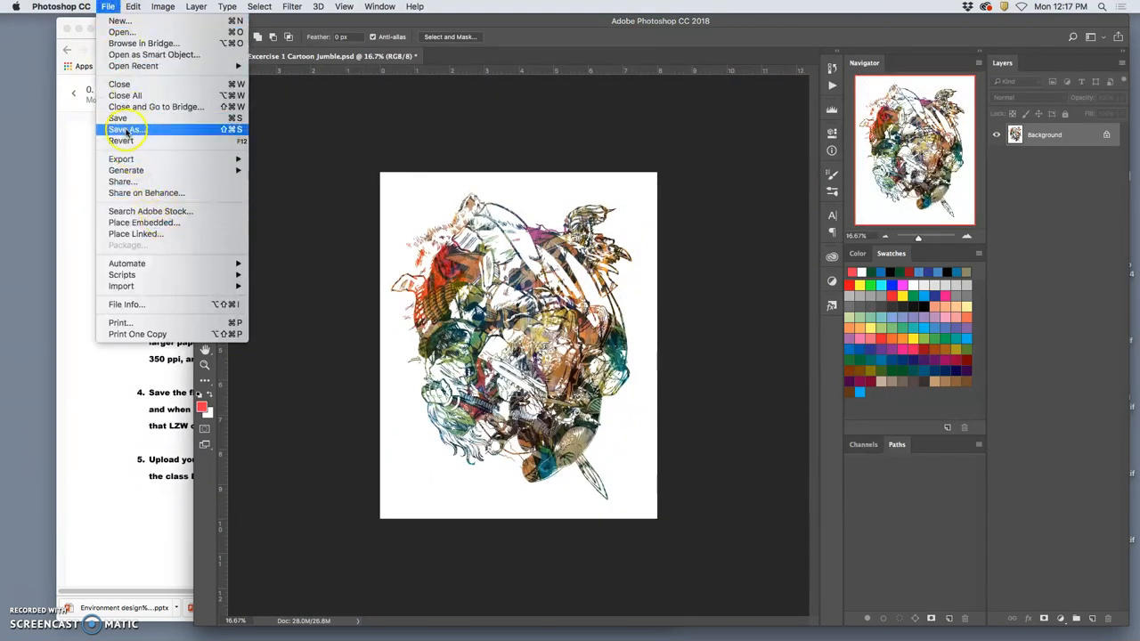
click(126, 129)
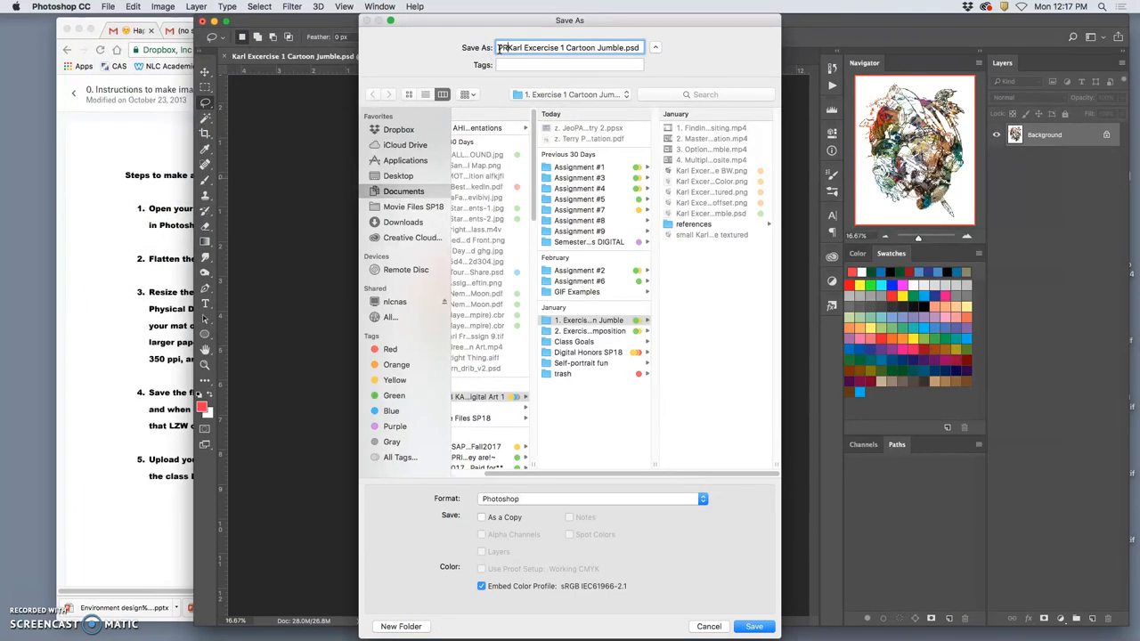
click(398, 176)
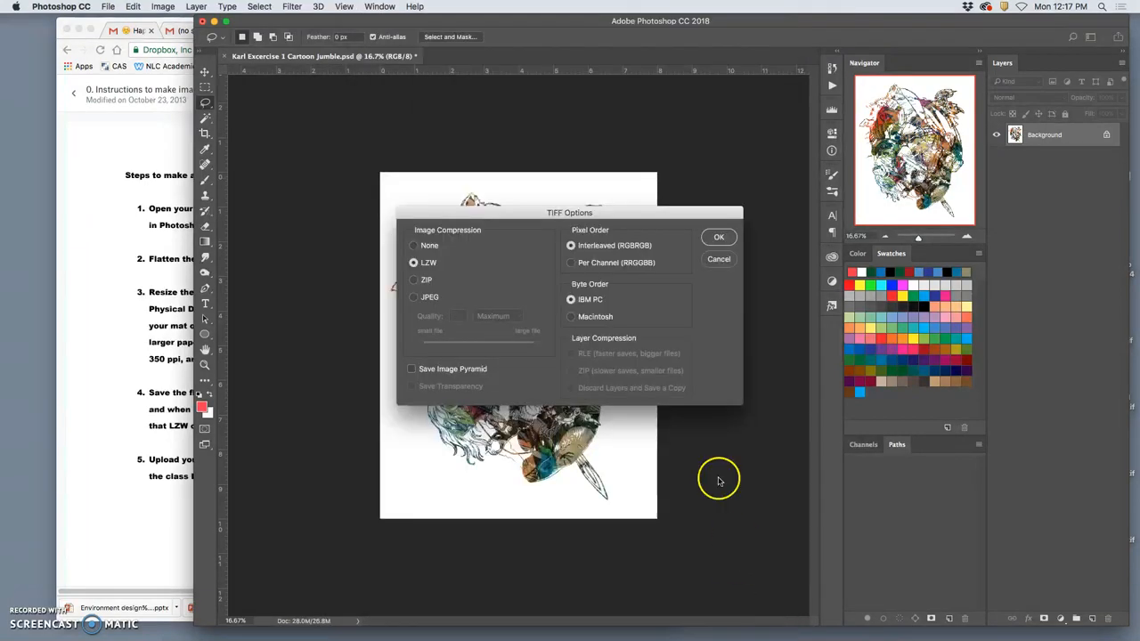
click(719, 237)
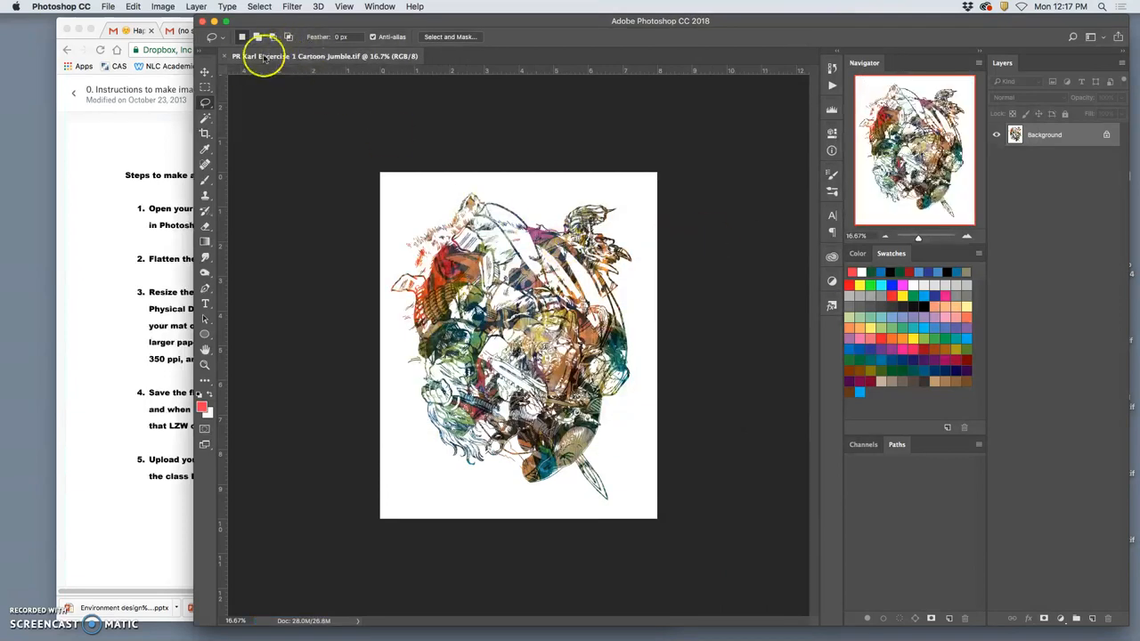
click(215, 45)
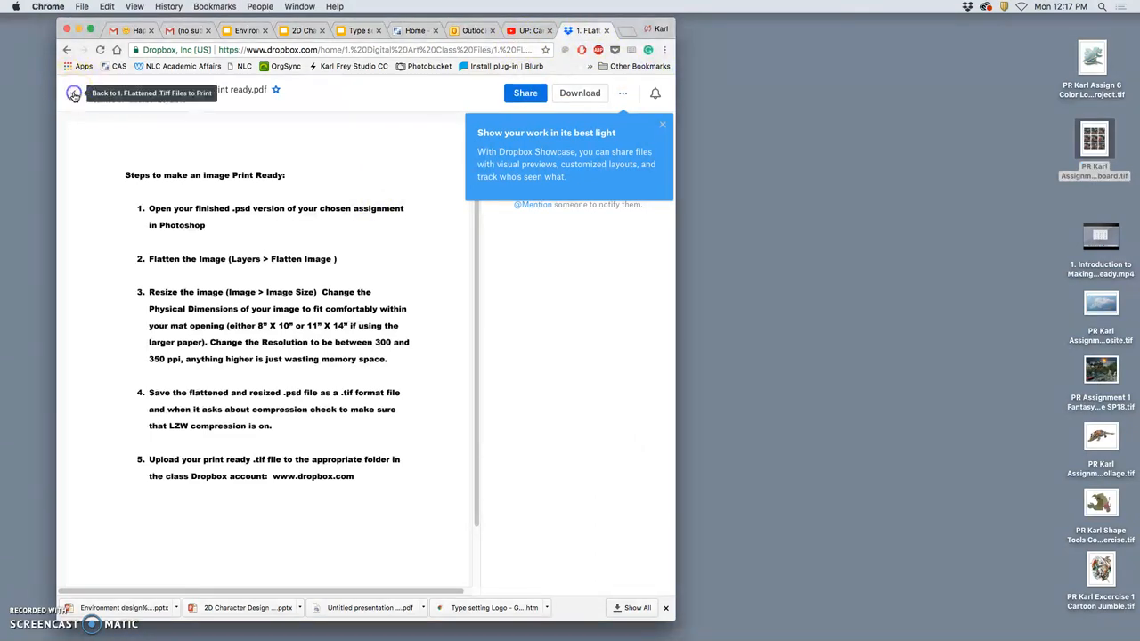
- Leave the instructions PDF and open the instructor's folder listing in Dropbox
click(74, 93)
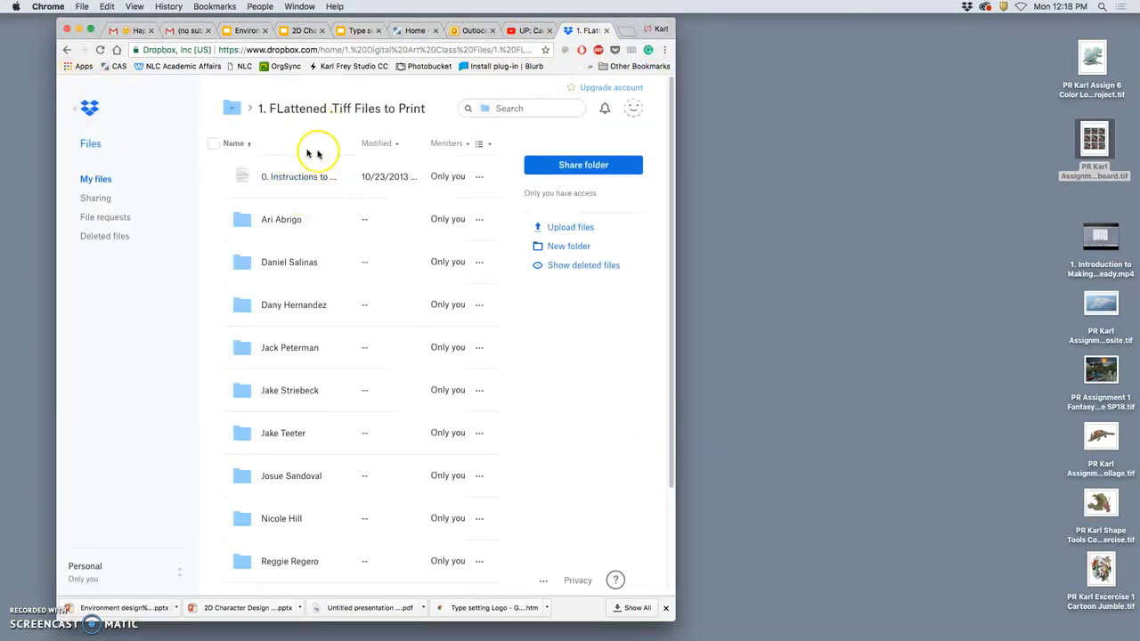
mouse_move(356, 342)
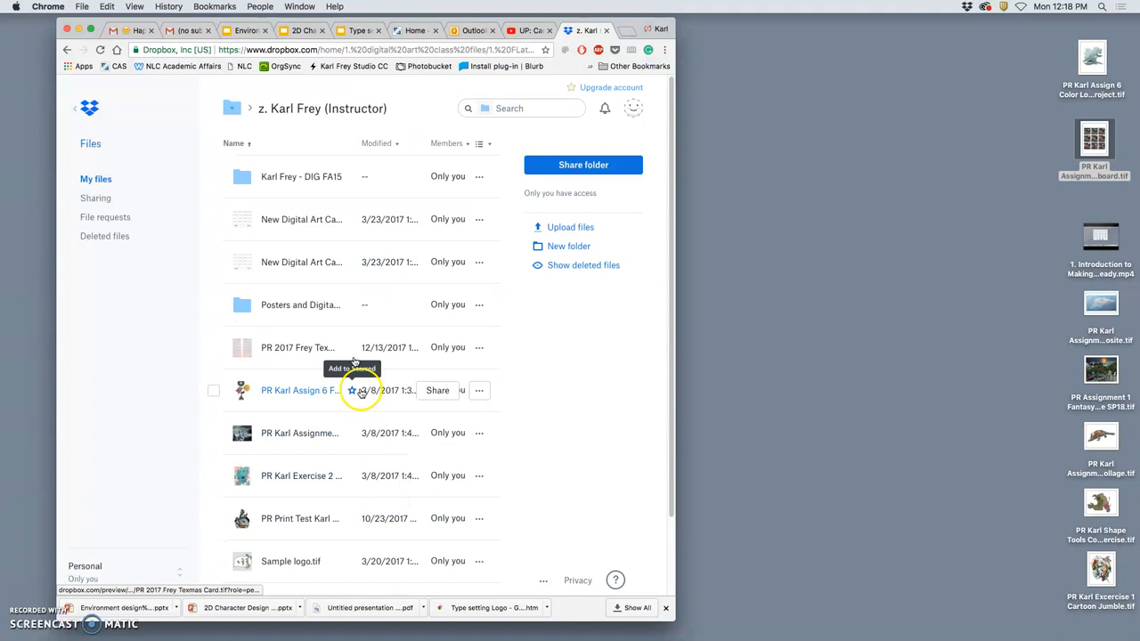
mouse_move(364, 177)
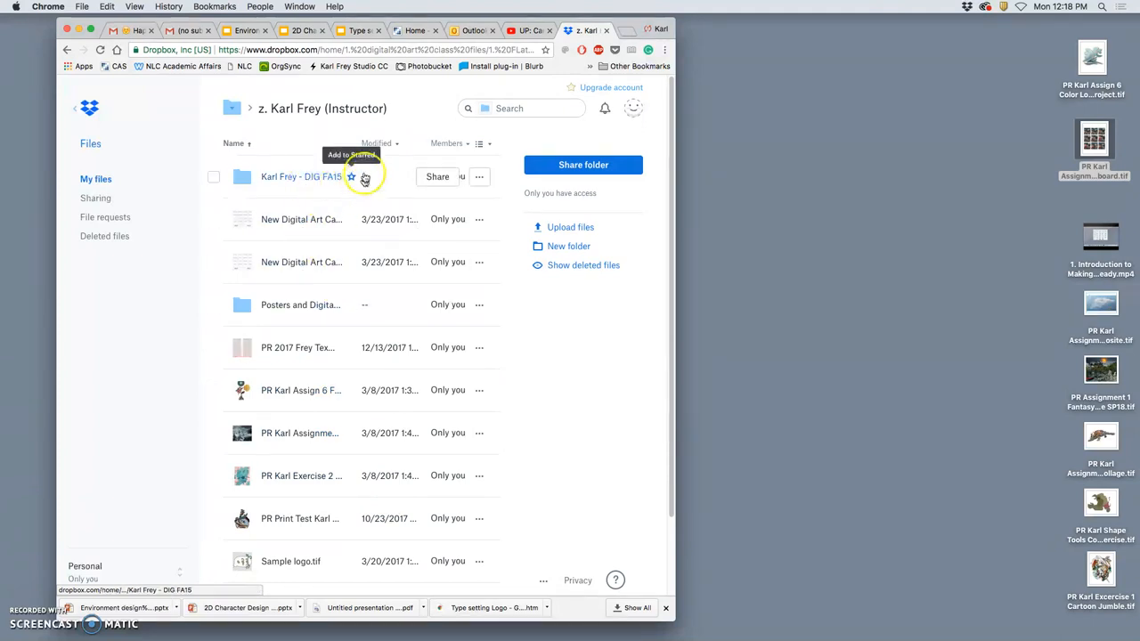
mouse_move(354, 145)
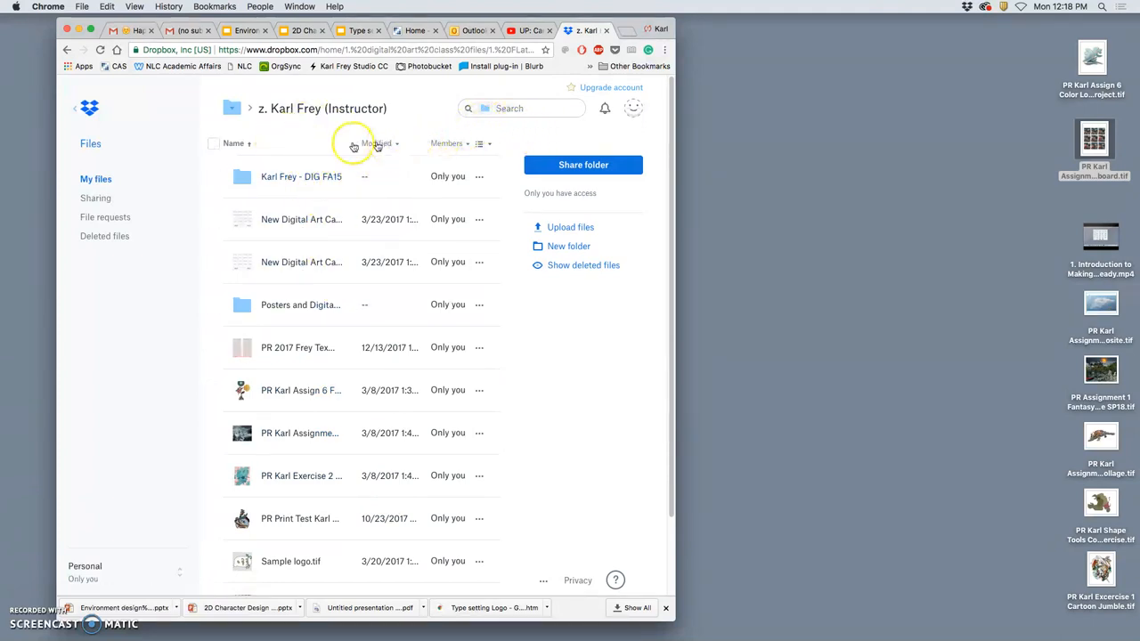
scroll(down, 3)
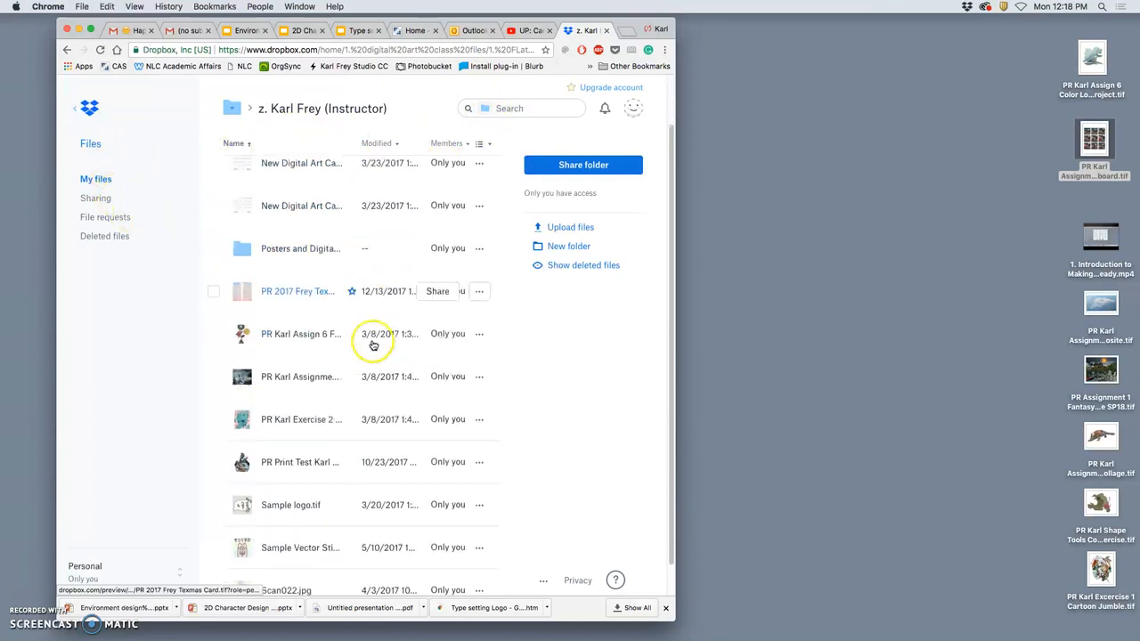
scroll(up, 3)
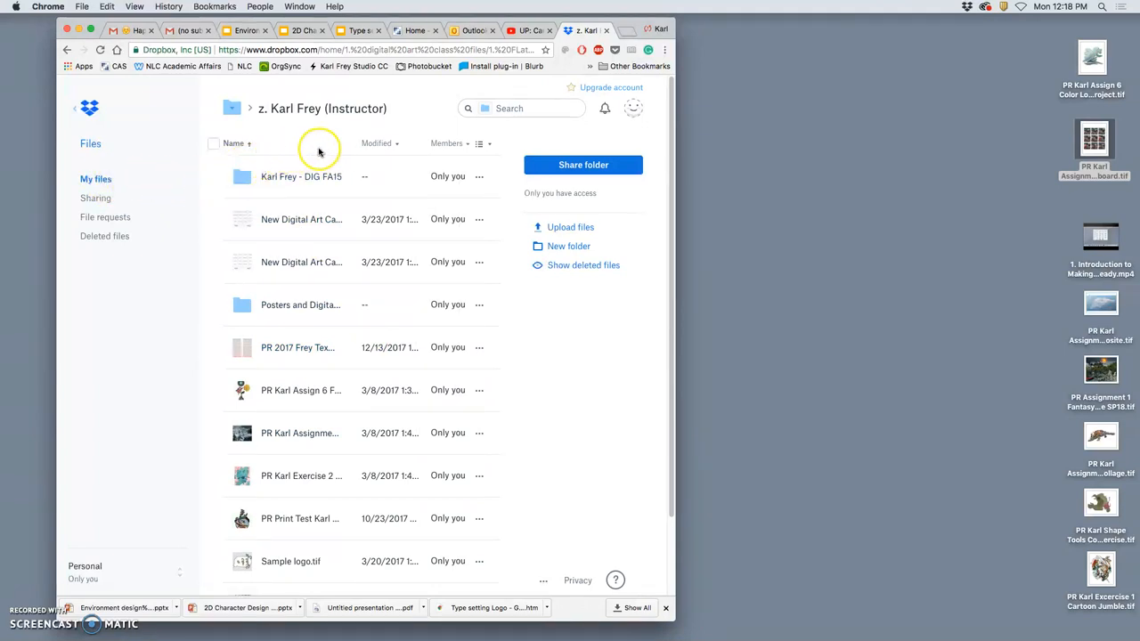
mouse_move(564, 123)
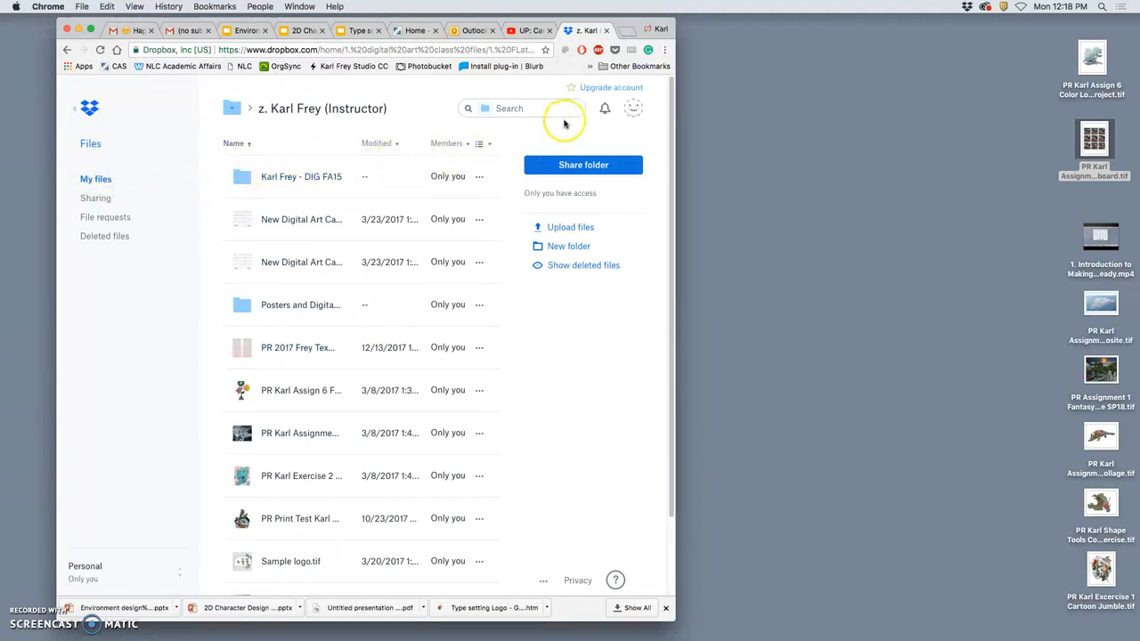
mouse_move(285, 176)
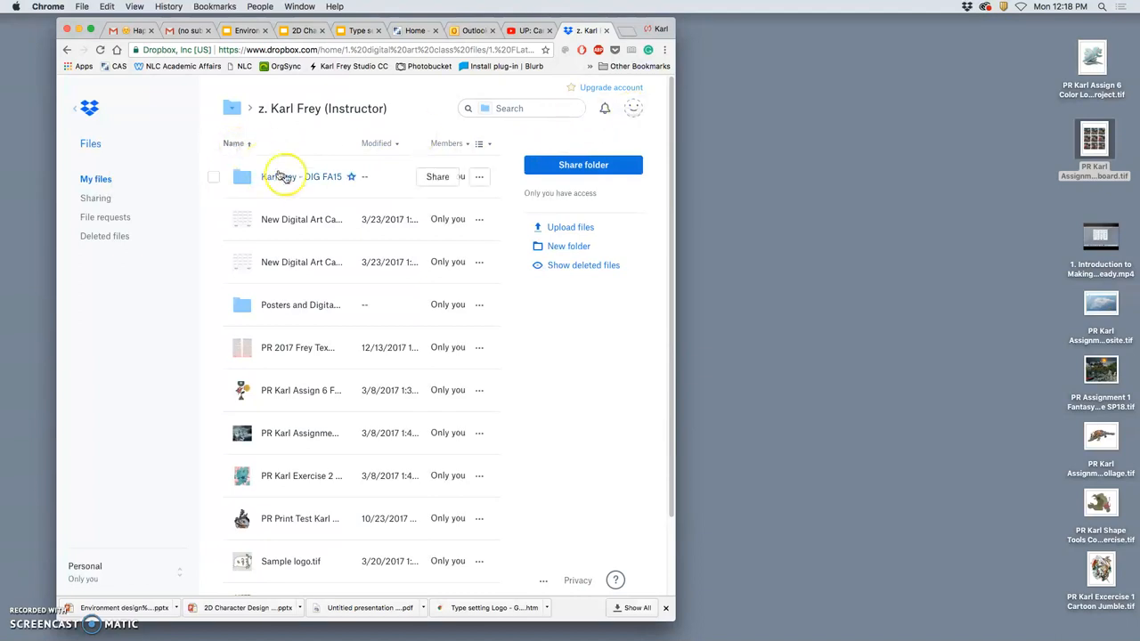
click(481, 144)
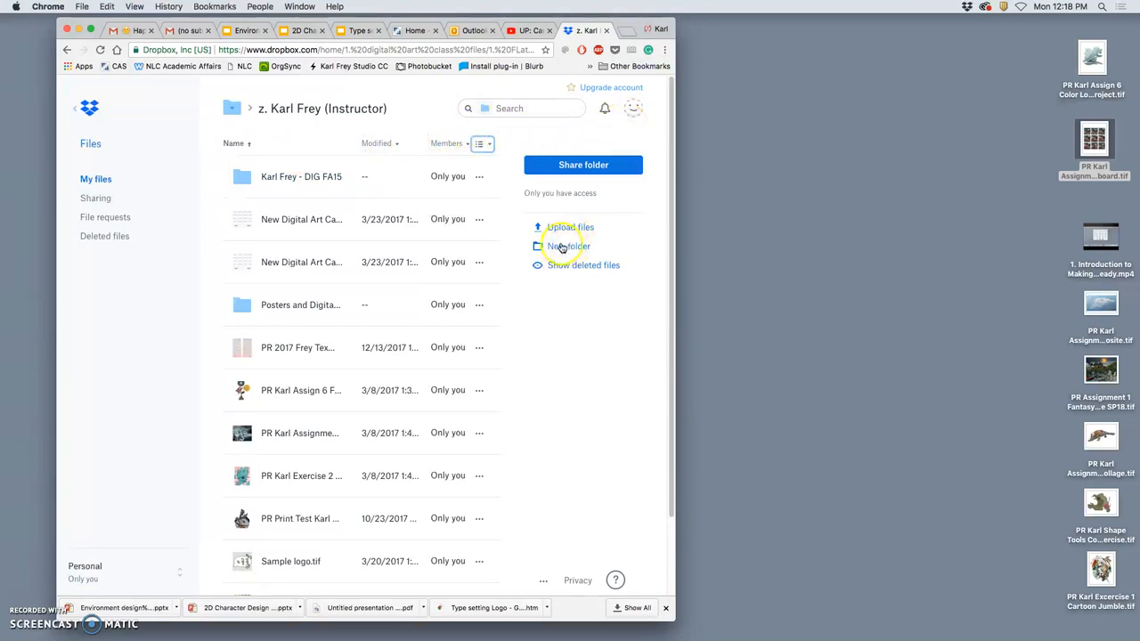
click(569, 246)
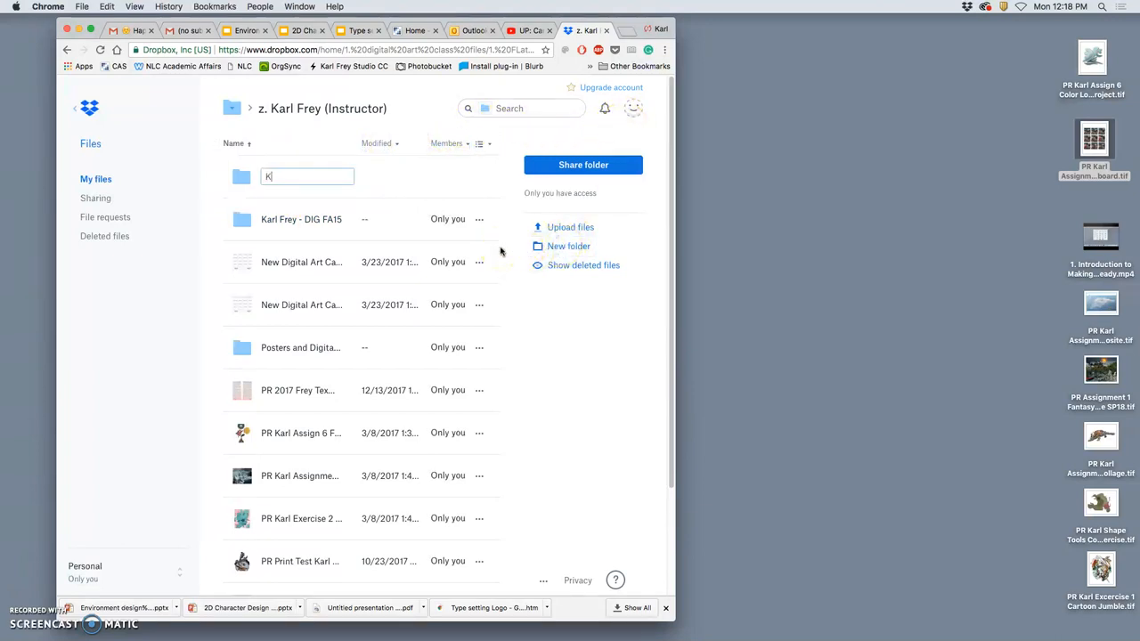
text(SP)
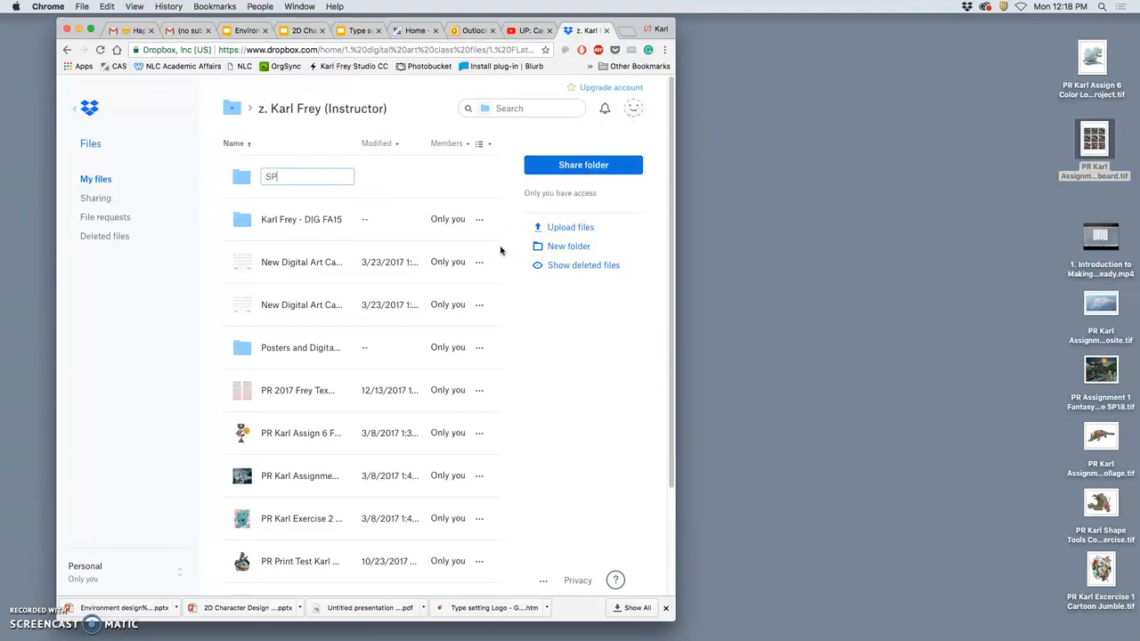
text(18 K)
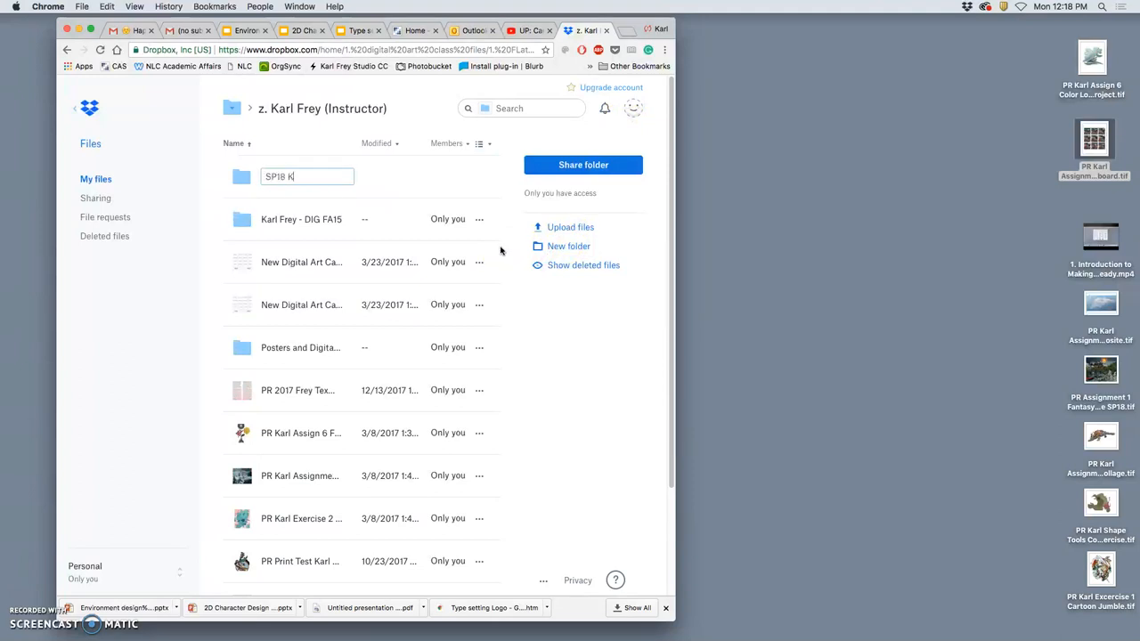
text(arl Frey)
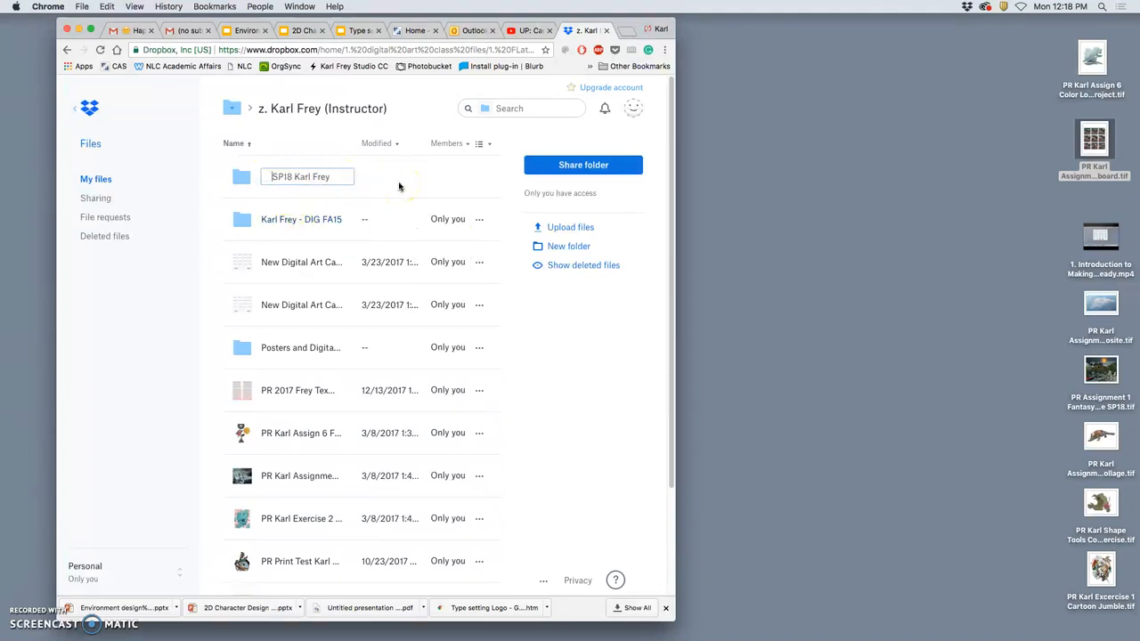
key(Return)
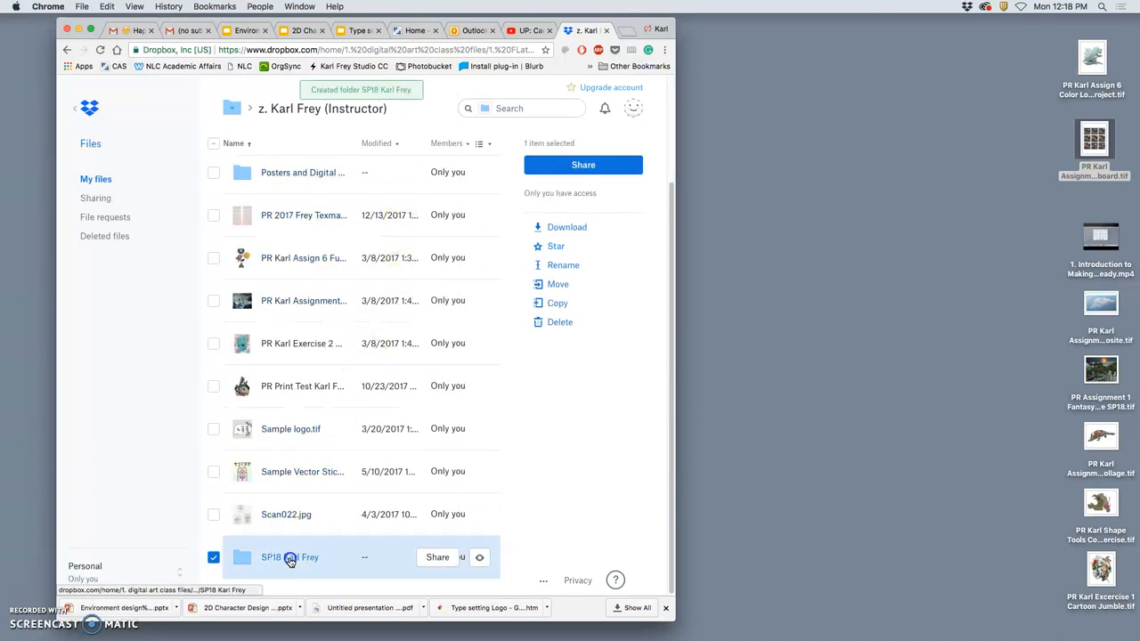
double_click(288, 556)
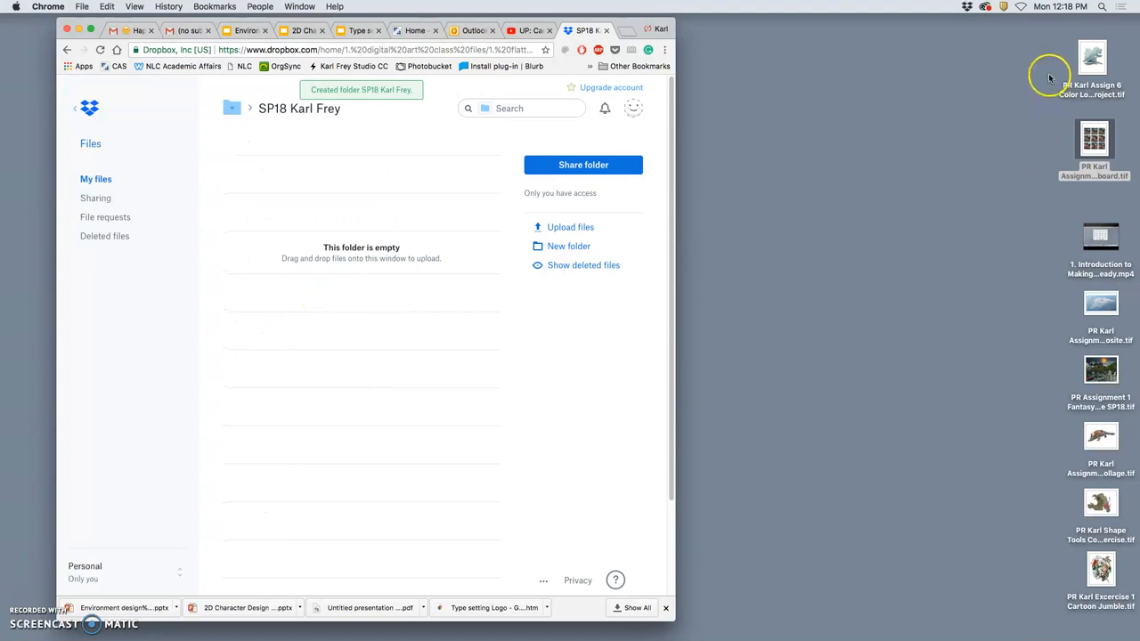